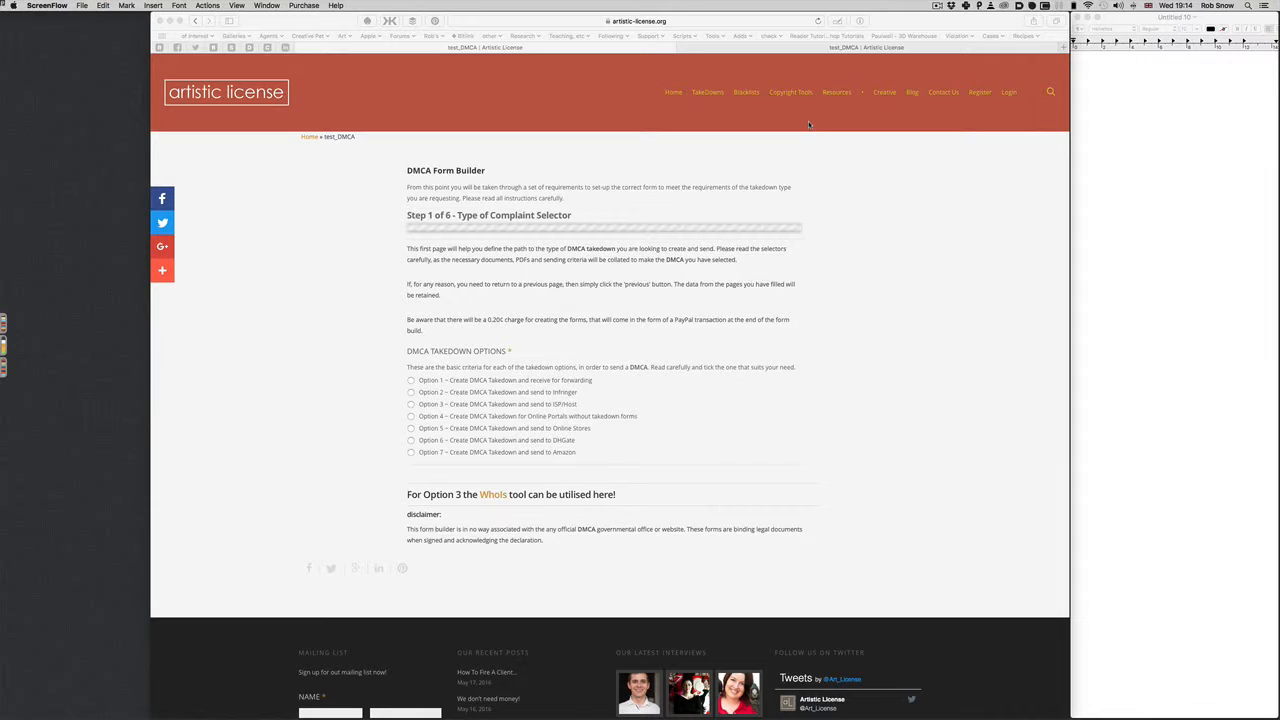
mouse_move(522, 403)
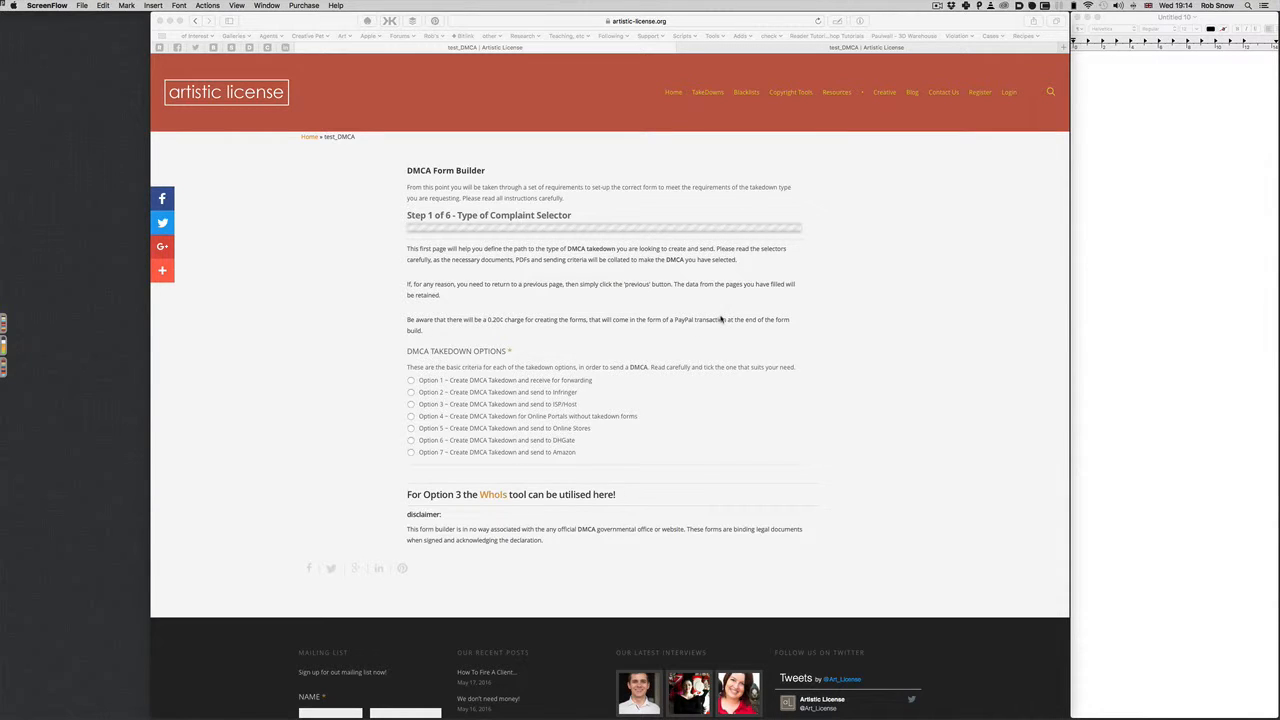
mouse_move(925, 386)
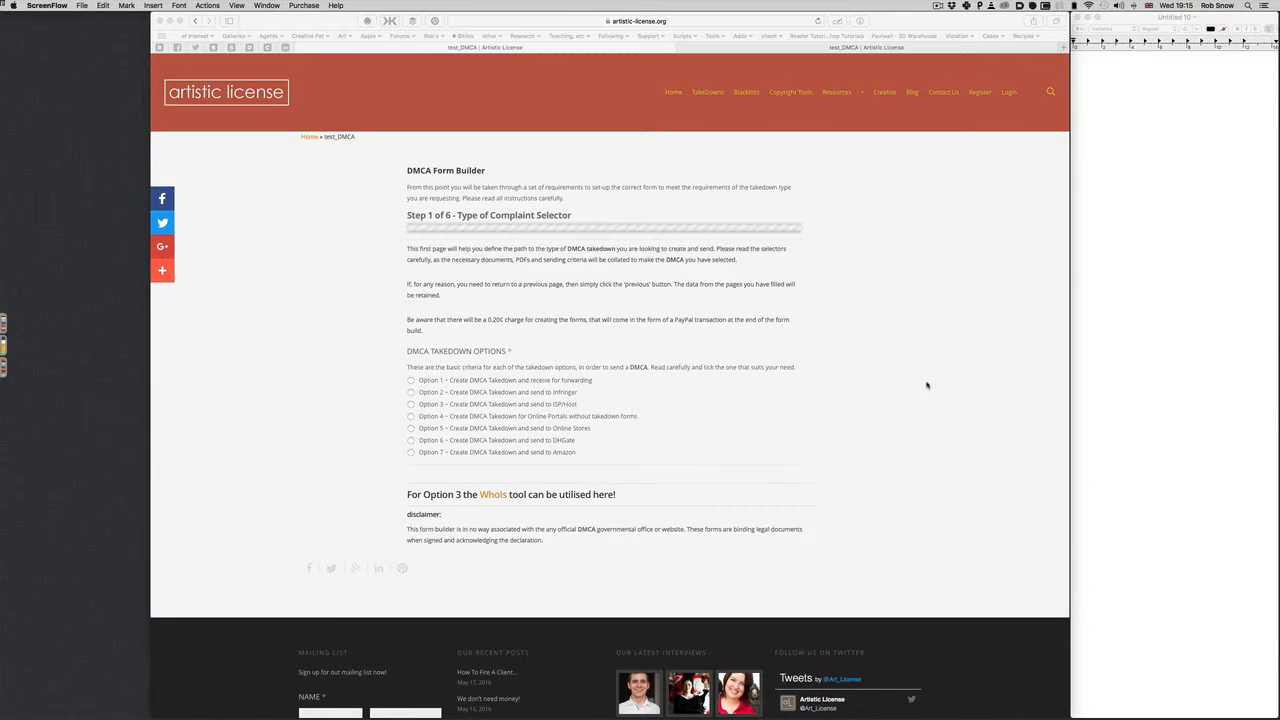
mouse_move(916, 398)
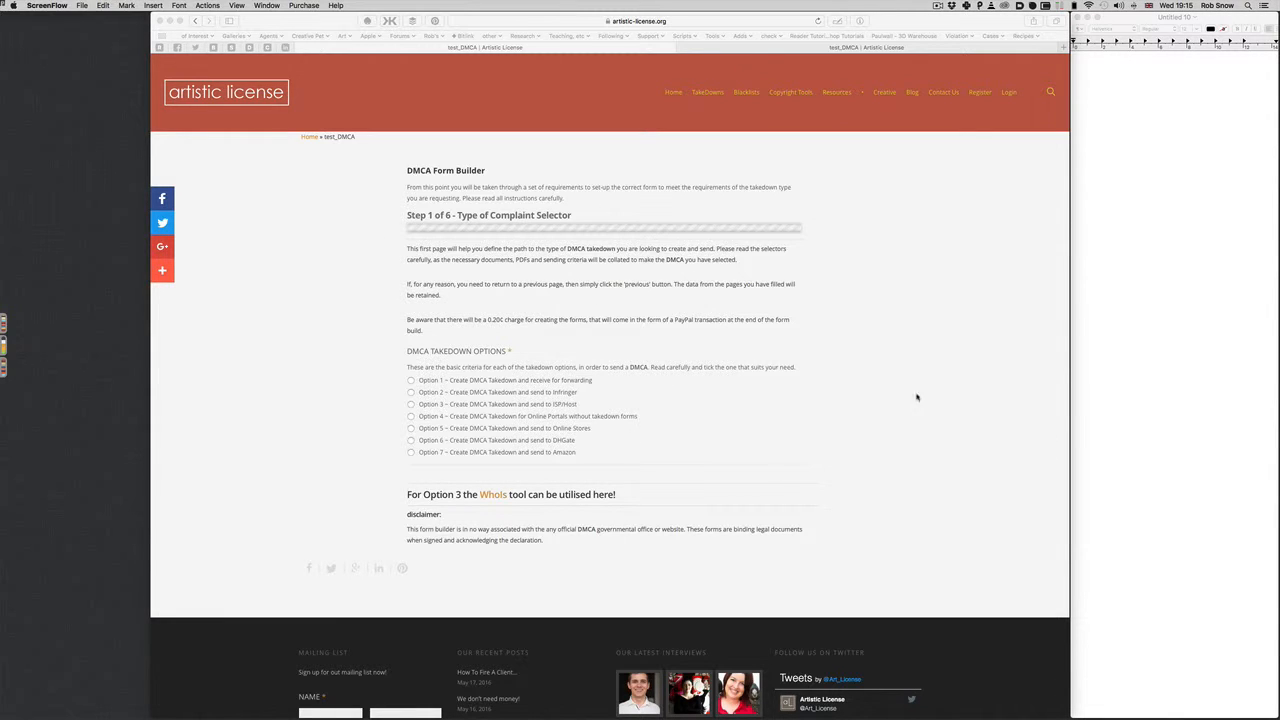
mouse_move(463, 216)
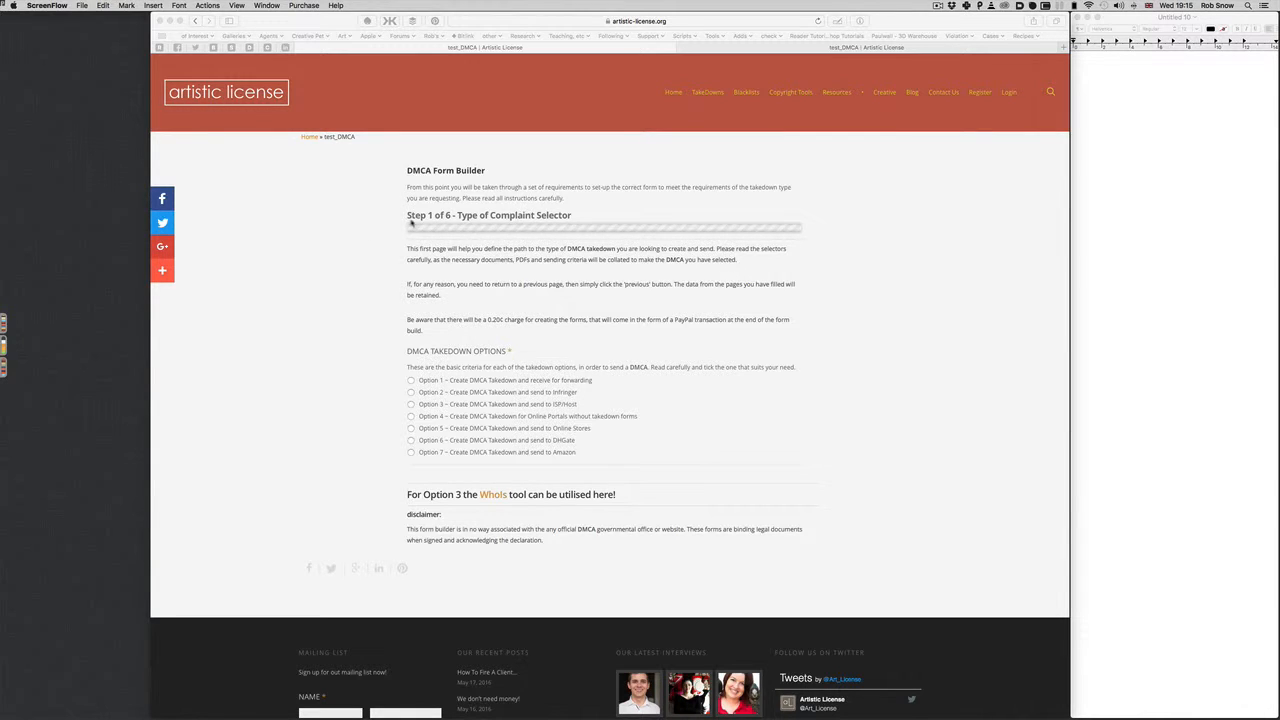
mouse_move(450, 508)
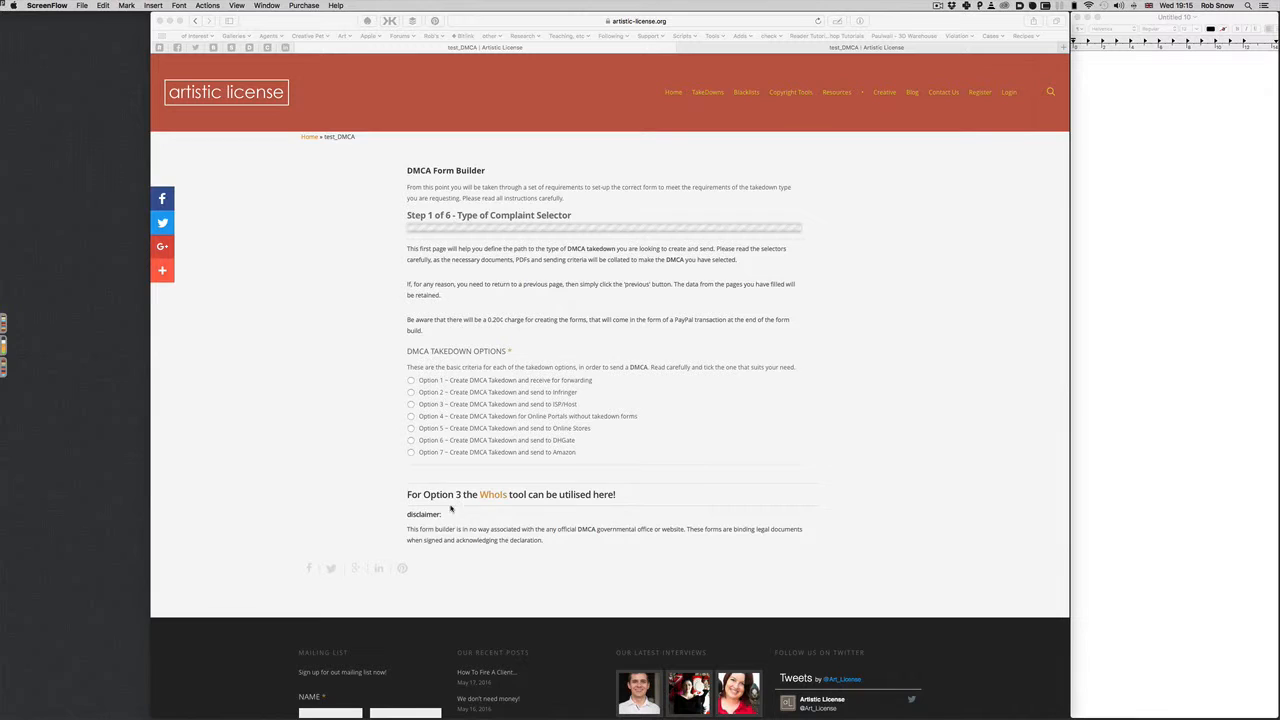
mouse_move(494, 228)
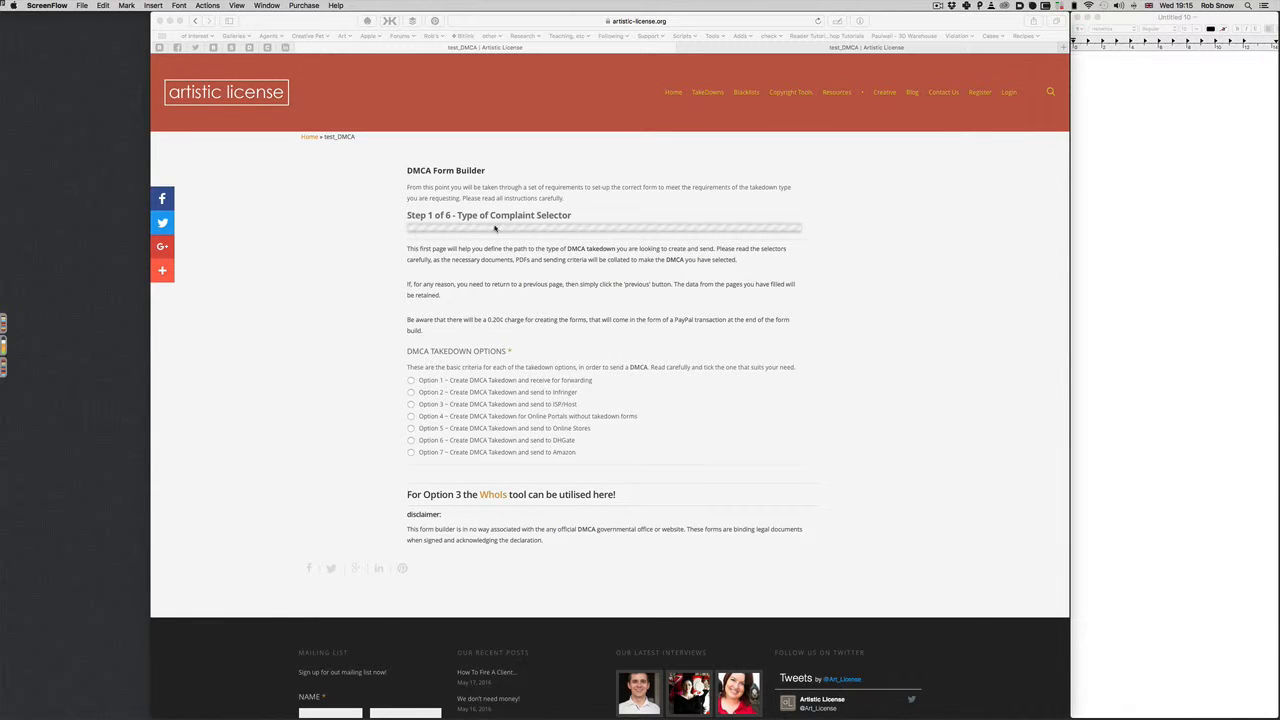
mouse_move(772, 235)
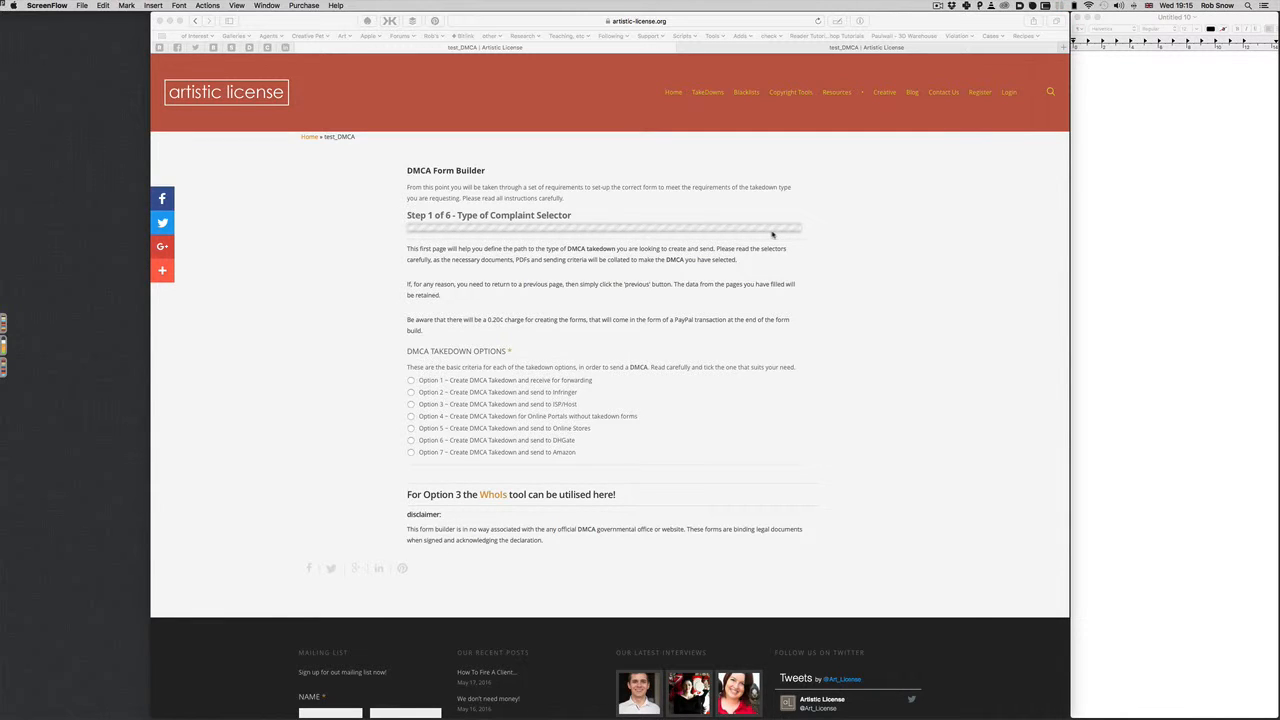
mouse_move(586, 219)
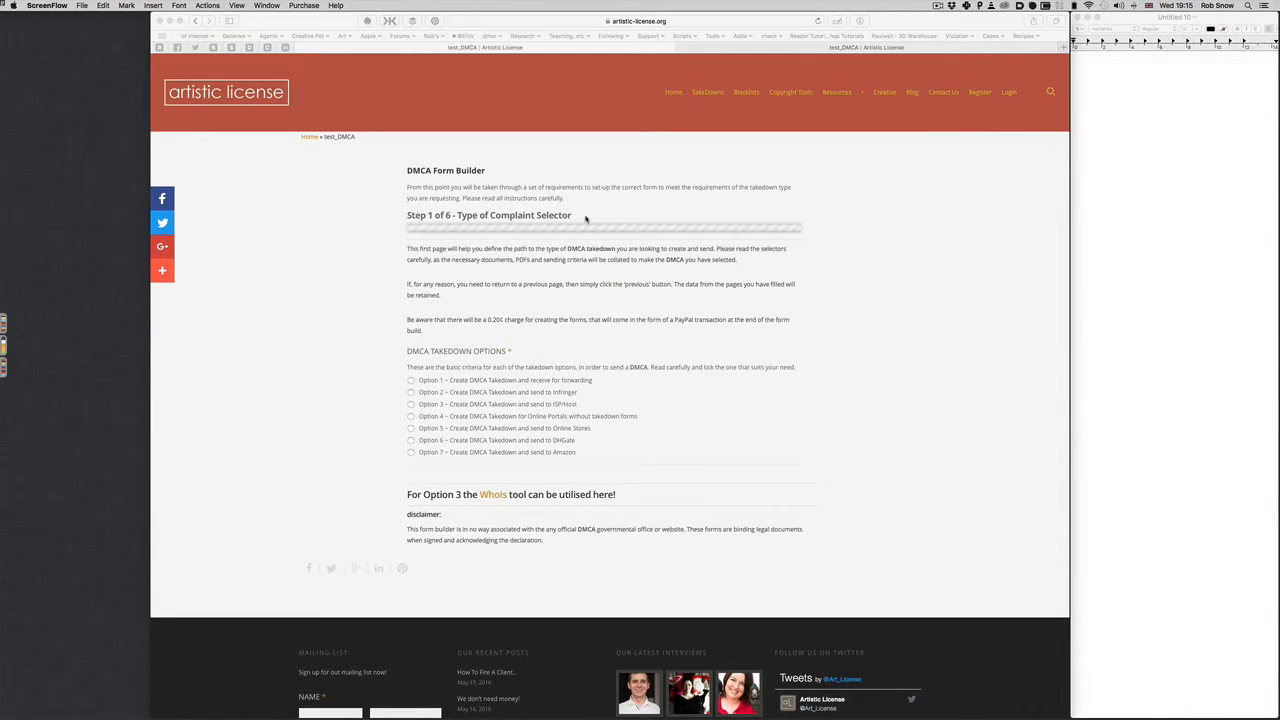
mouse_move(632, 220)
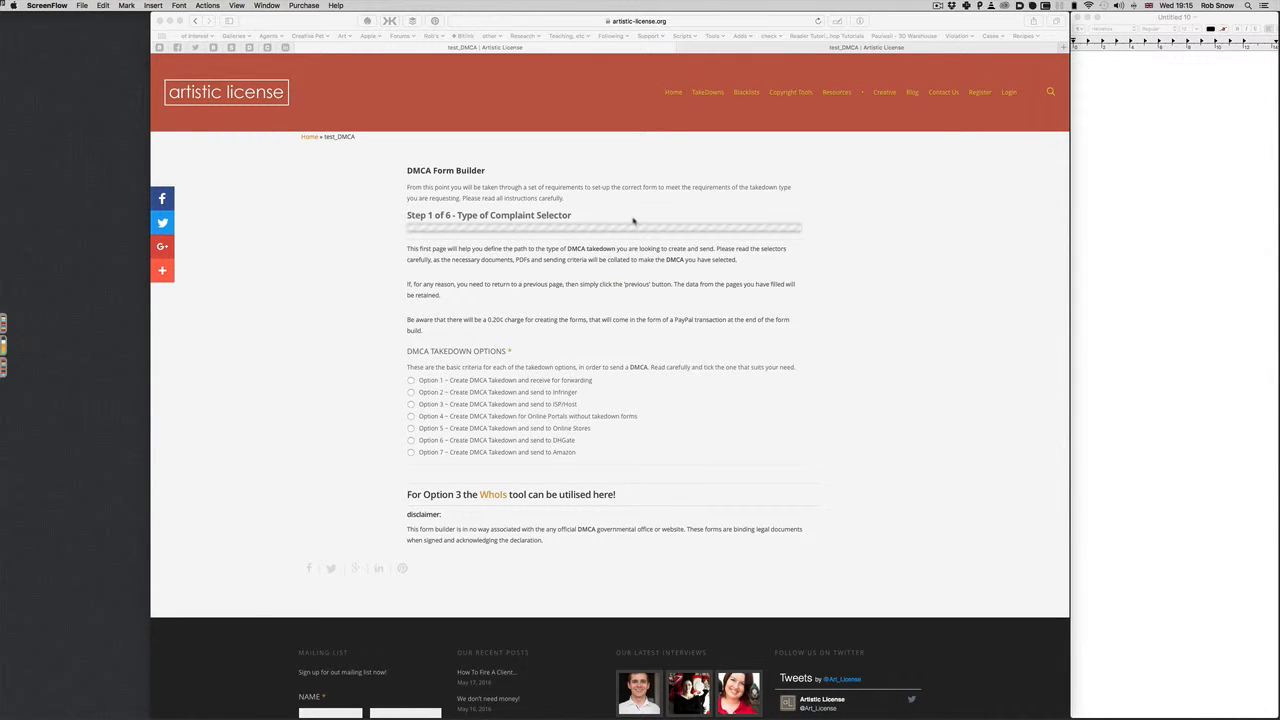
mouse_move(455, 185)
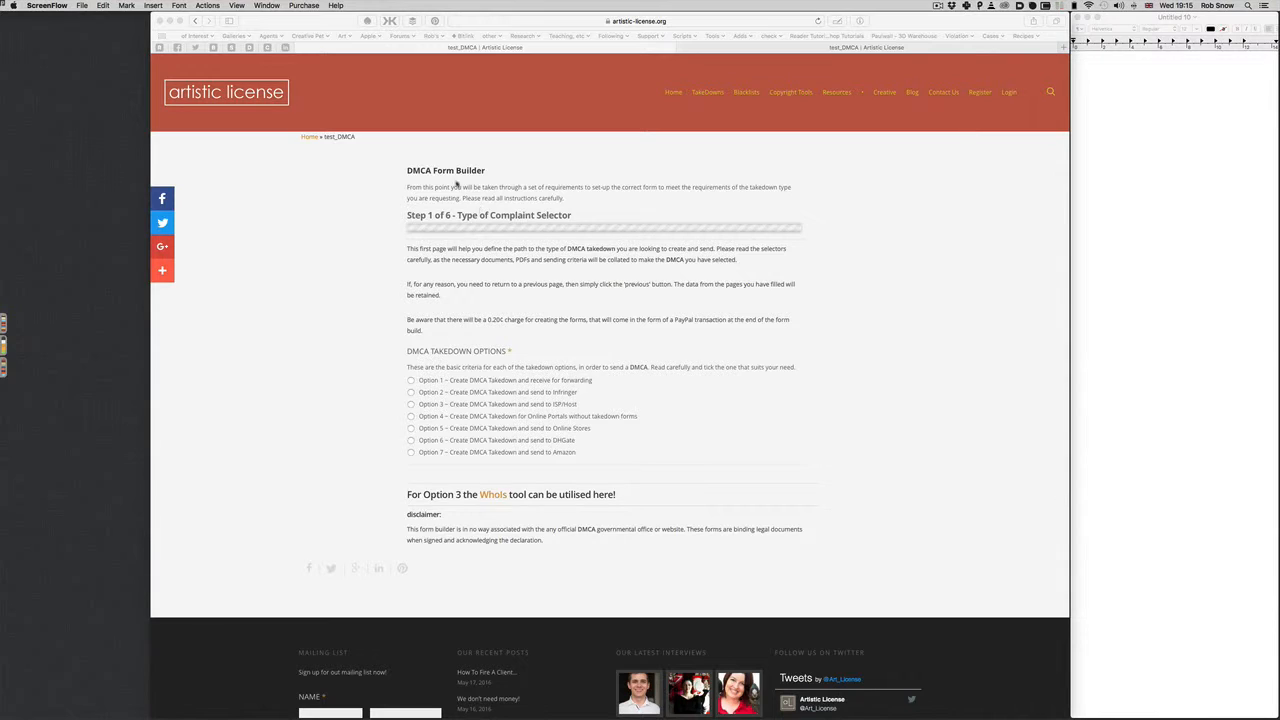
mouse_move(400, 560)
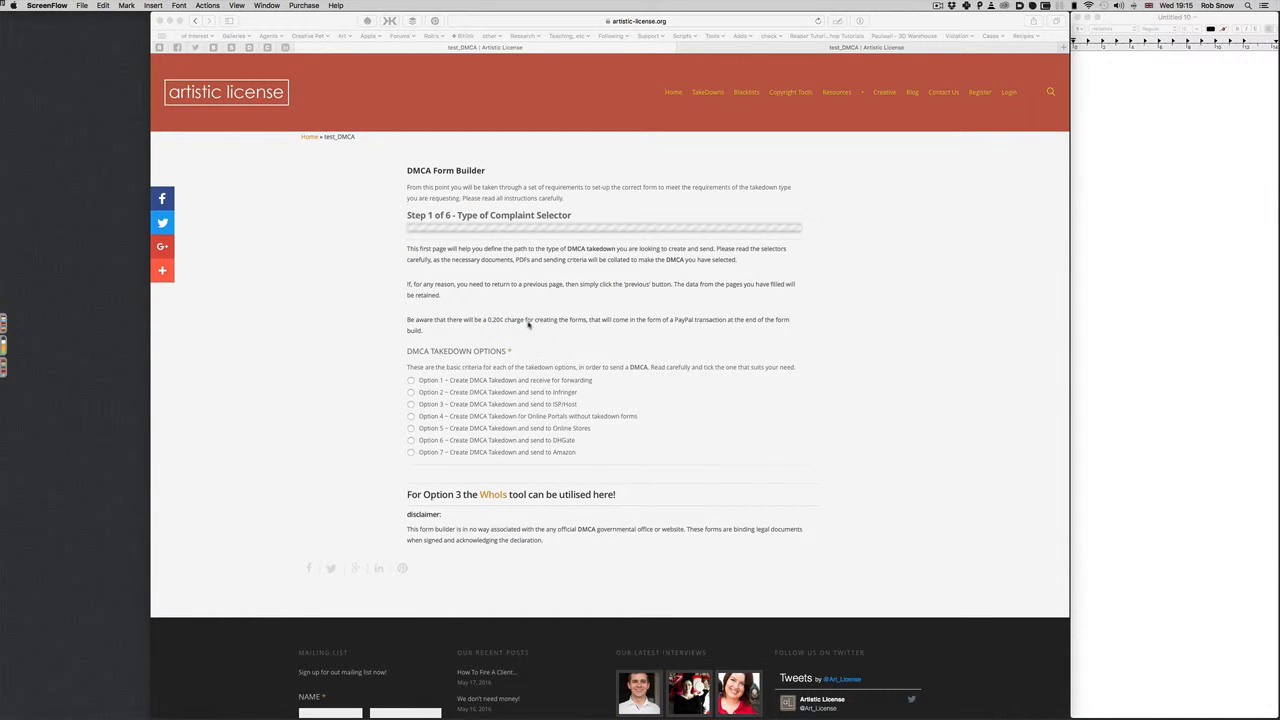
mouse_move(751, 329)
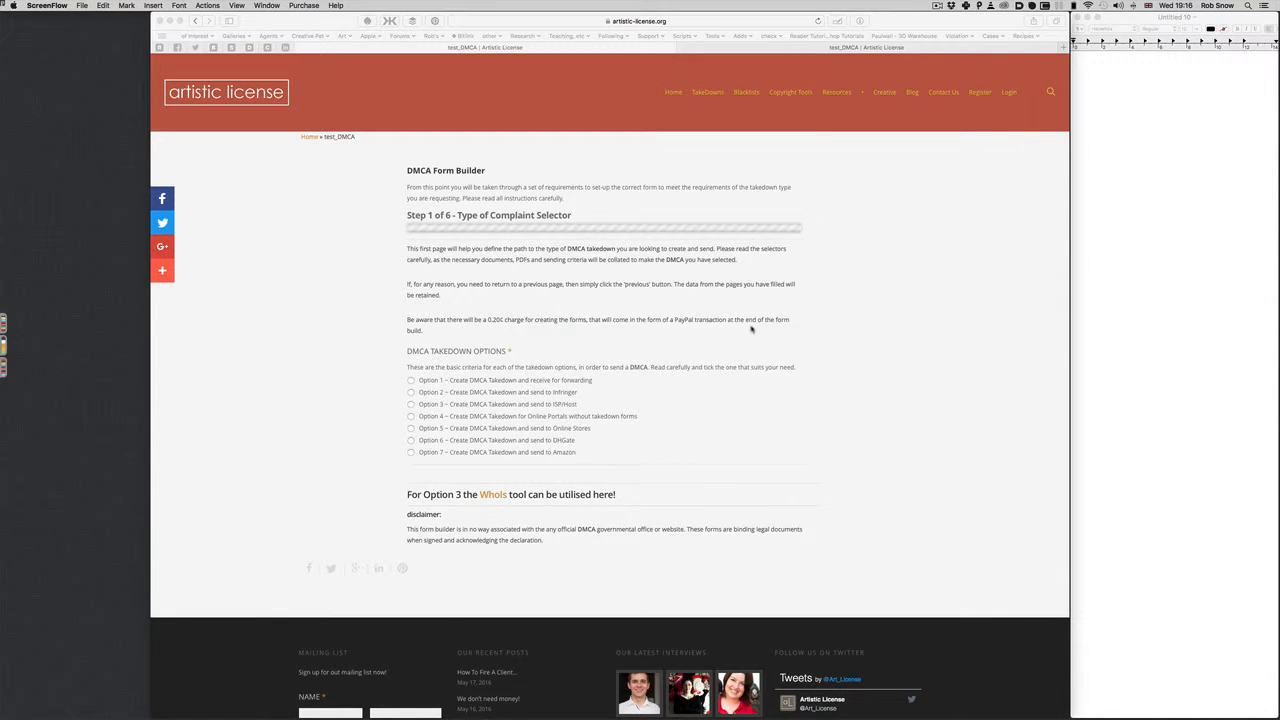
mouse_move(540, 258)
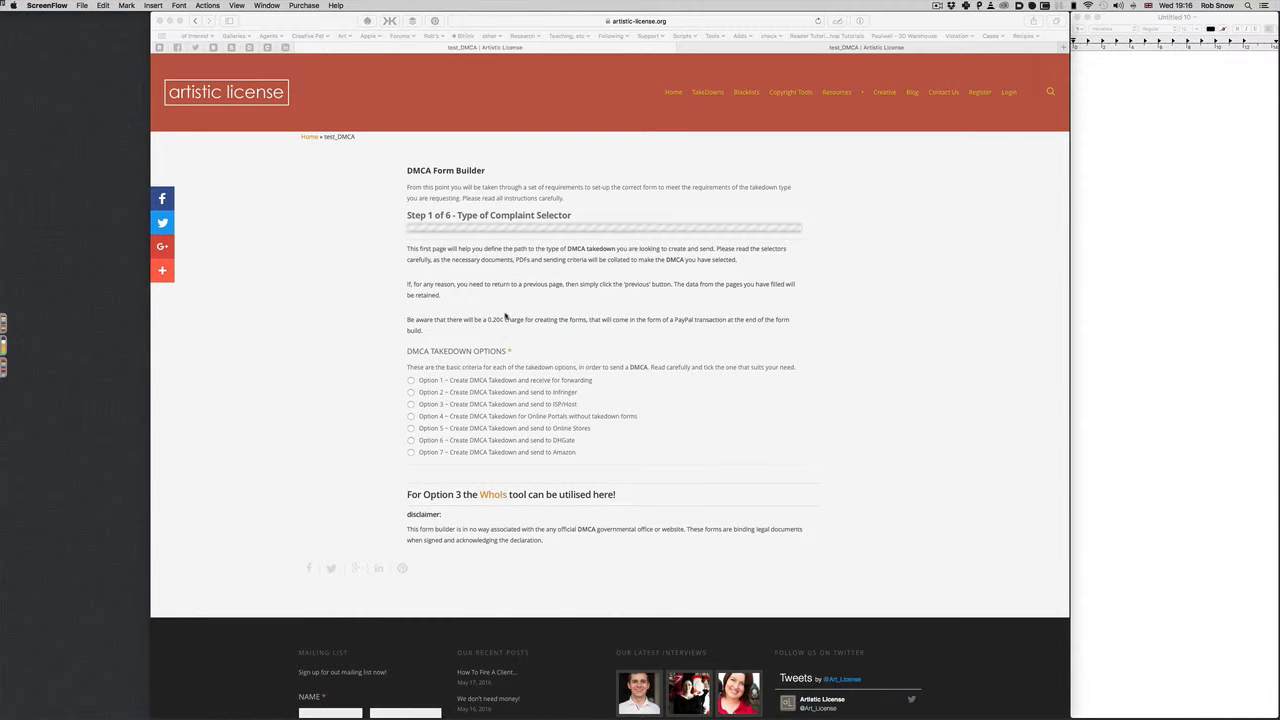
mouse_move(609, 383)
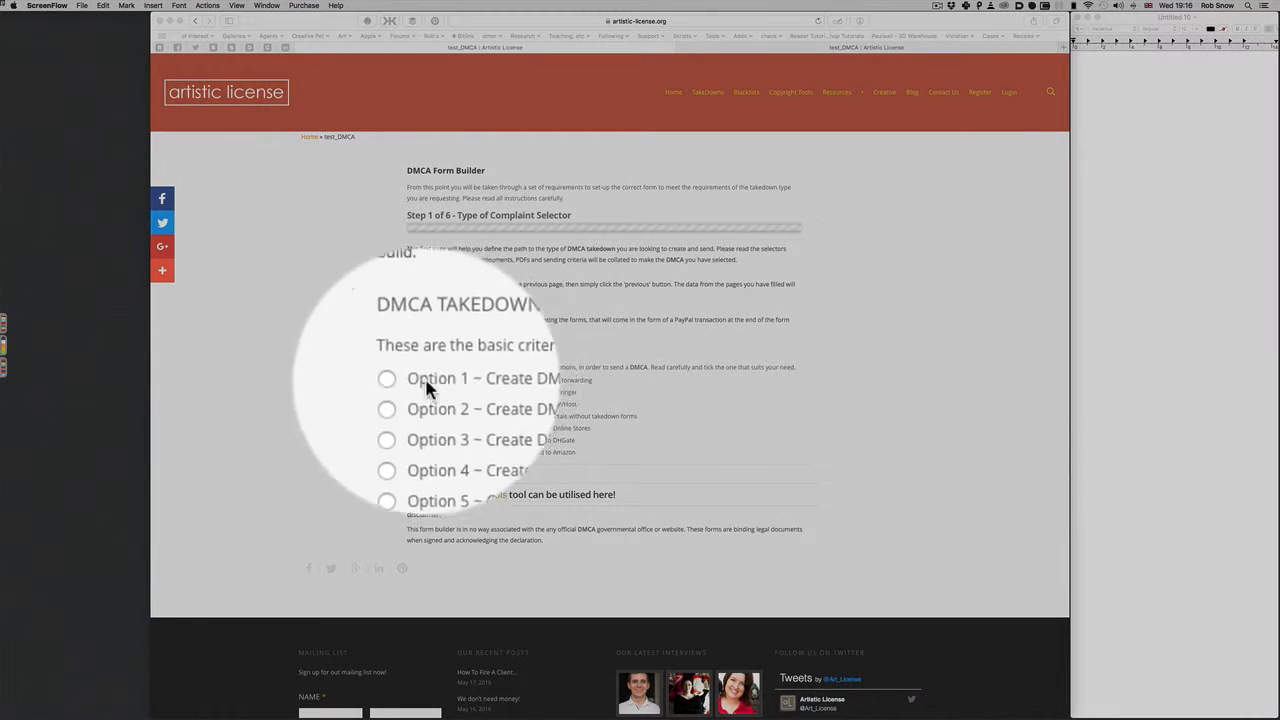
mouse_move(510, 390)
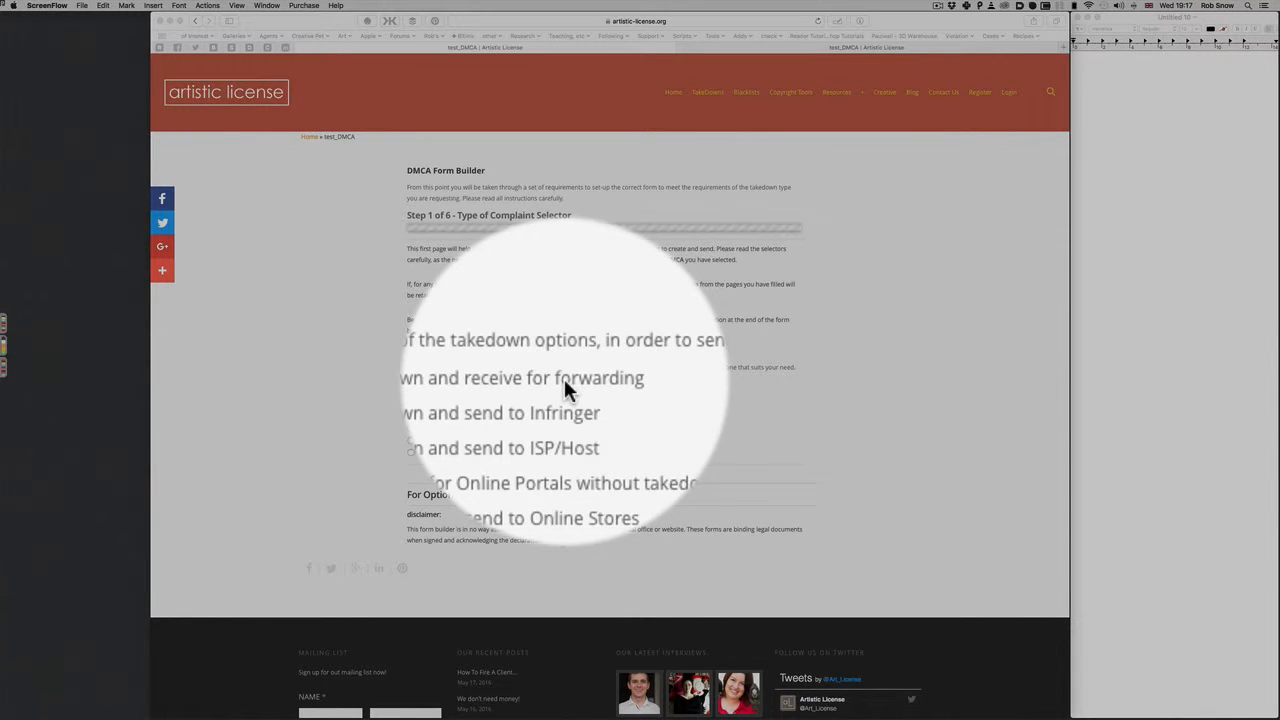
Step: Open the TakeDowns menu listing the site-specific takedown guides
scroll("down", 3)
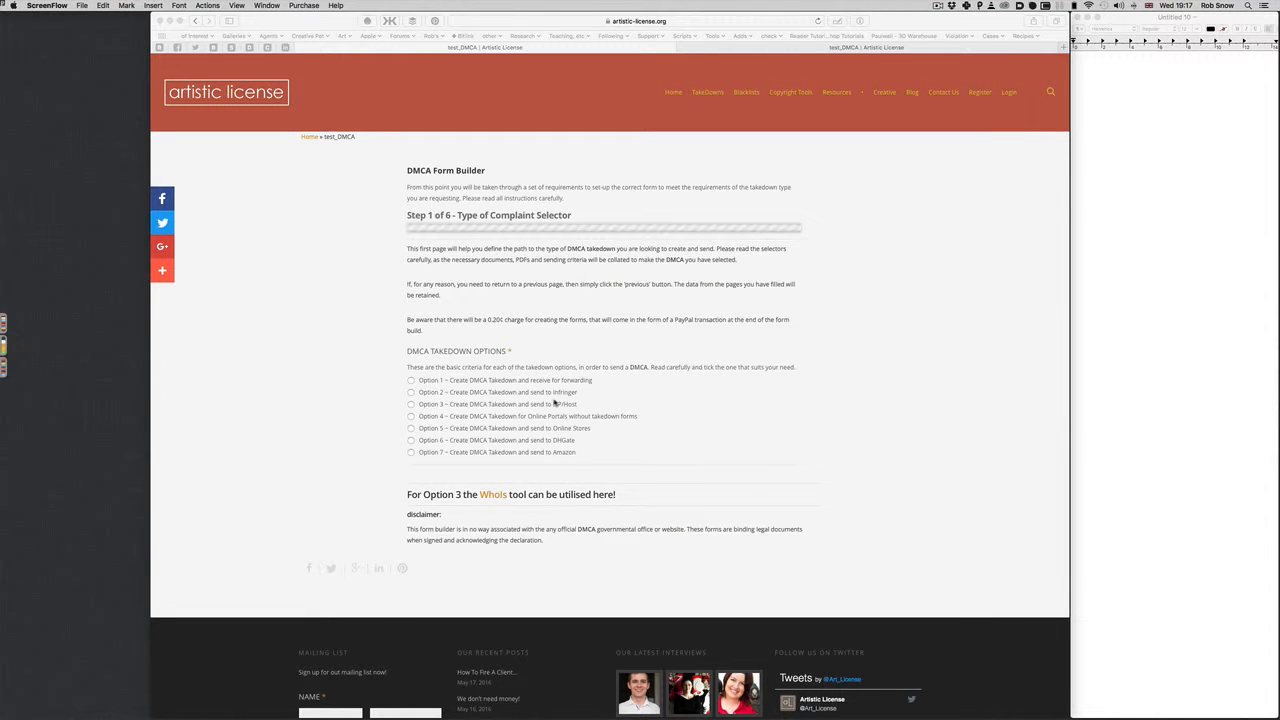
mouse_move(550, 402)
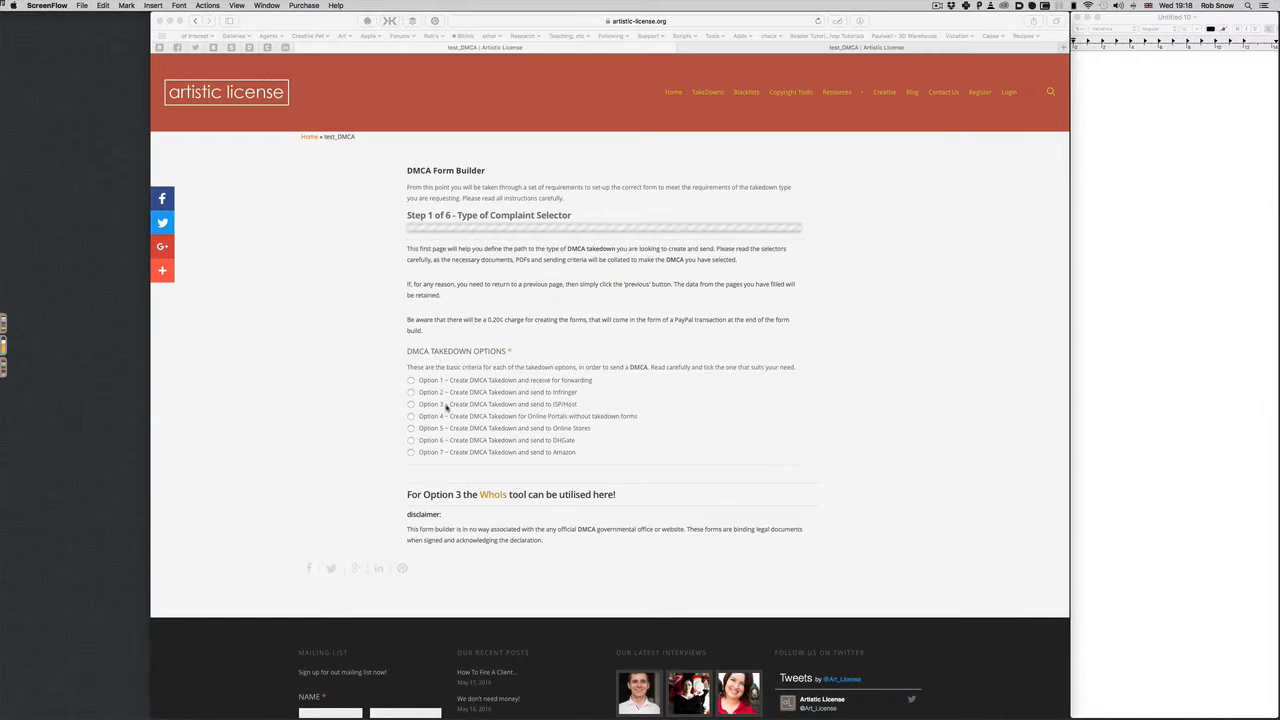
mouse_move(457, 490)
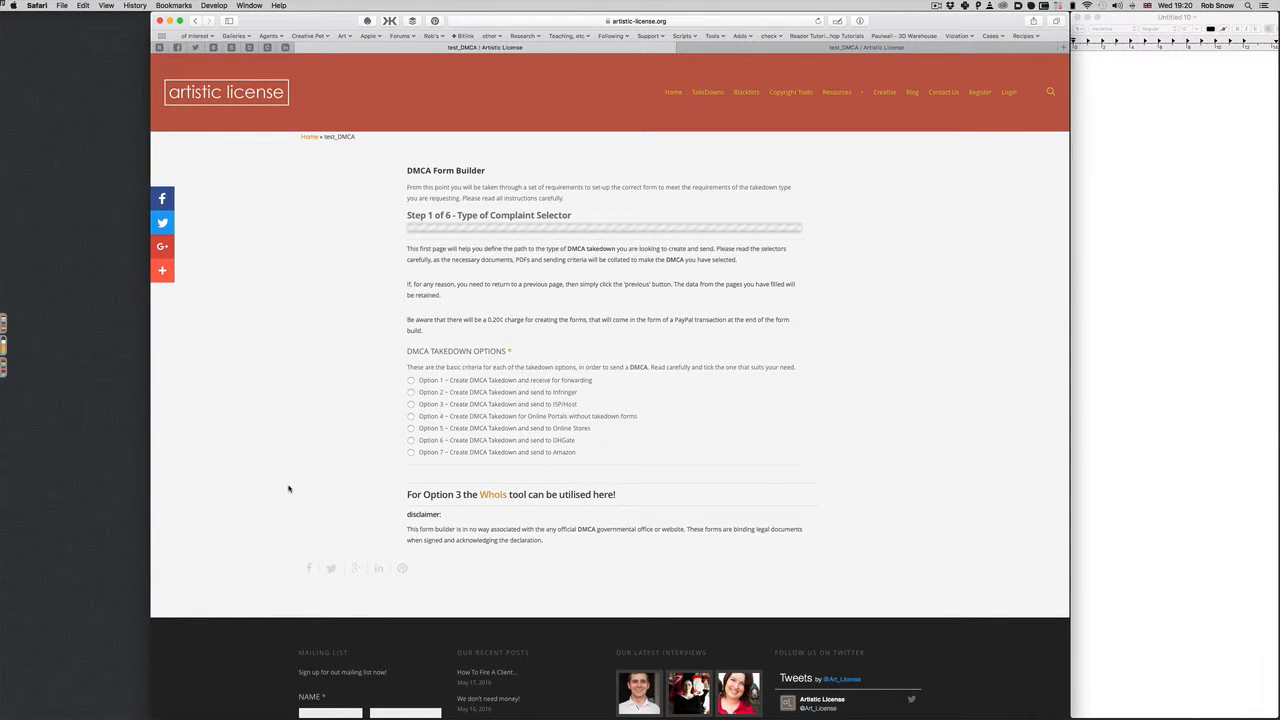
mouse_move(493, 494)
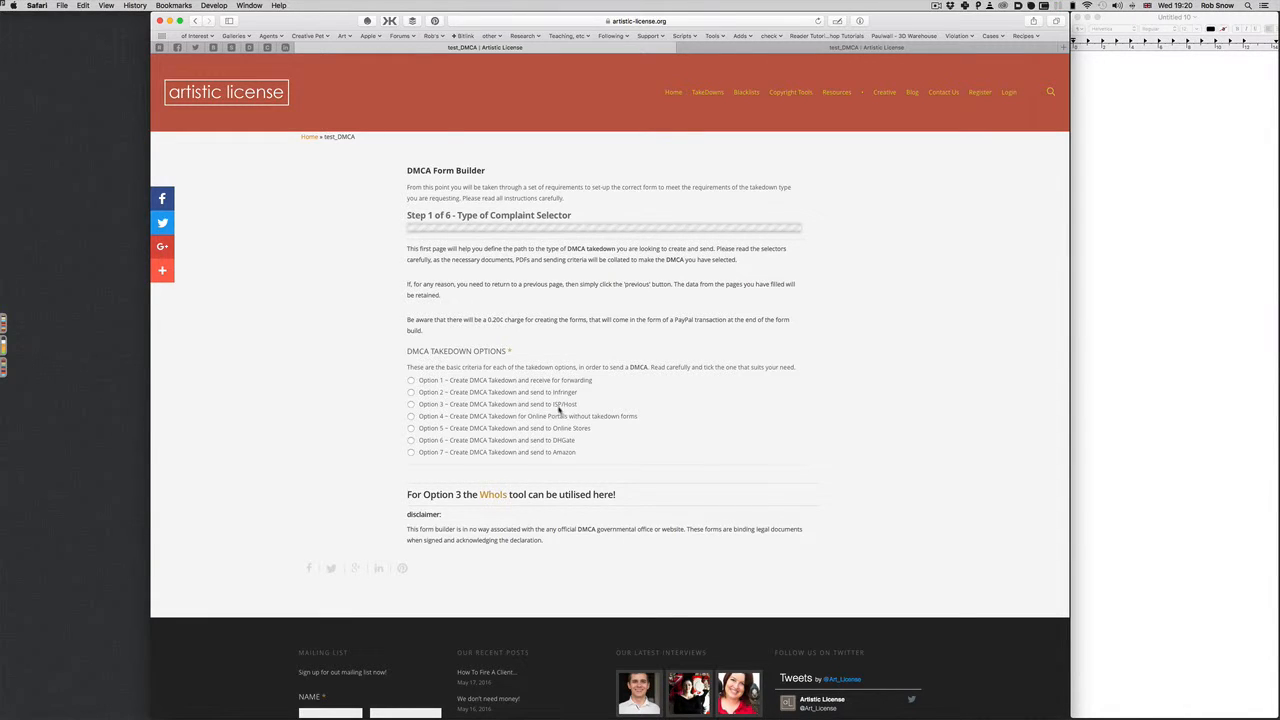
mouse_move(576, 413)
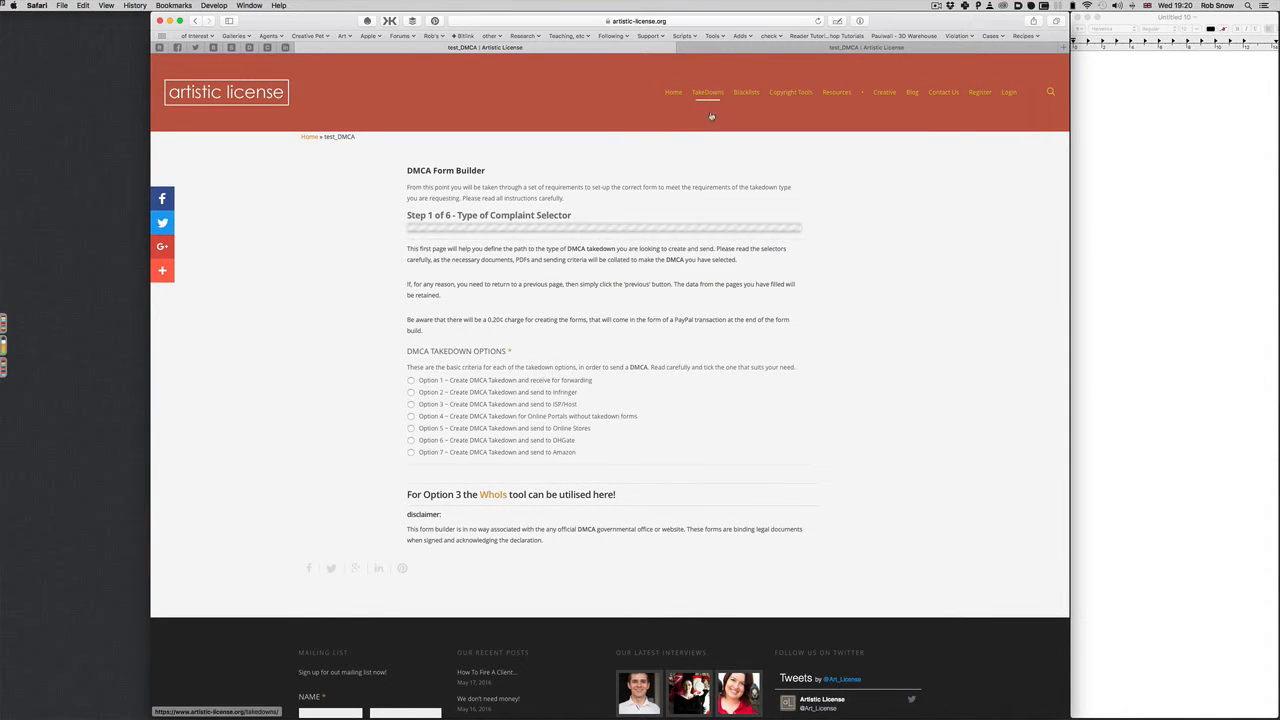
left_click(707, 91)
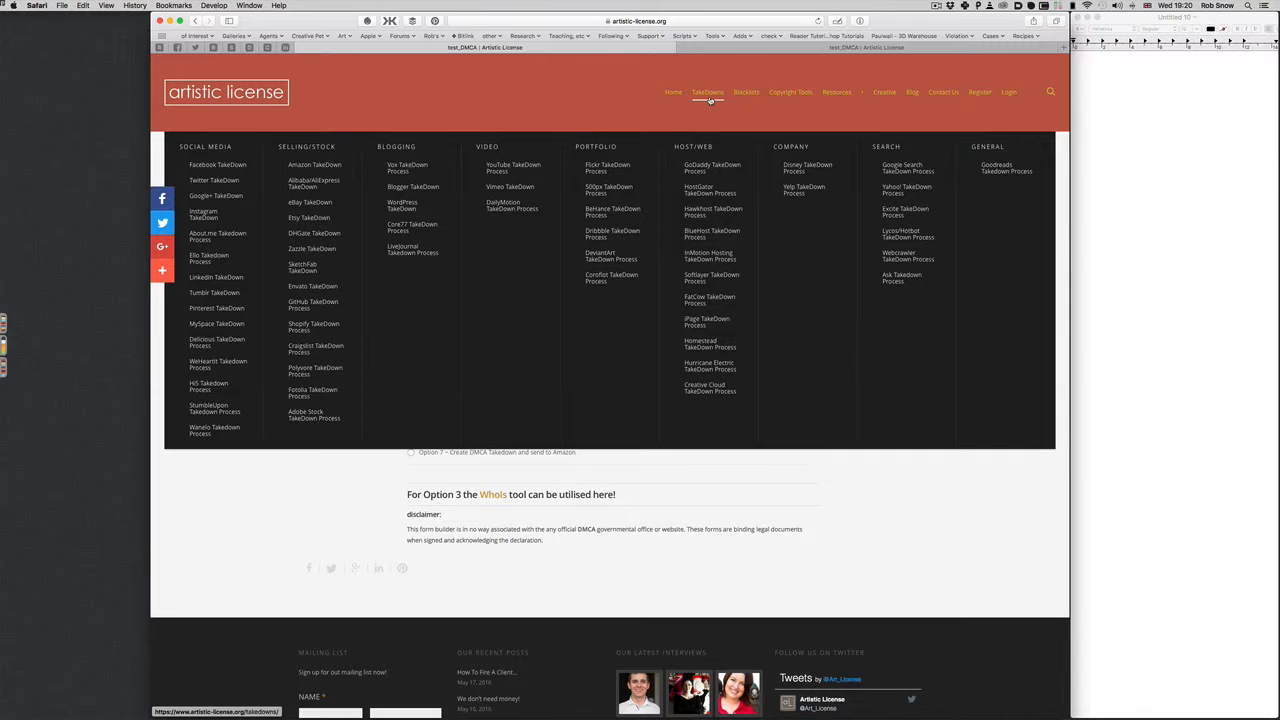
mouse_move(217, 164)
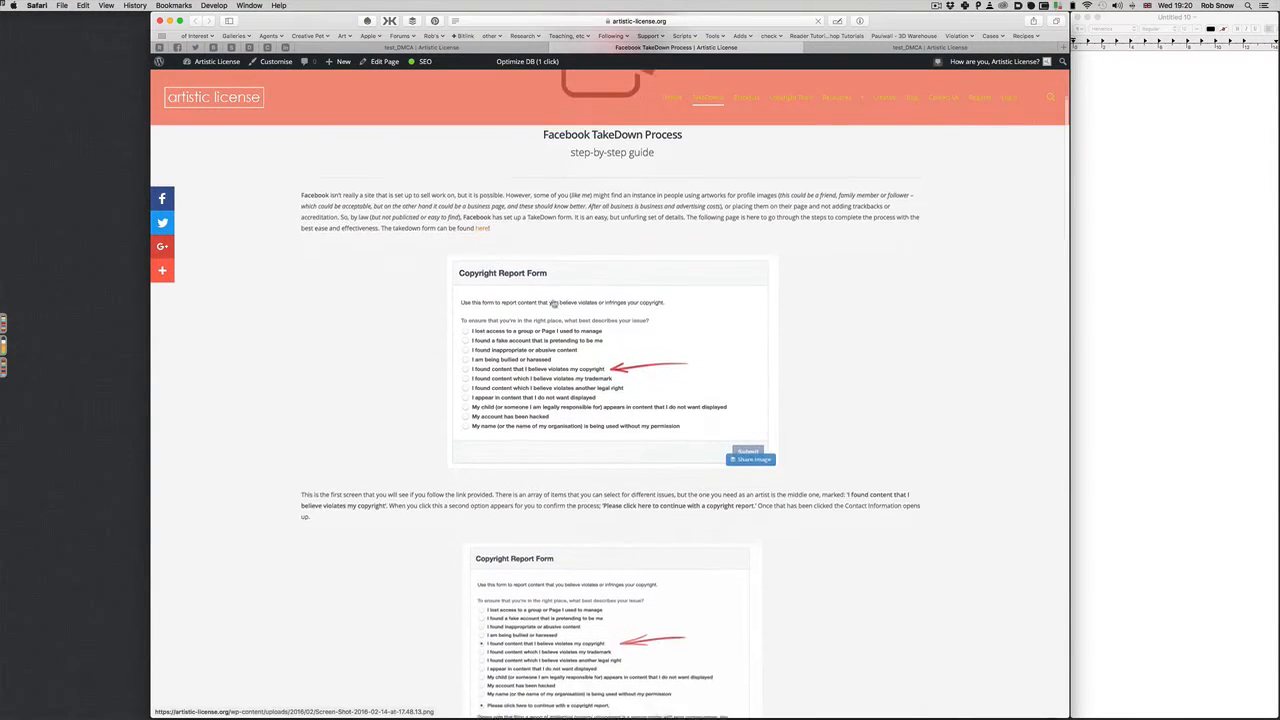
scroll("down", 3)
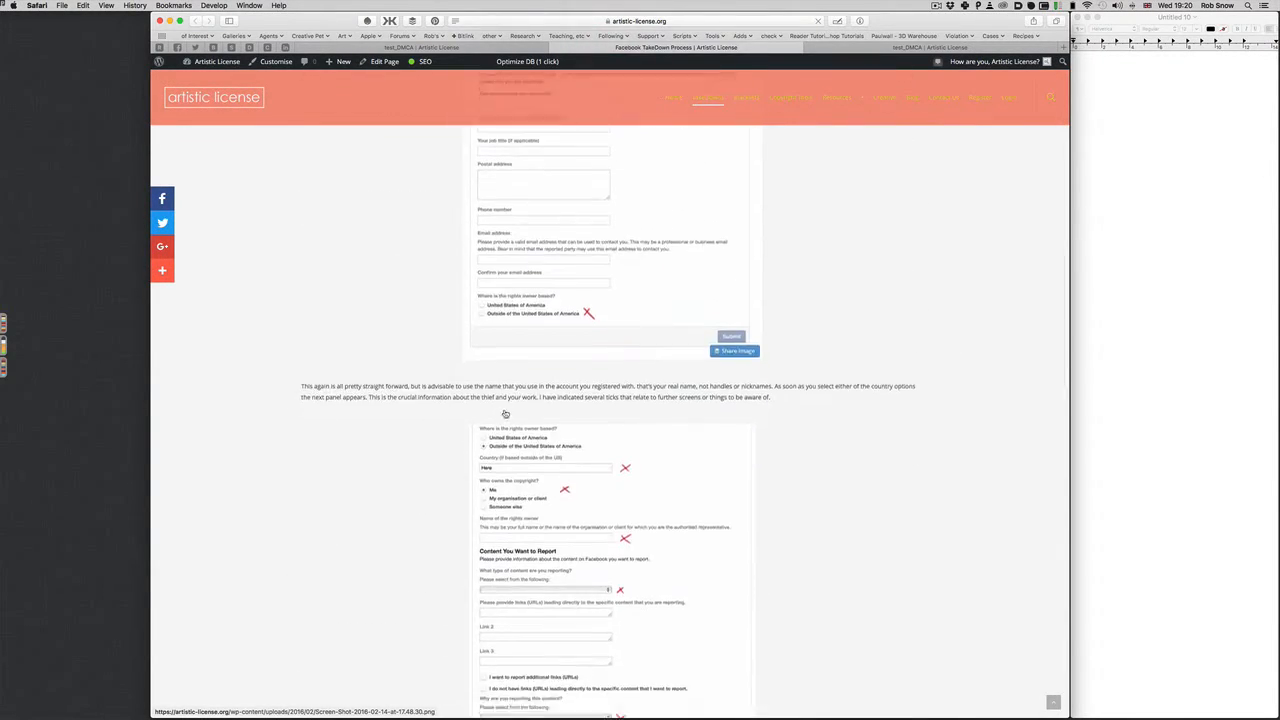
scroll("down", 3)
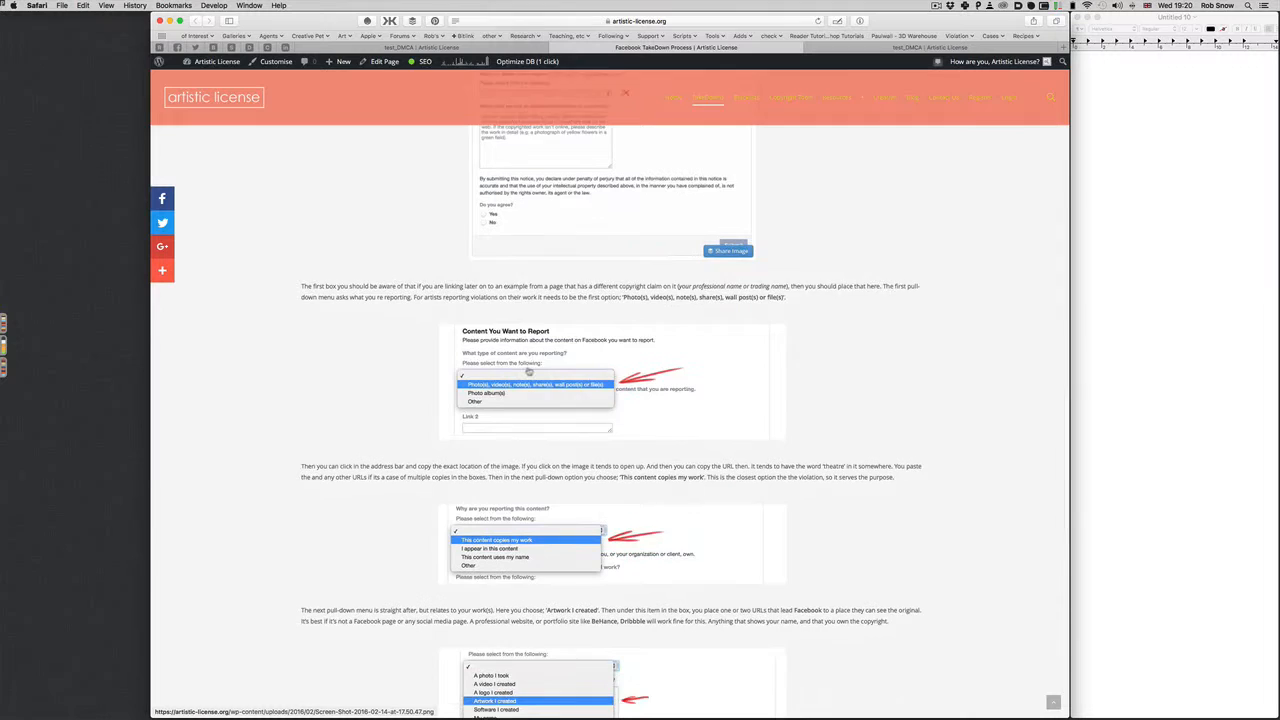
scroll("down", 3)
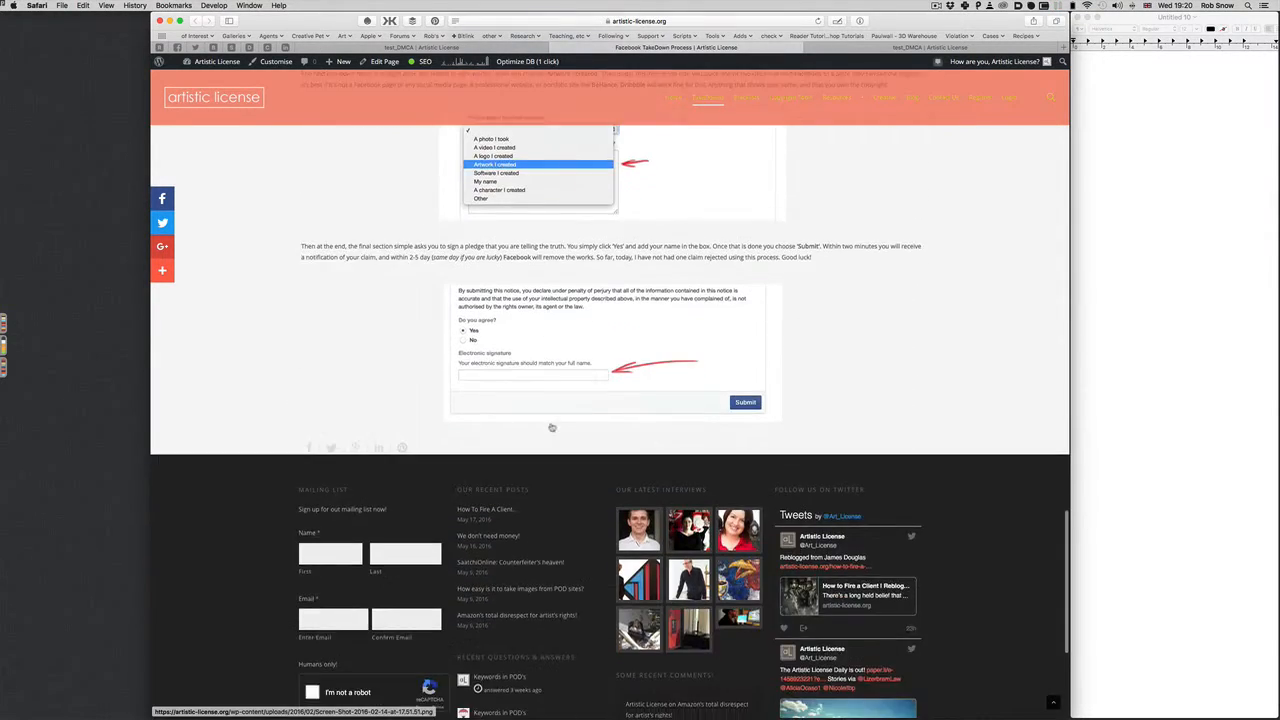
scroll("up", 3)
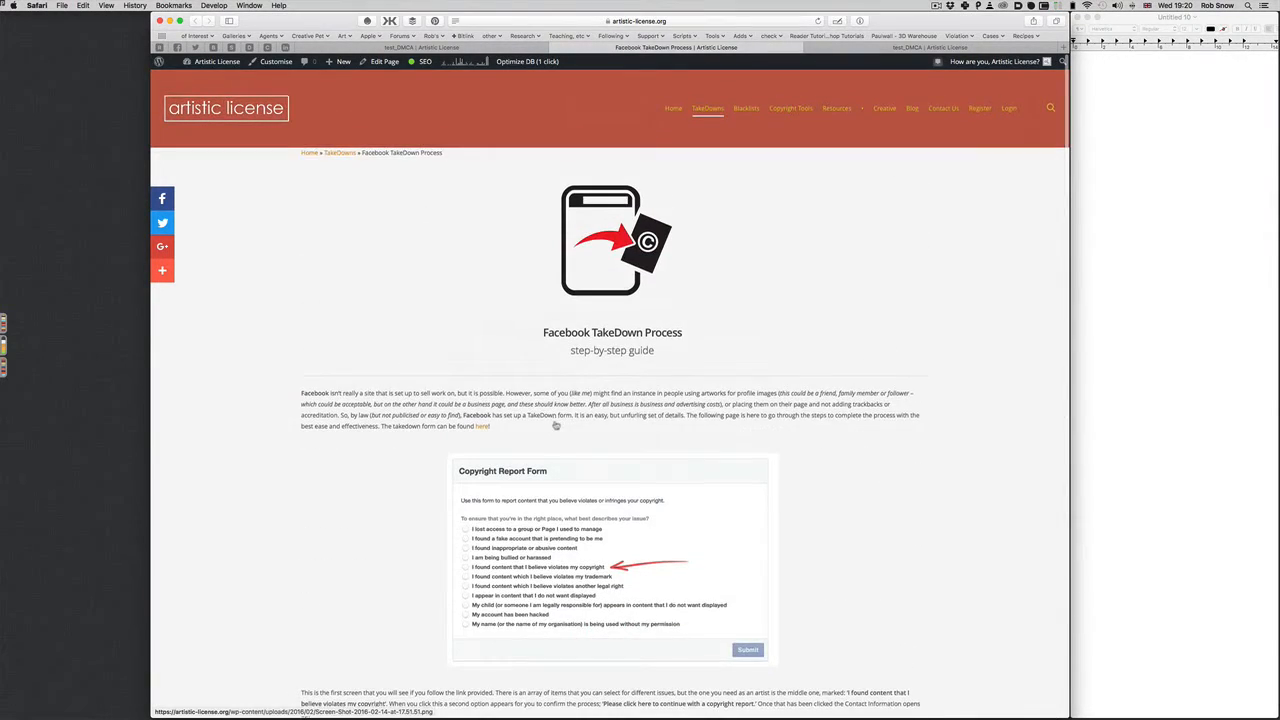
mouse_move(477, 405)
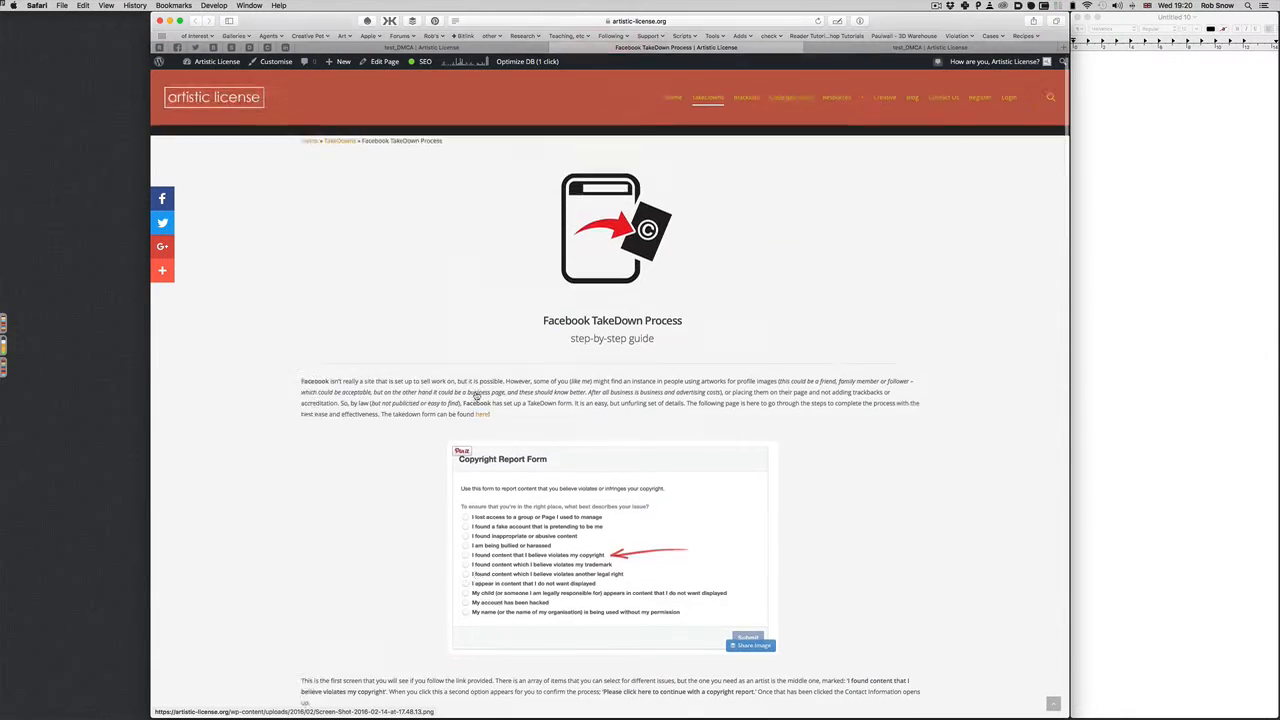
left_click(707, 108)
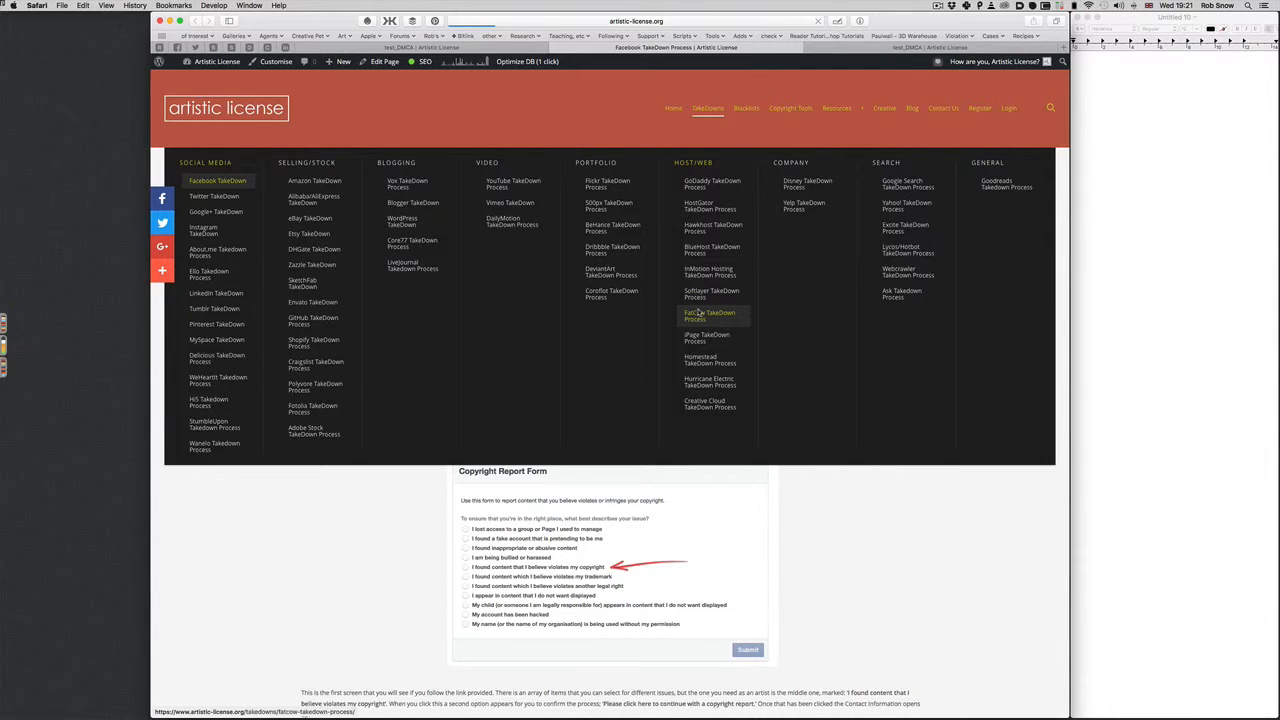
Step: Open the FatCow TakeDown Process guide and scroll down through its copyright infringement notice
left_click(708, 314)
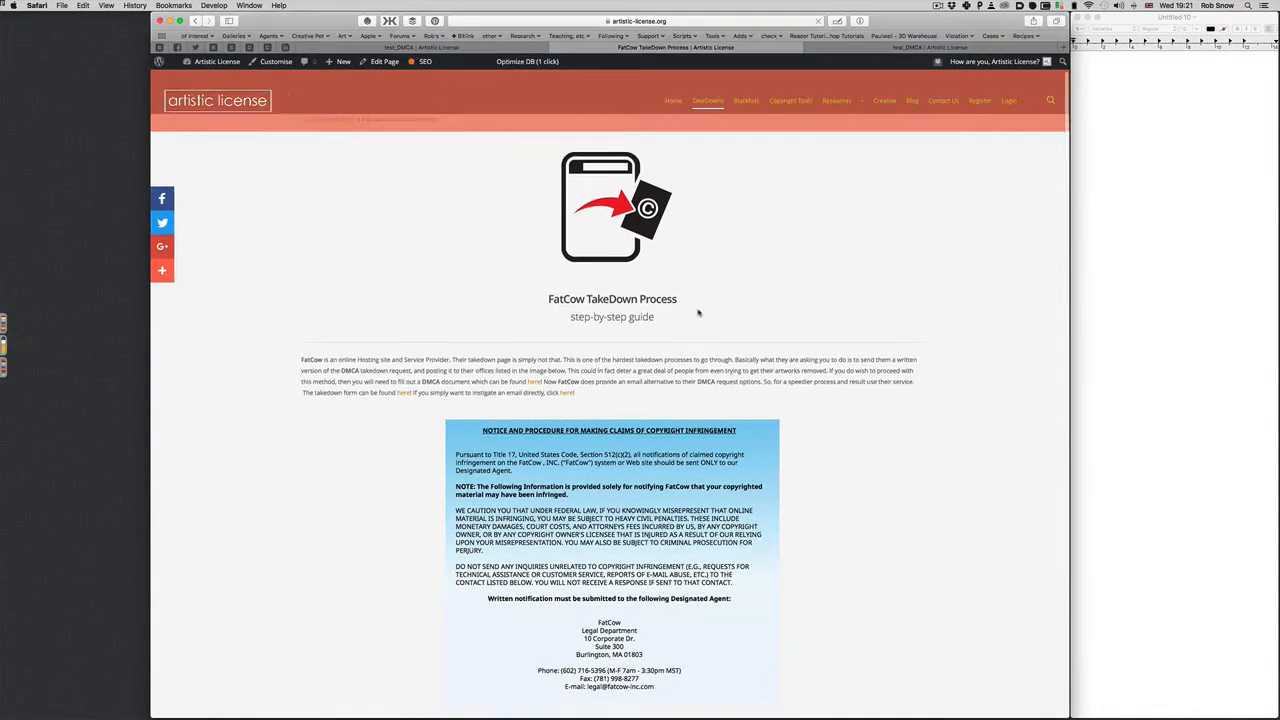
scroll("down", 3)
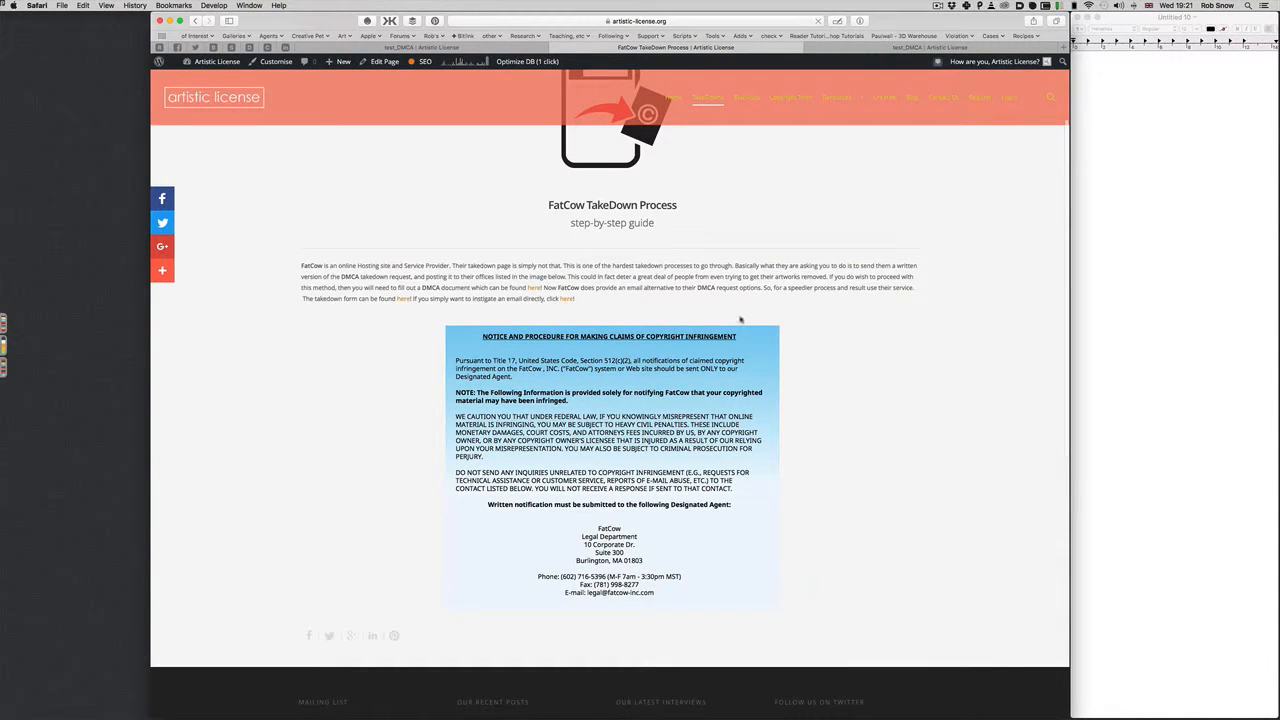
mouse_move(965, 357)
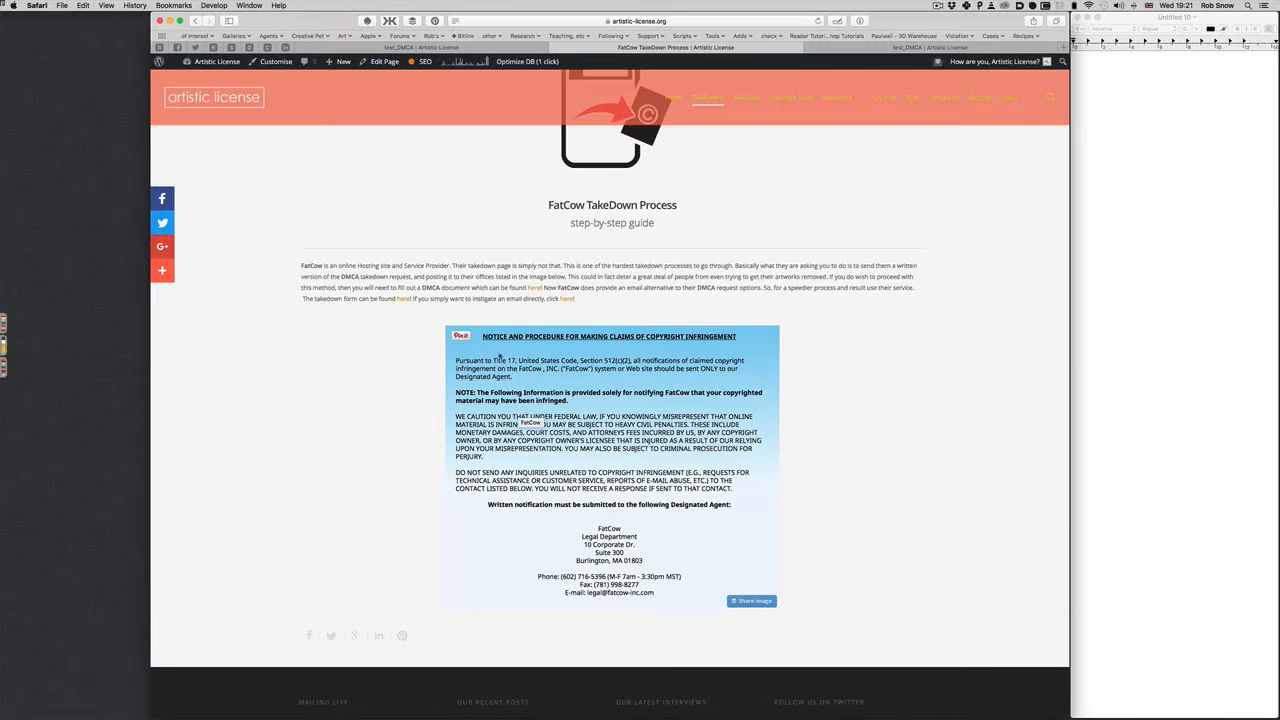
scroll("down", 3)
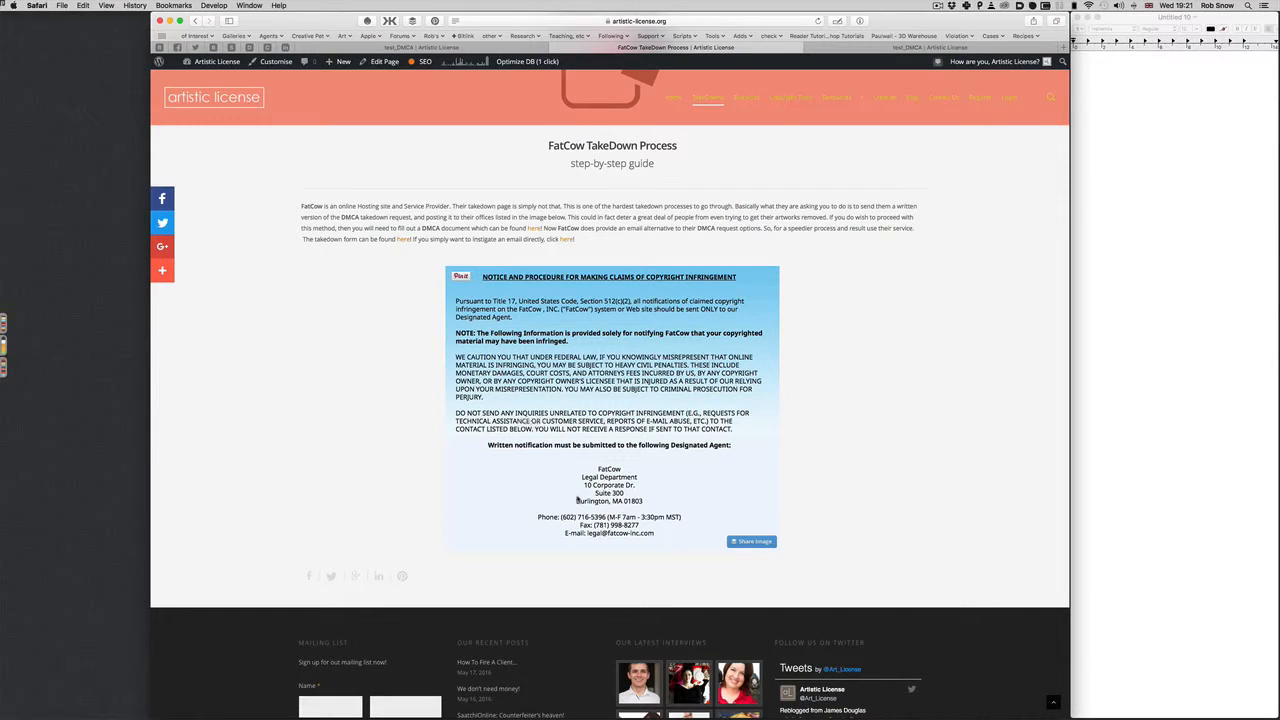
mouse_move(607, 485)
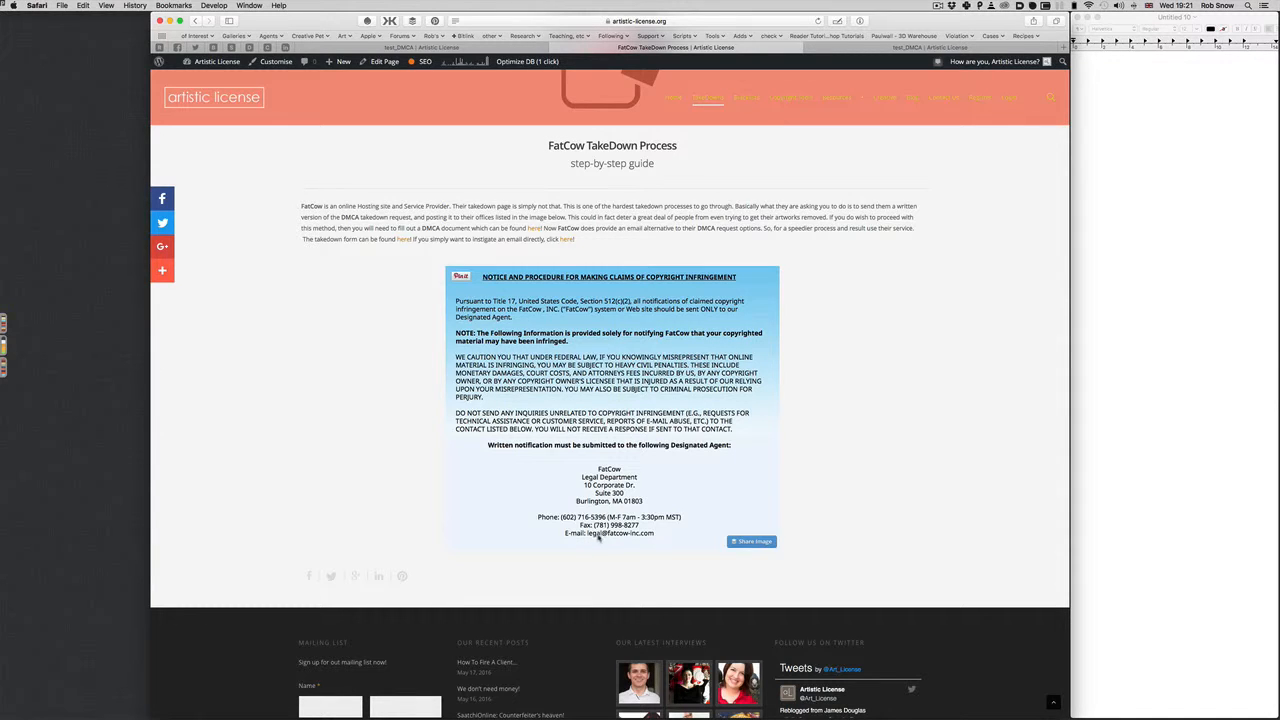
mouse_move(648, 538)
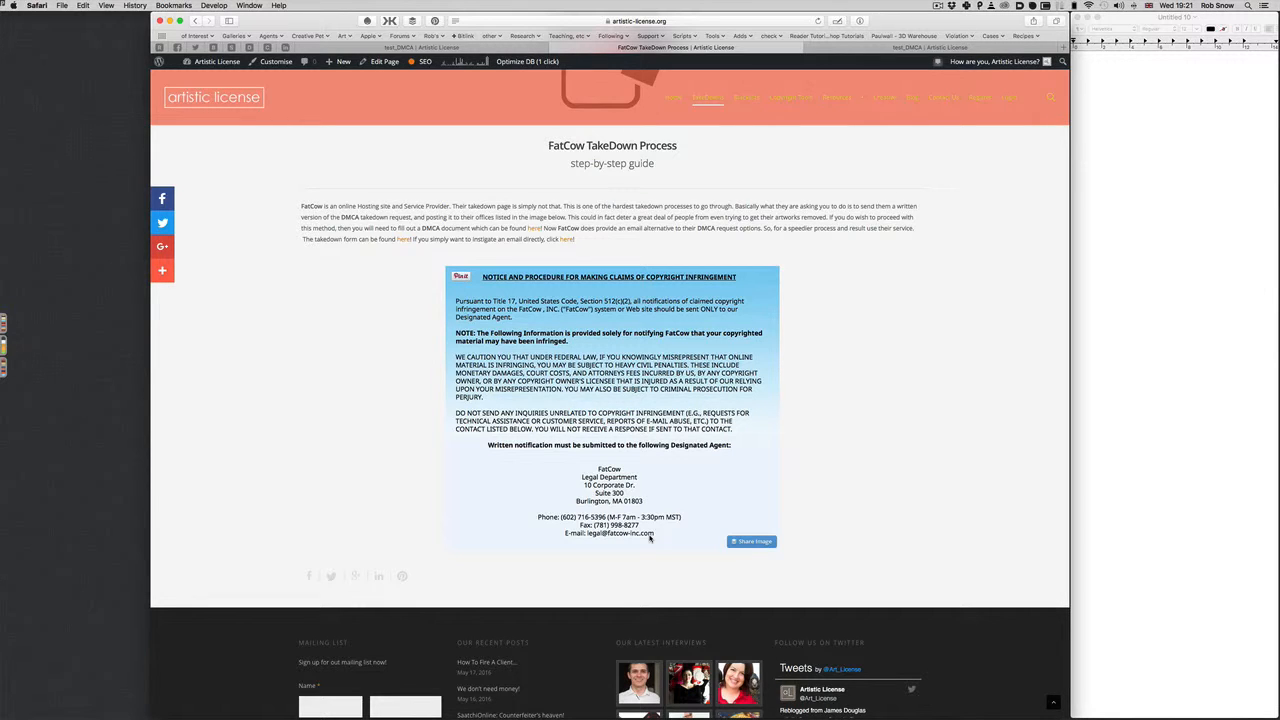
mouse_move(610, 553)
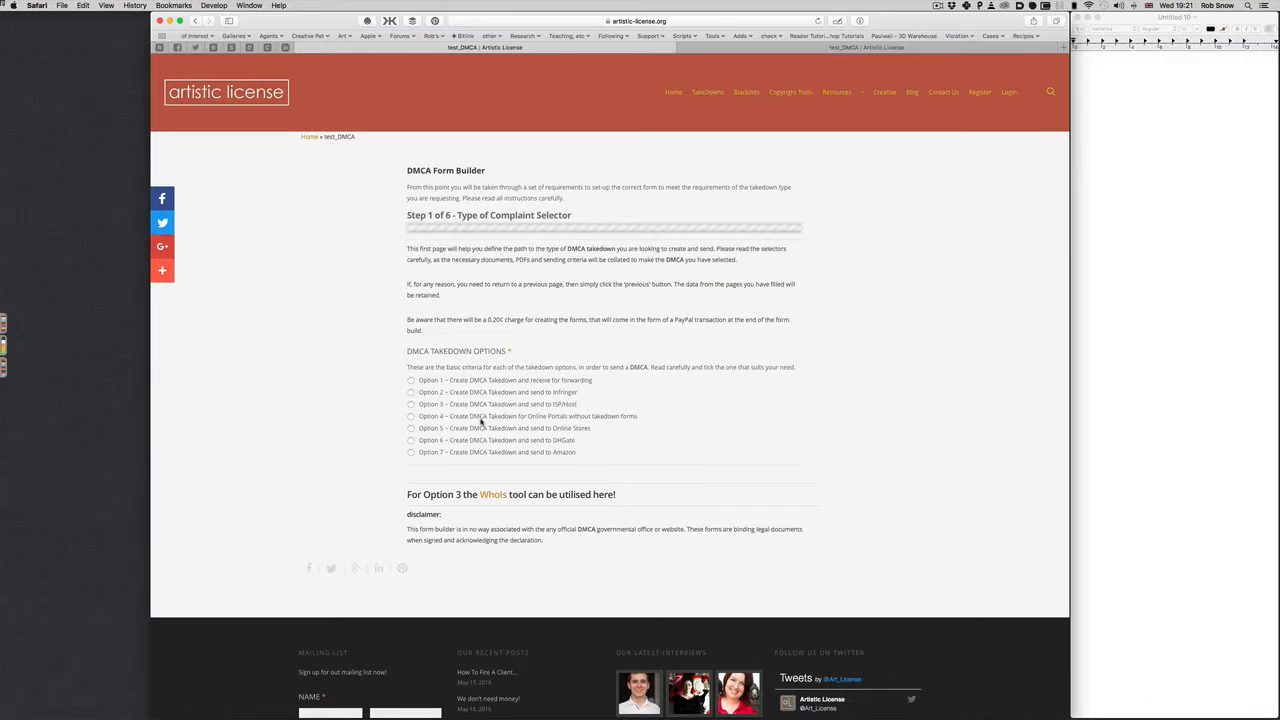
mouse_move(707, 92)
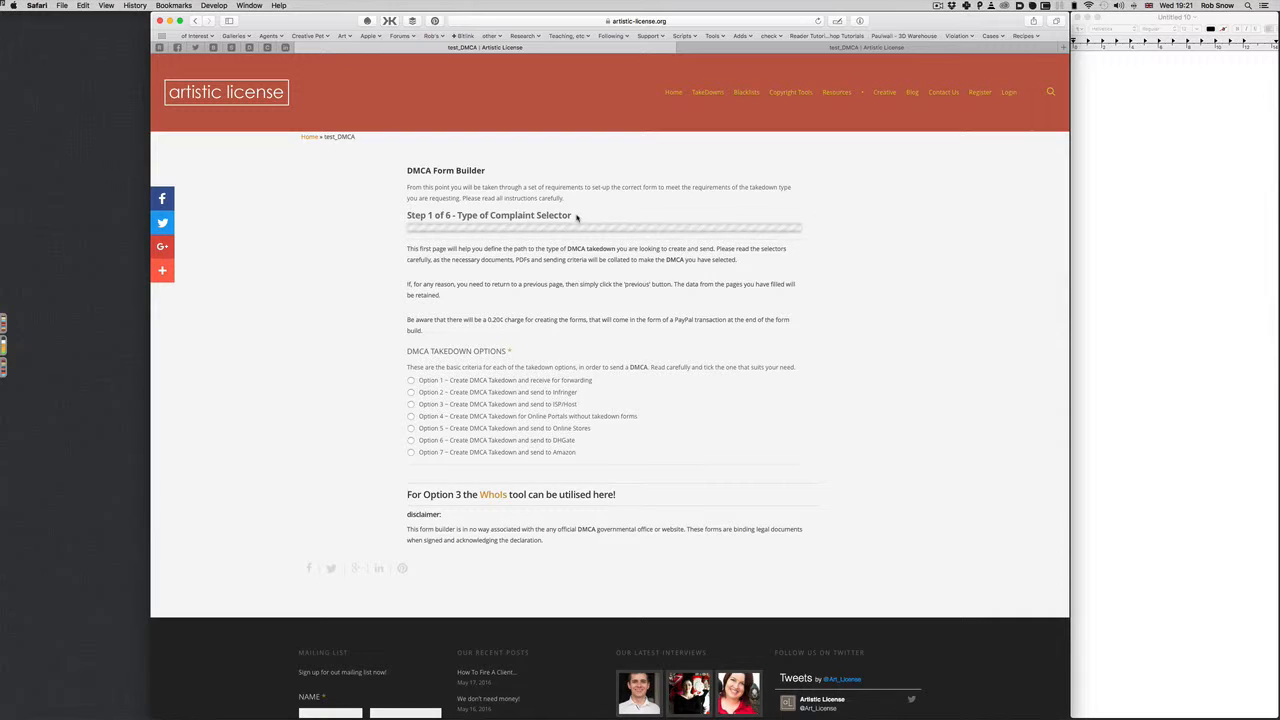
mouse_move(565, 424)
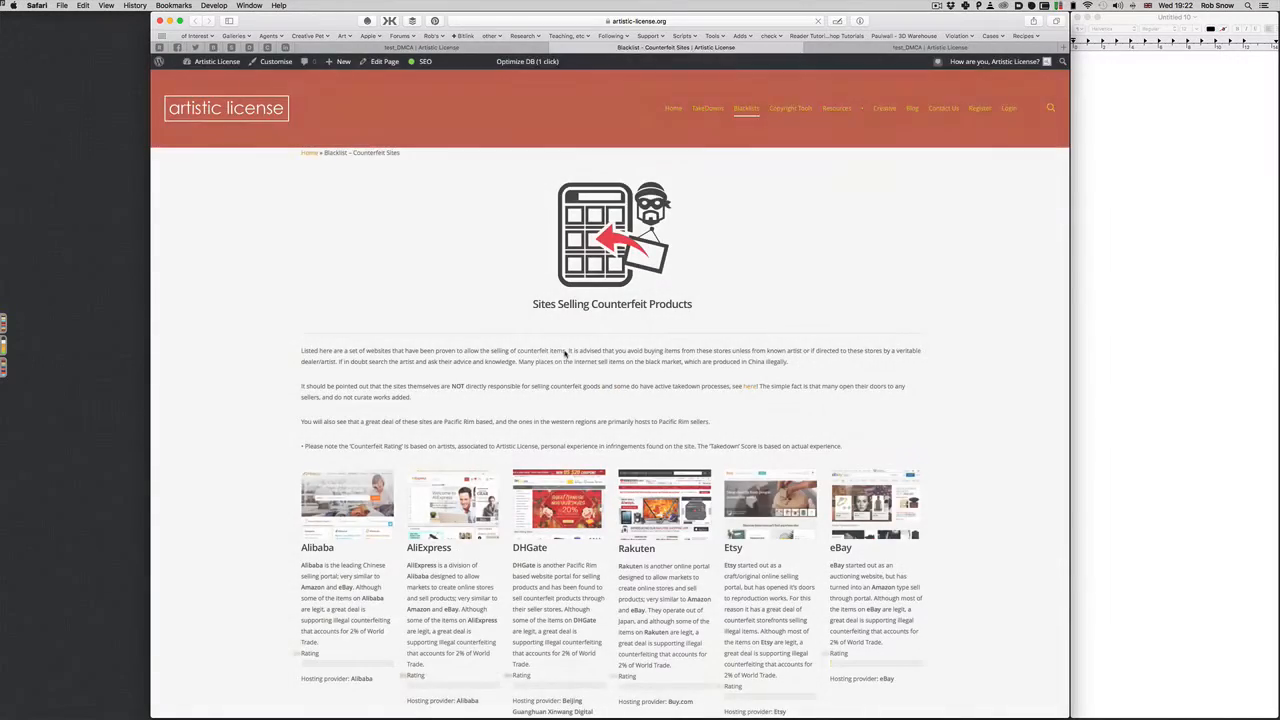
Step: Scroll through the Blacklist page's counterfeit selling site cards
scroll("down", 3)
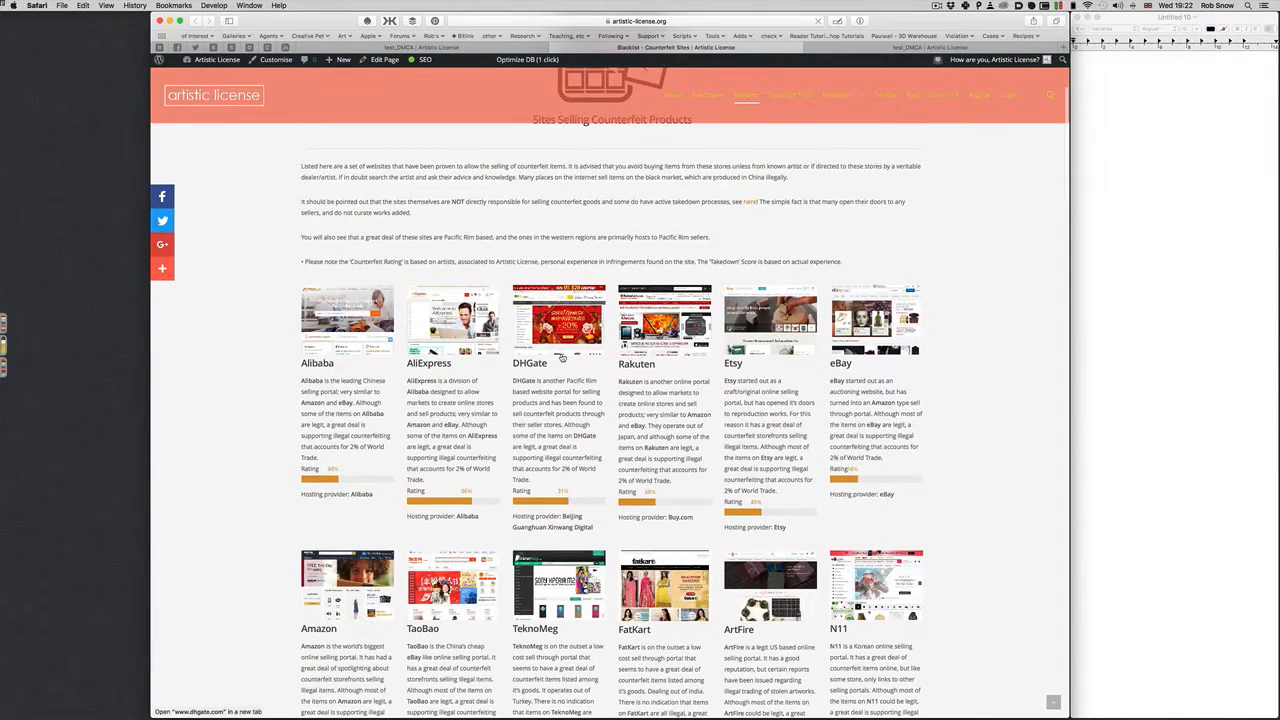
scroll("down", 3)
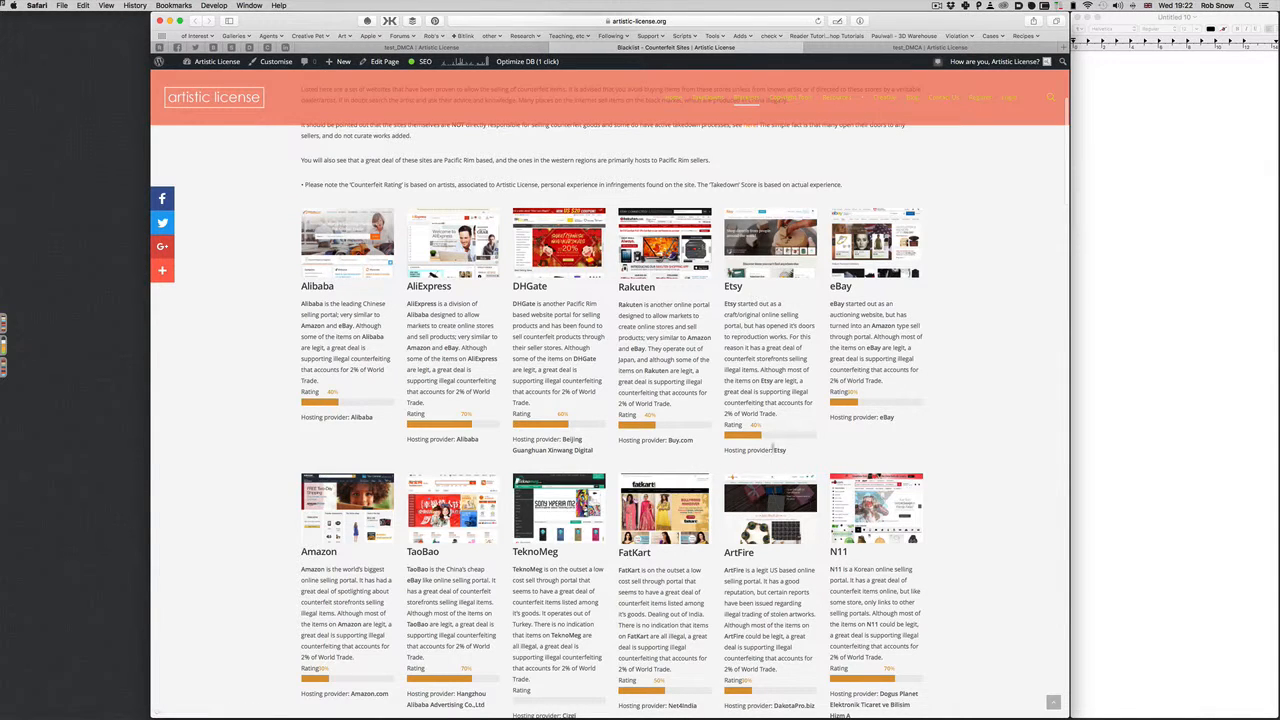
scroll("down", 3)
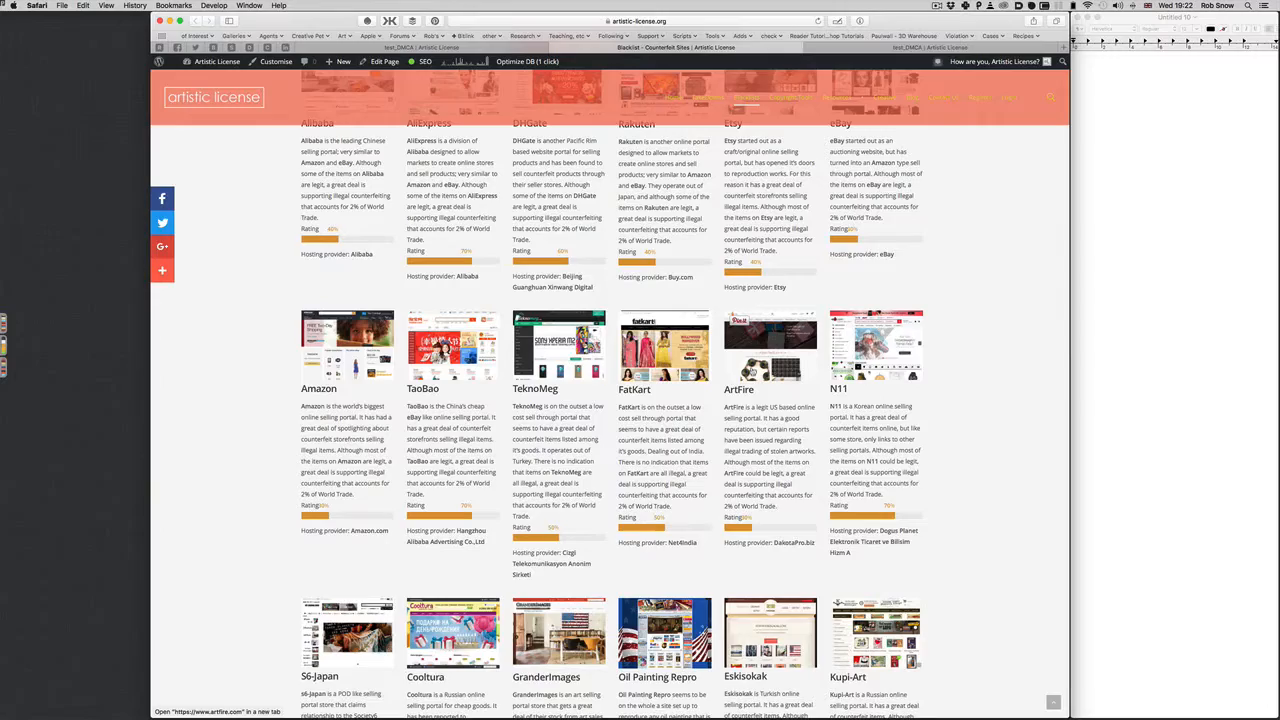
scroll("down", 3)
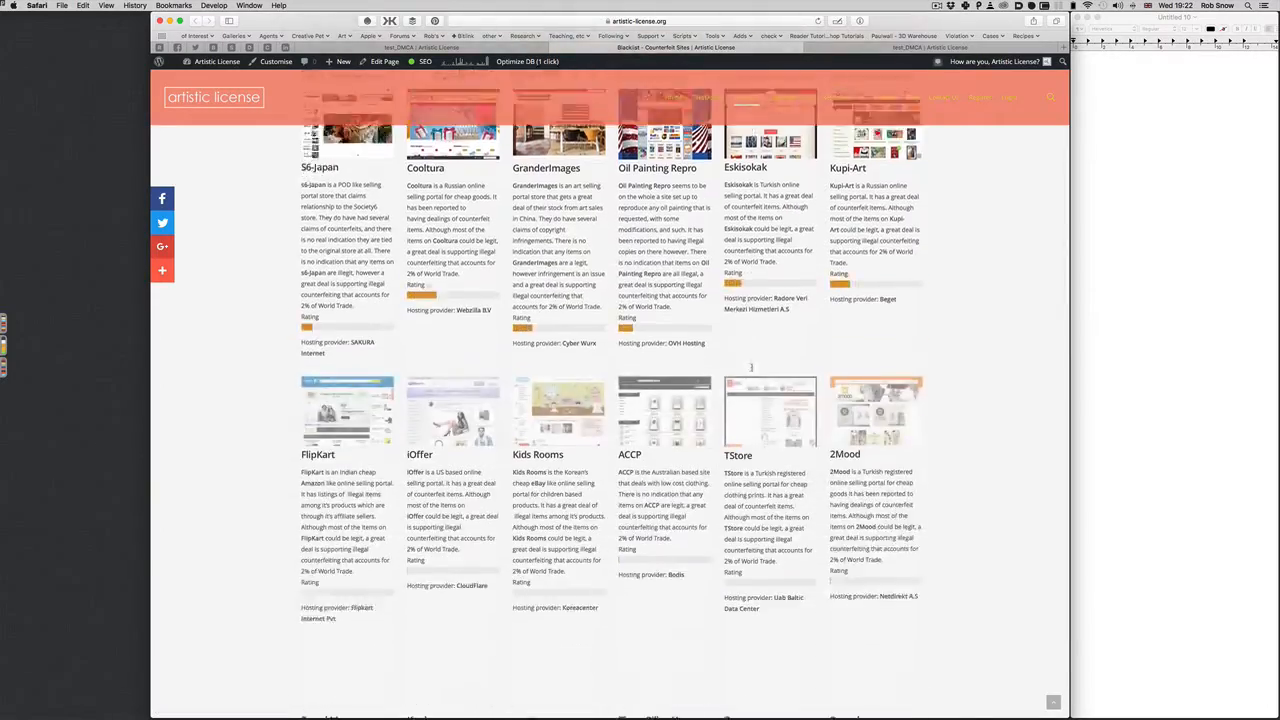
scroll("down", 3)
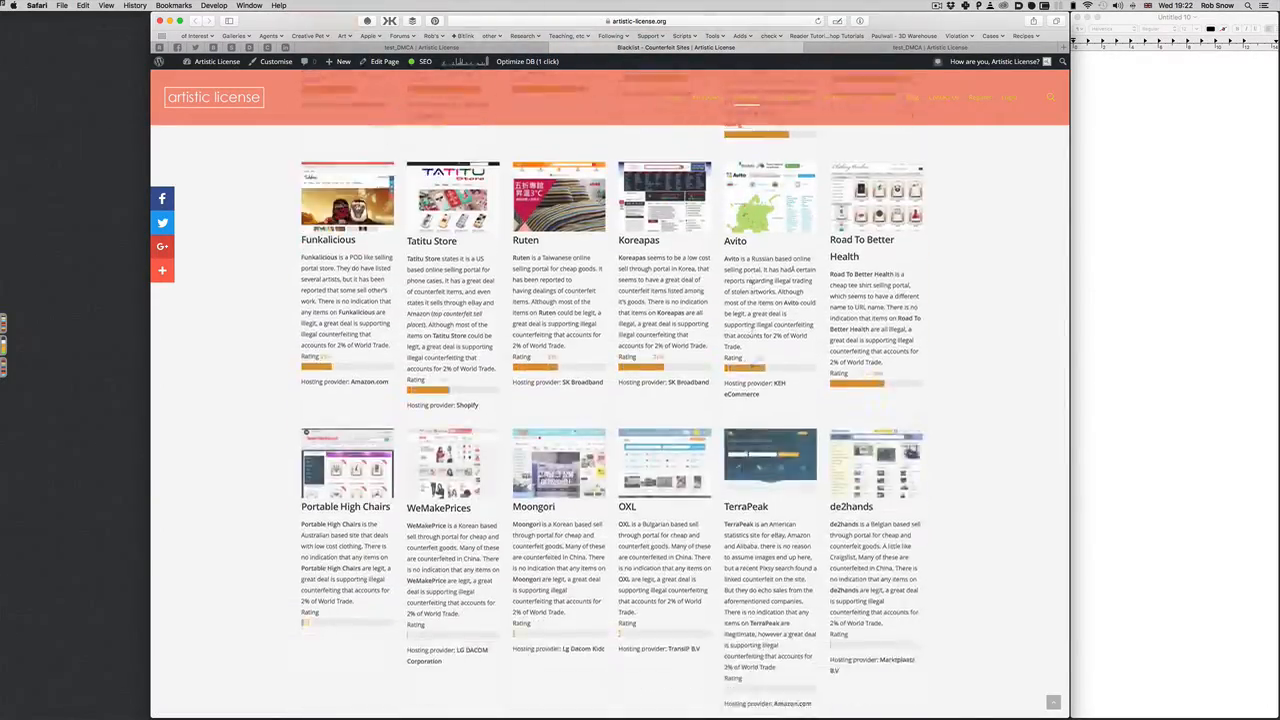
scroll("down", 3)
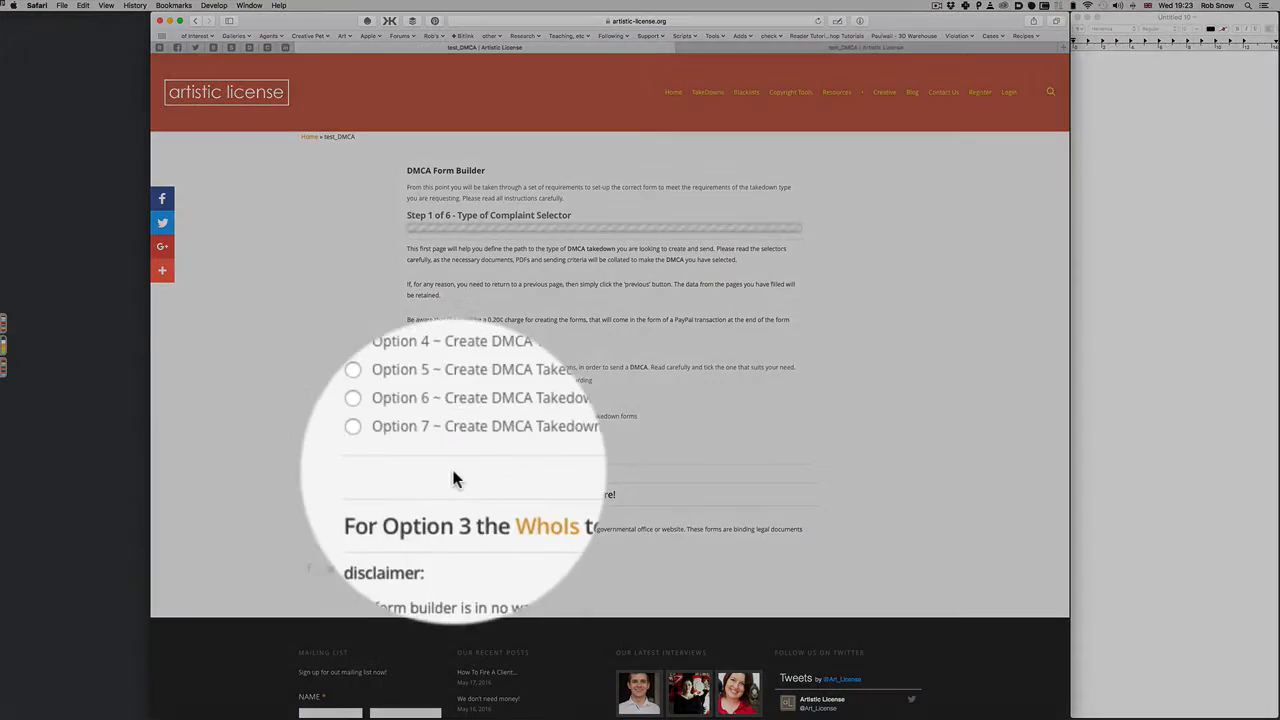
mouse_move(555, 440)
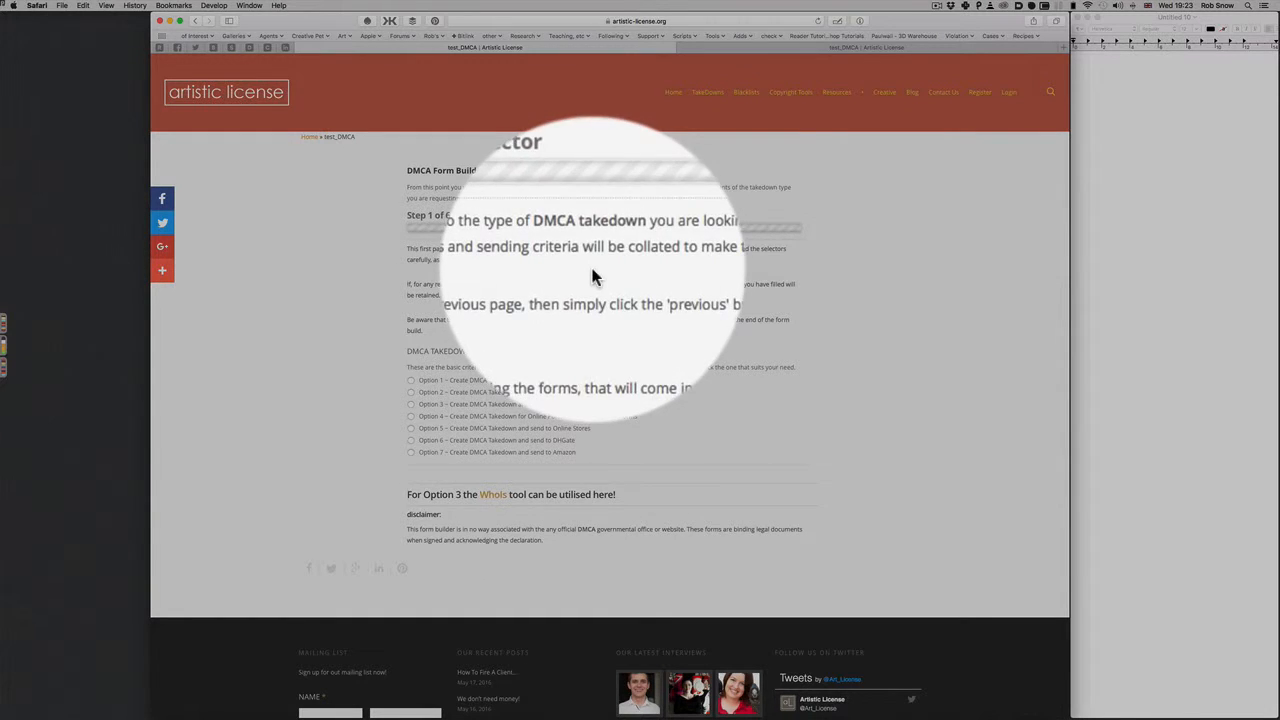
mouse_move(595, 440)
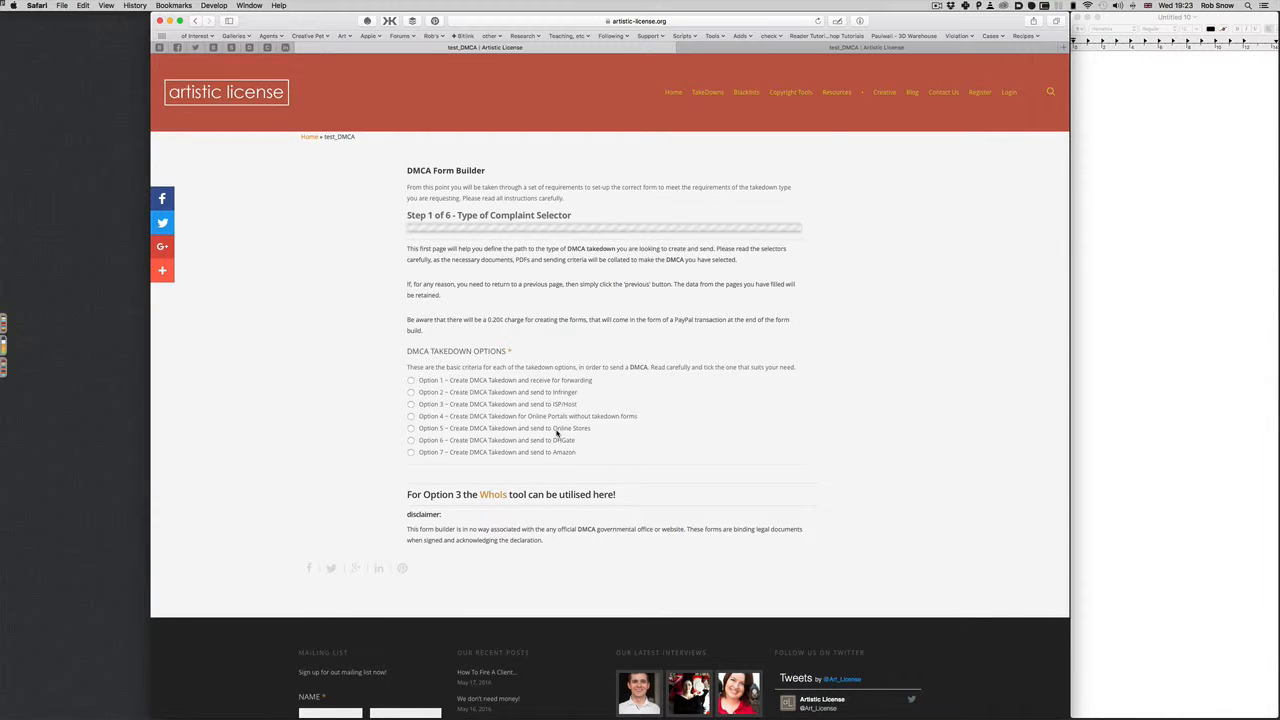
mouse_move(467, 435)
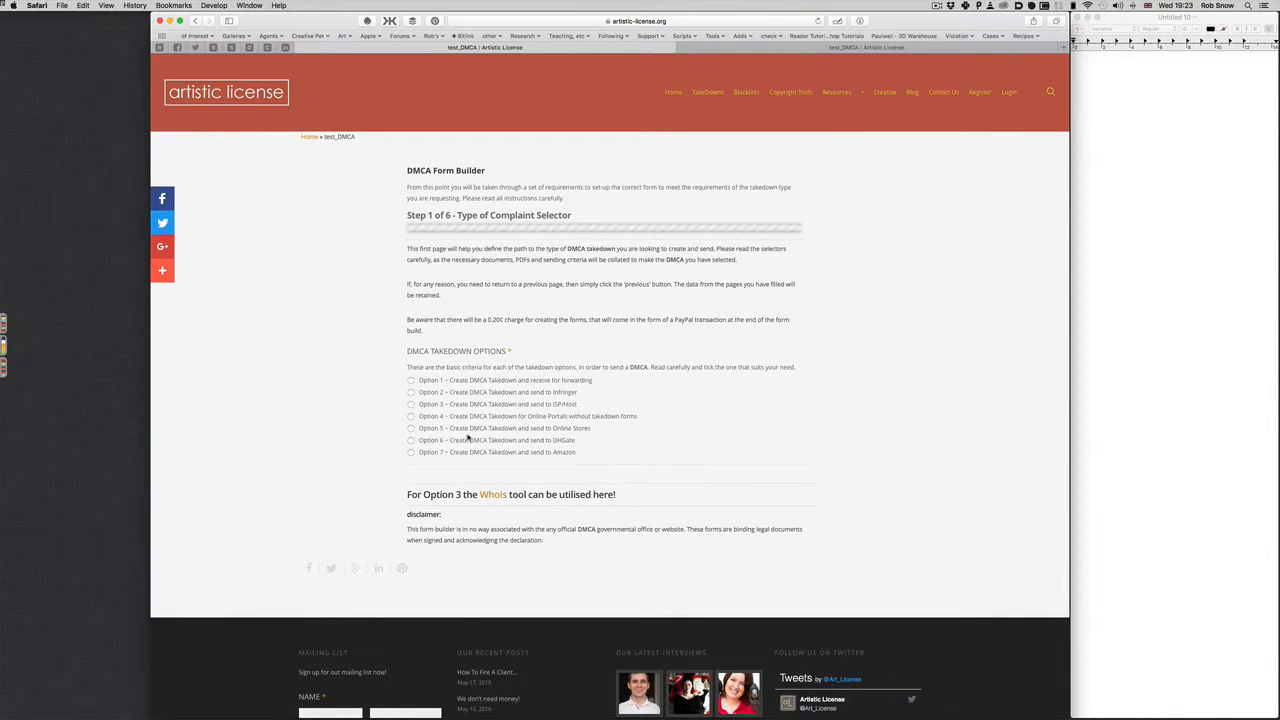
mouse_move(562, 433)
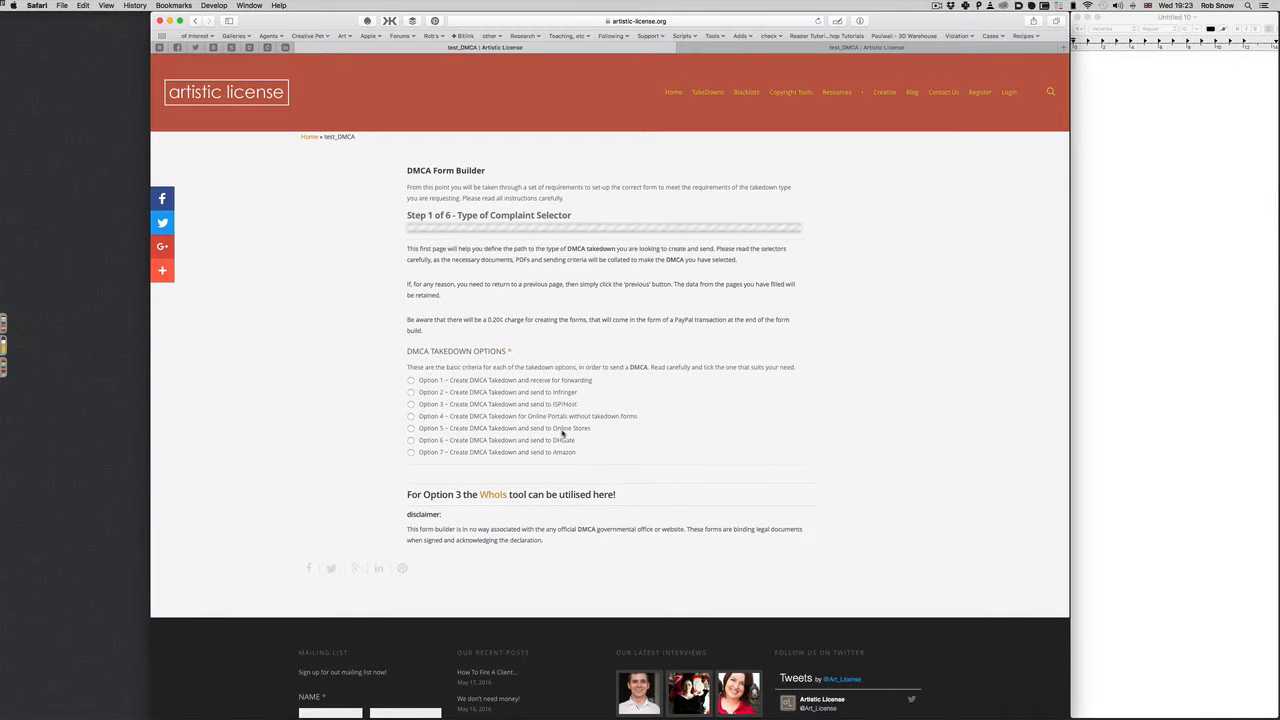
mouse_move(562, 412)
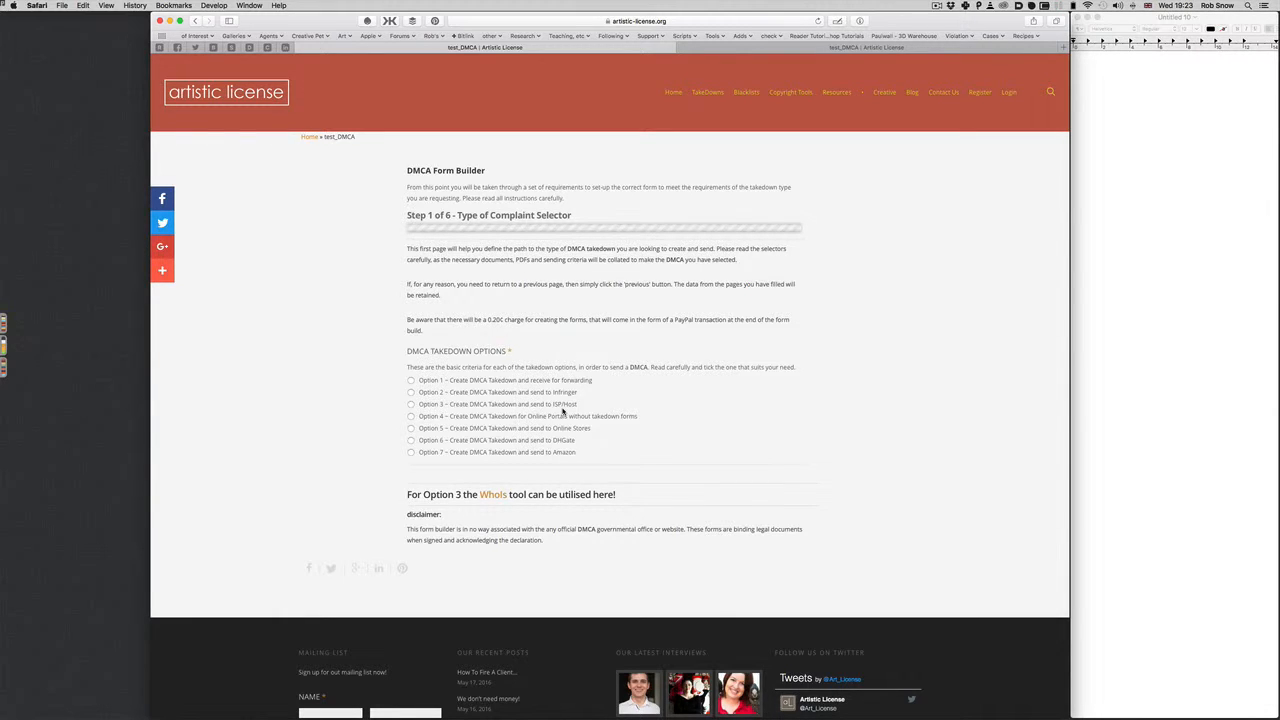
mouse_move(557, 430)
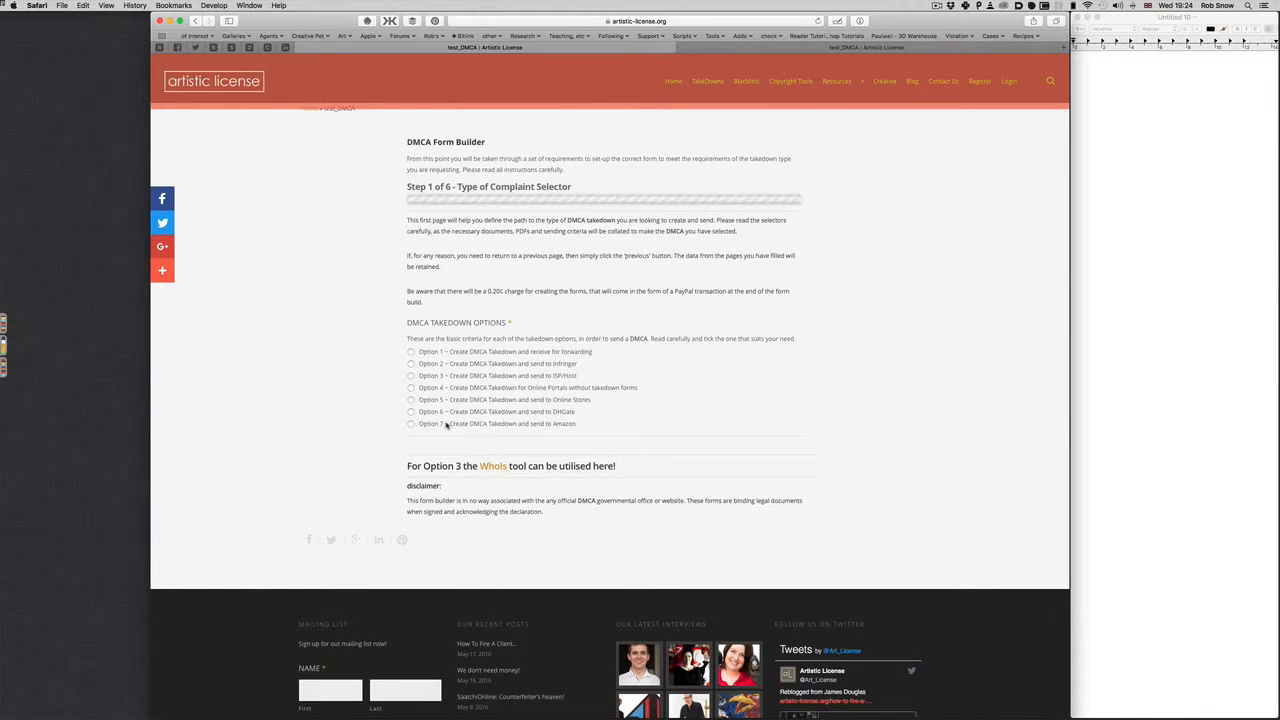
Step: Select Option 1, create a takedown to receive for forwarding, showing its requirements
scroll("up", 3)
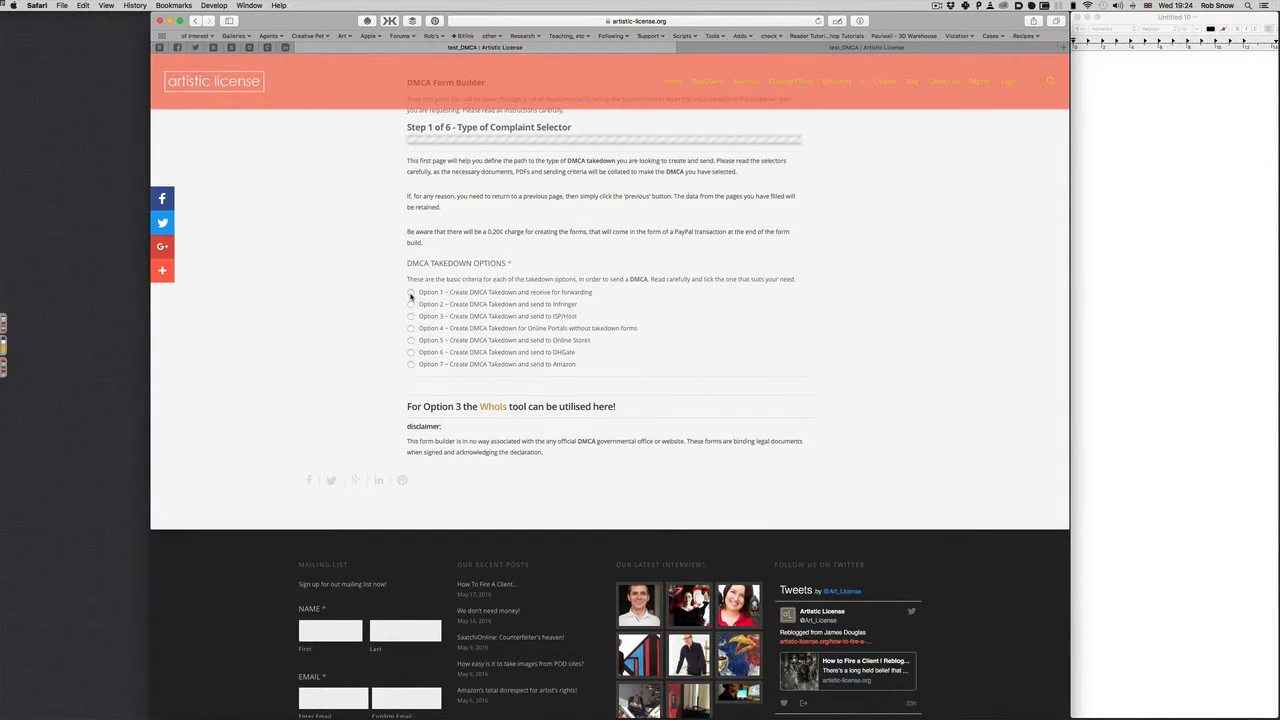
left_click(410, 292)
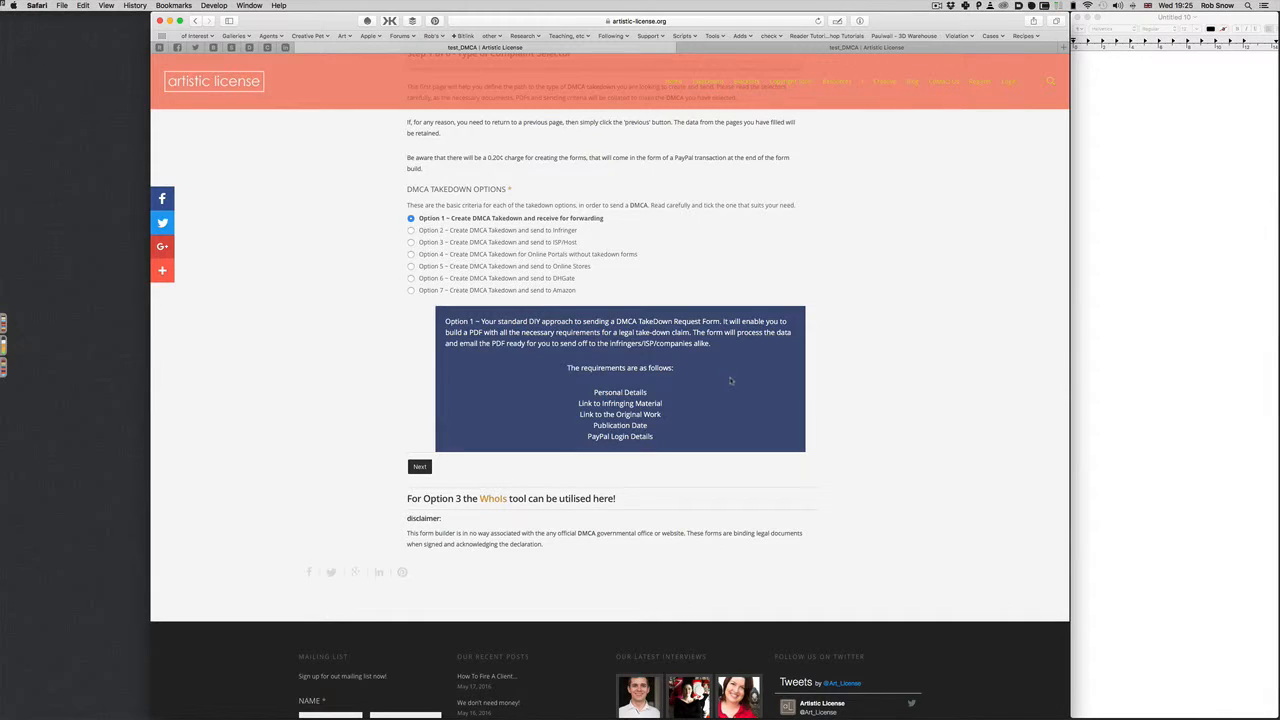
mouse_move(636, 454)
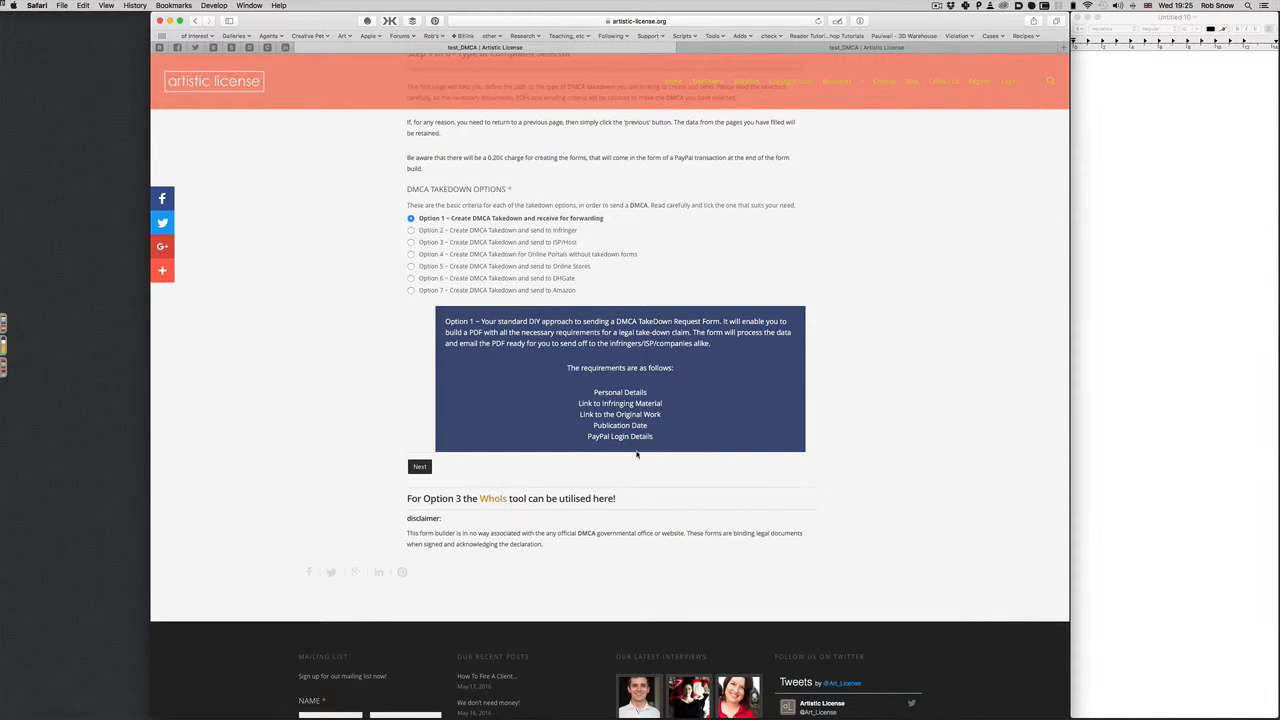
mouse_move(637, 455)
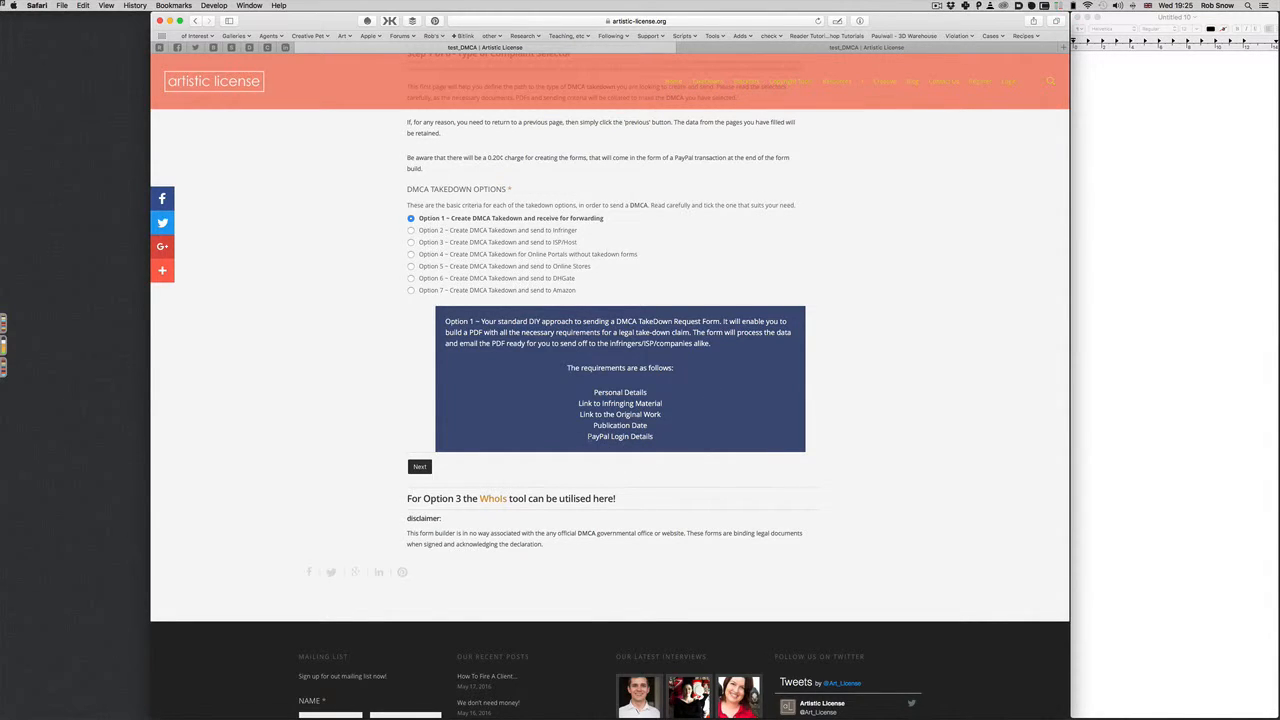
mouse_move(678, 270)
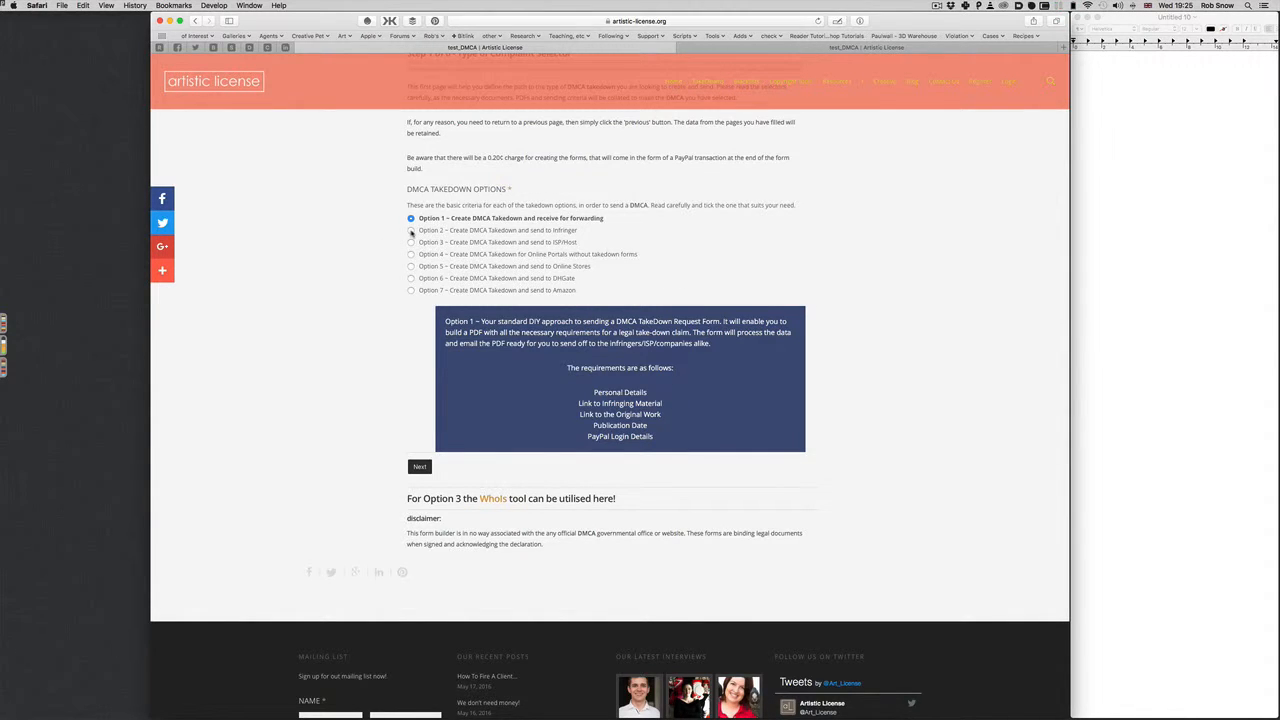
Step: Select Option 2 to show the send-to-infringer takedown requirements
left_click(411, 230)
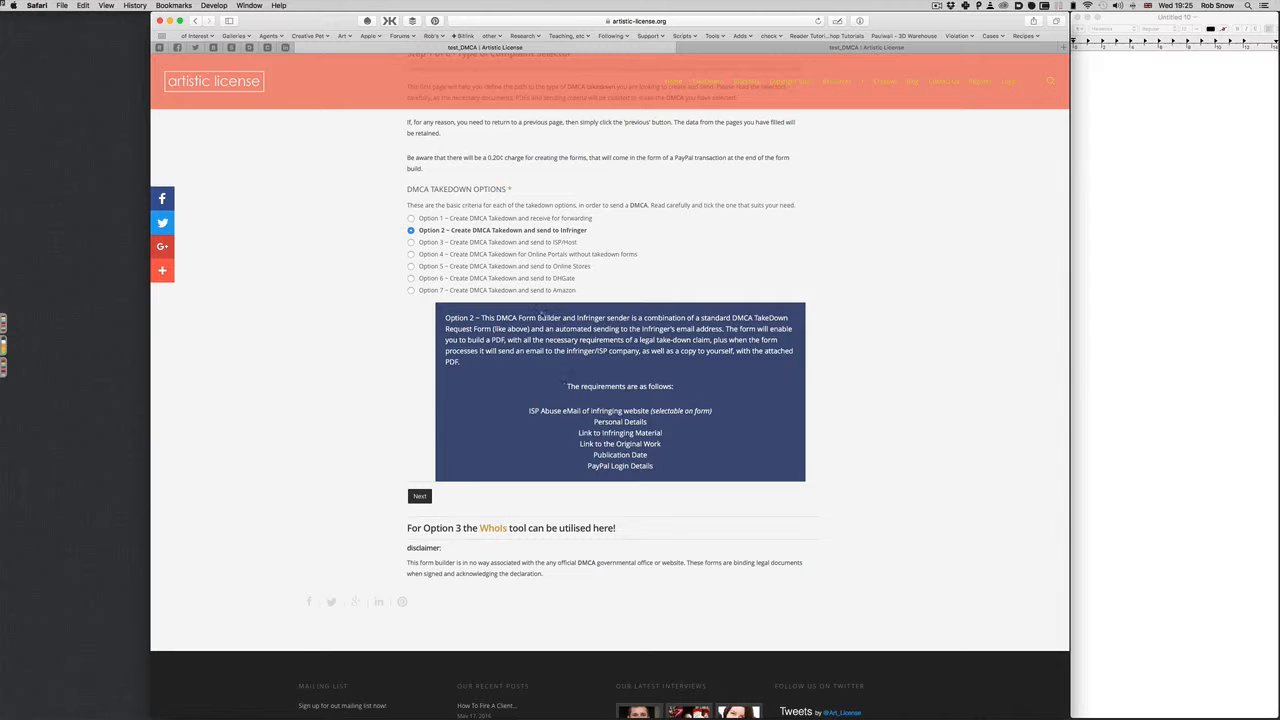
mouse_move(610, 405)
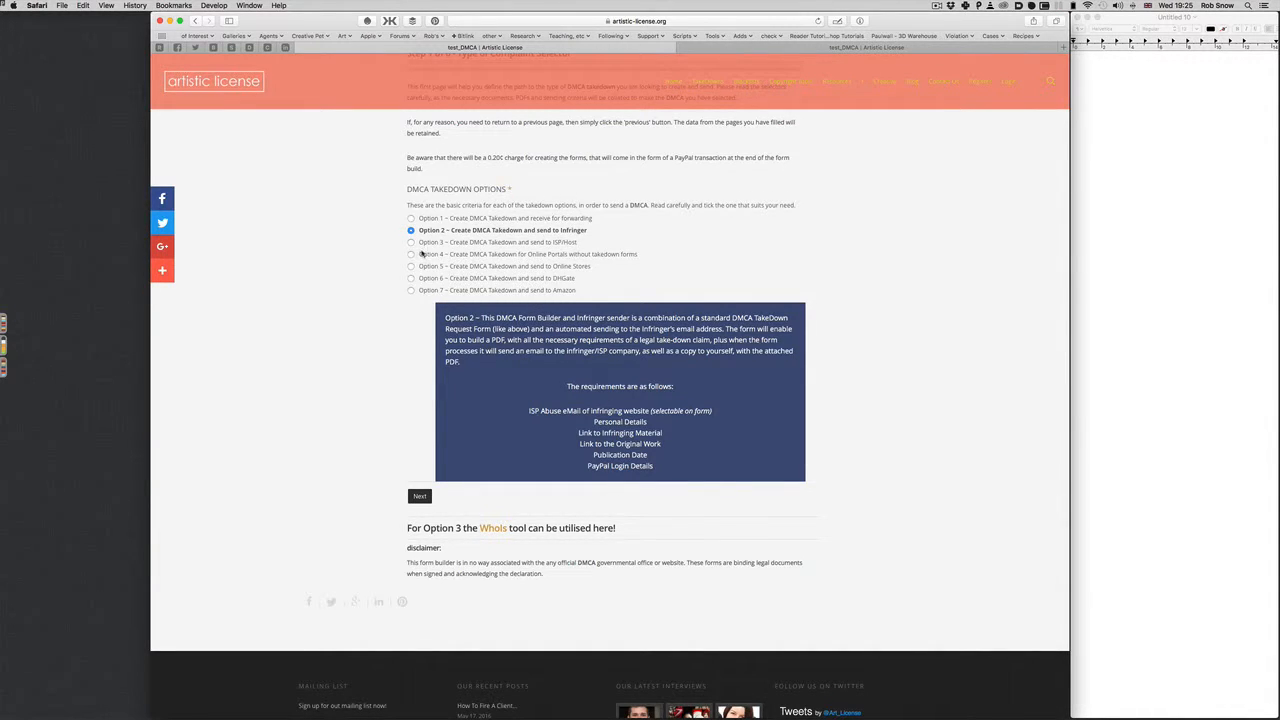
Step: Select Option 3, the ISP/Host takedown
left_click(411, 242)
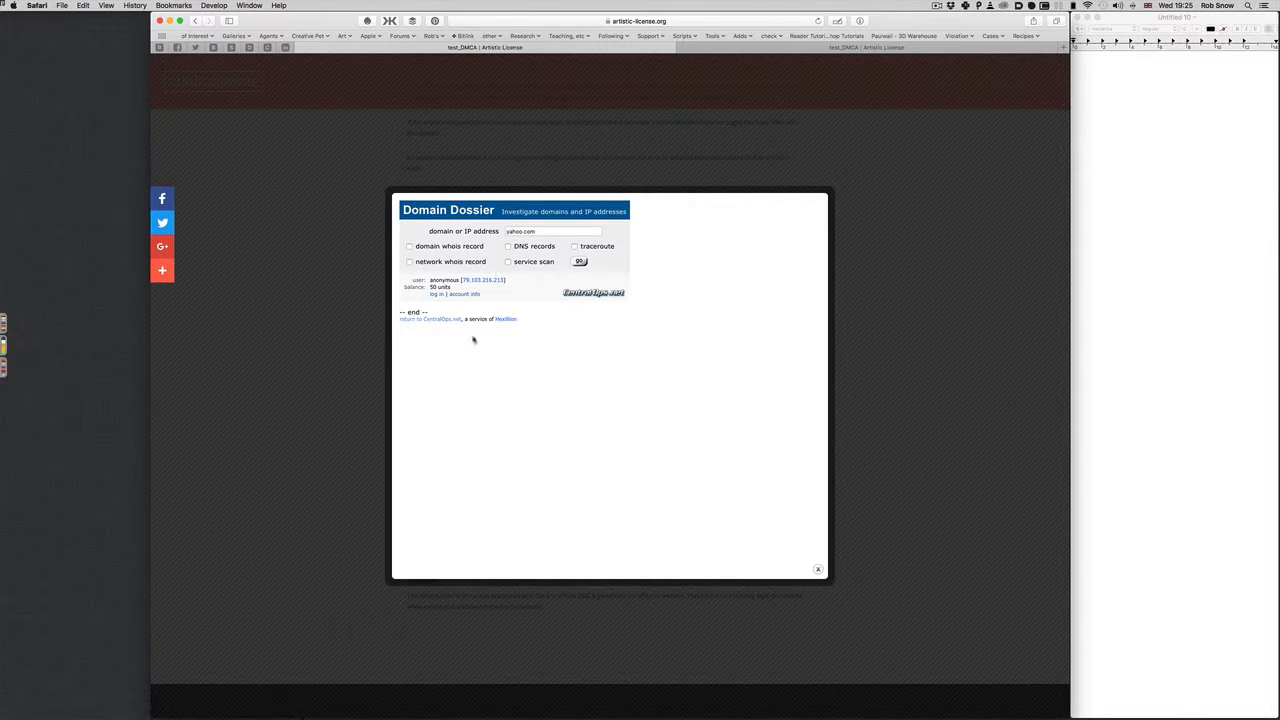
mouse_move(497, 215)
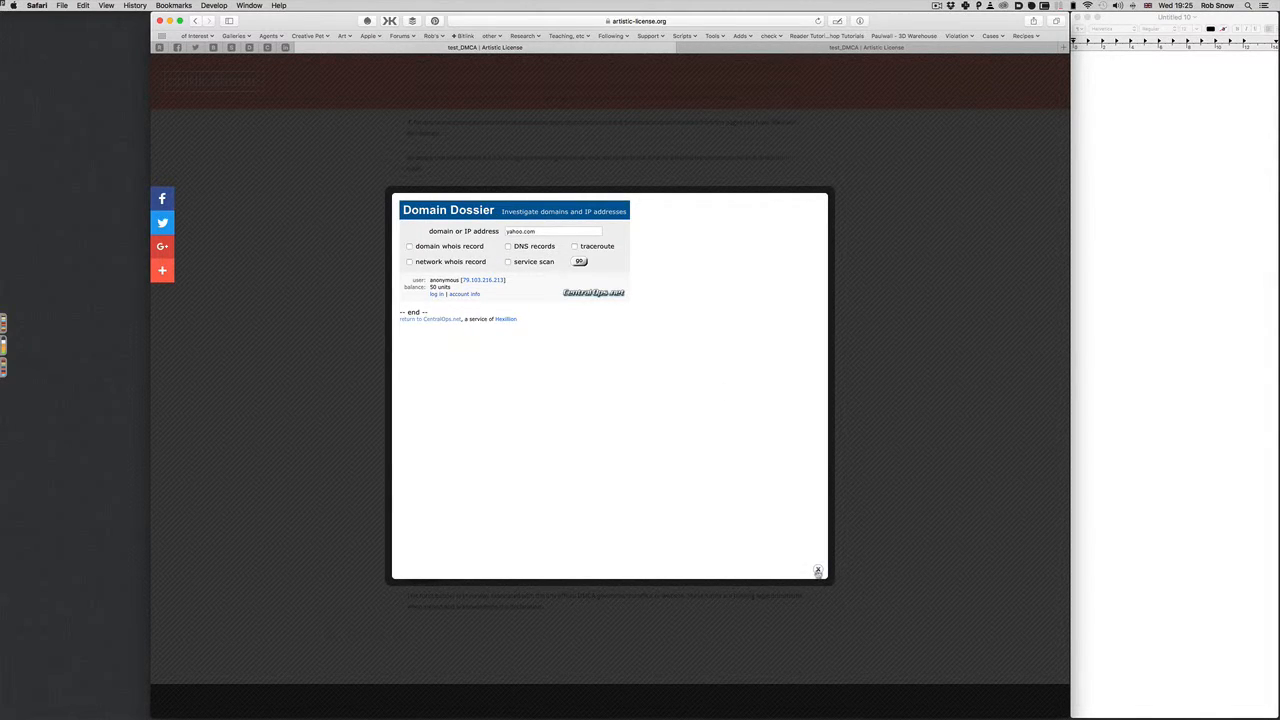
Step: Close the Domain Dossier popup and select Option 4 for online portals
left_click(818, 570)
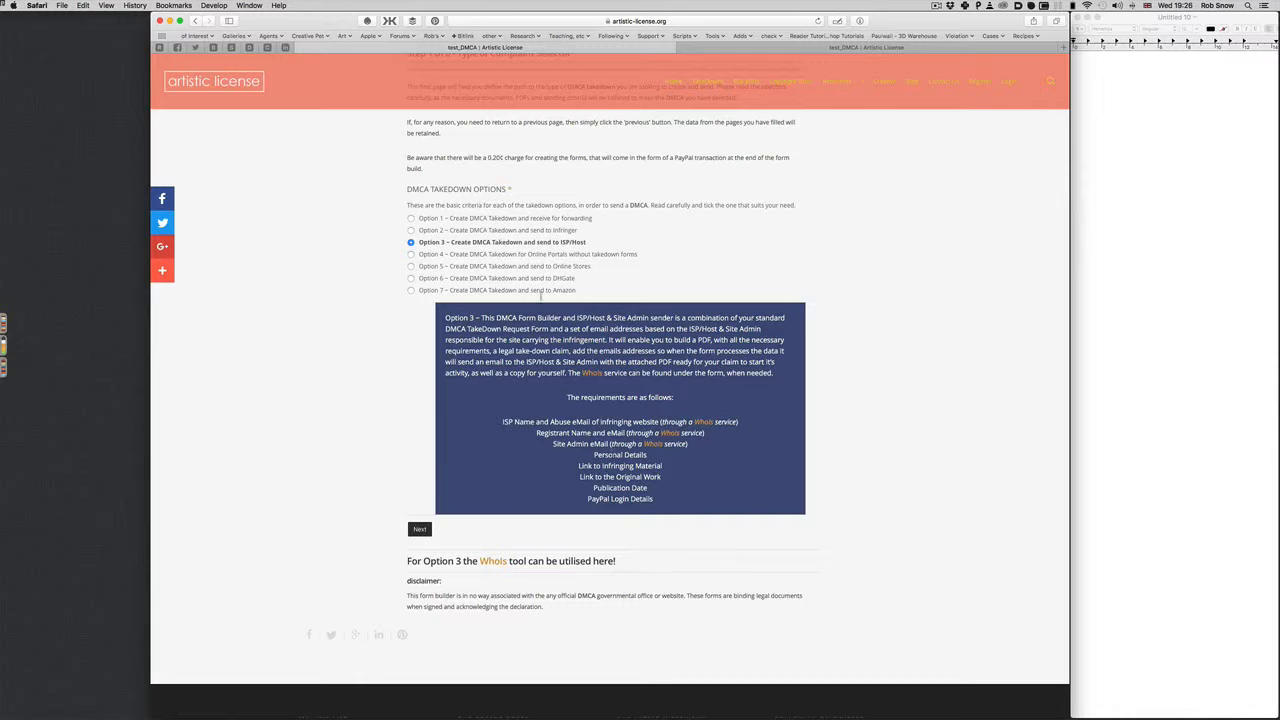
left_click(411, 254)
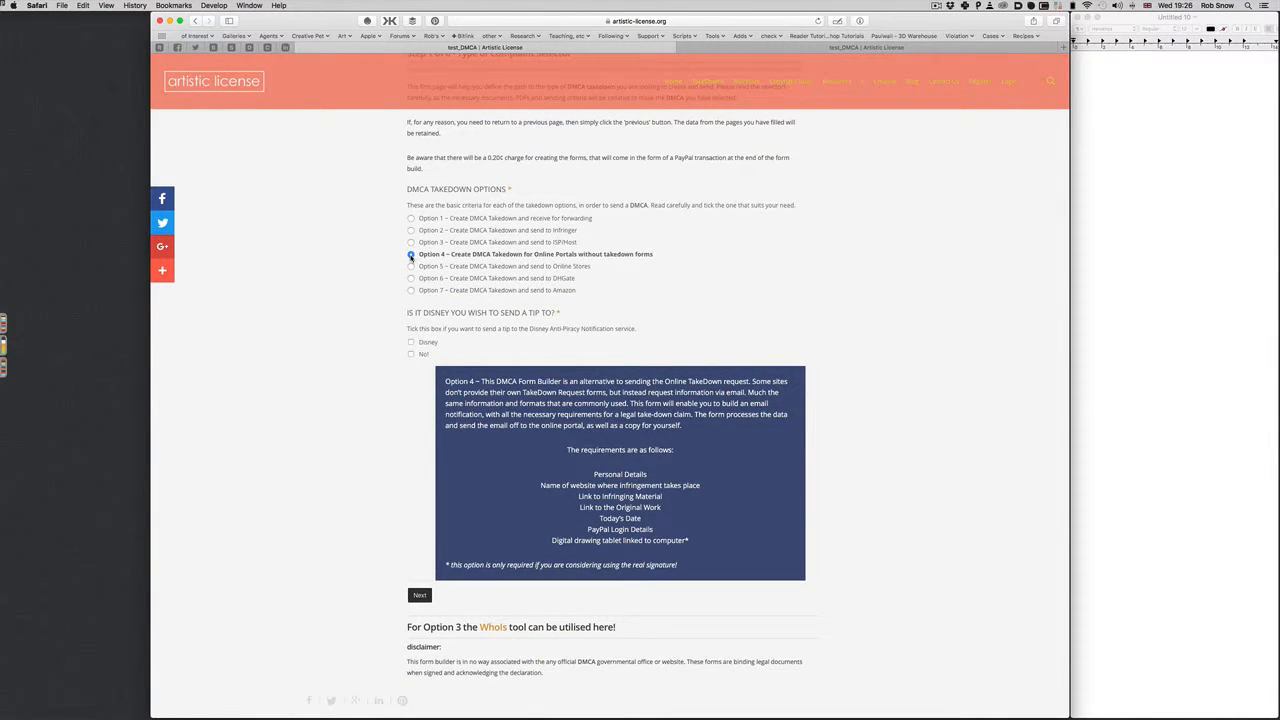
left_click(411, 254)
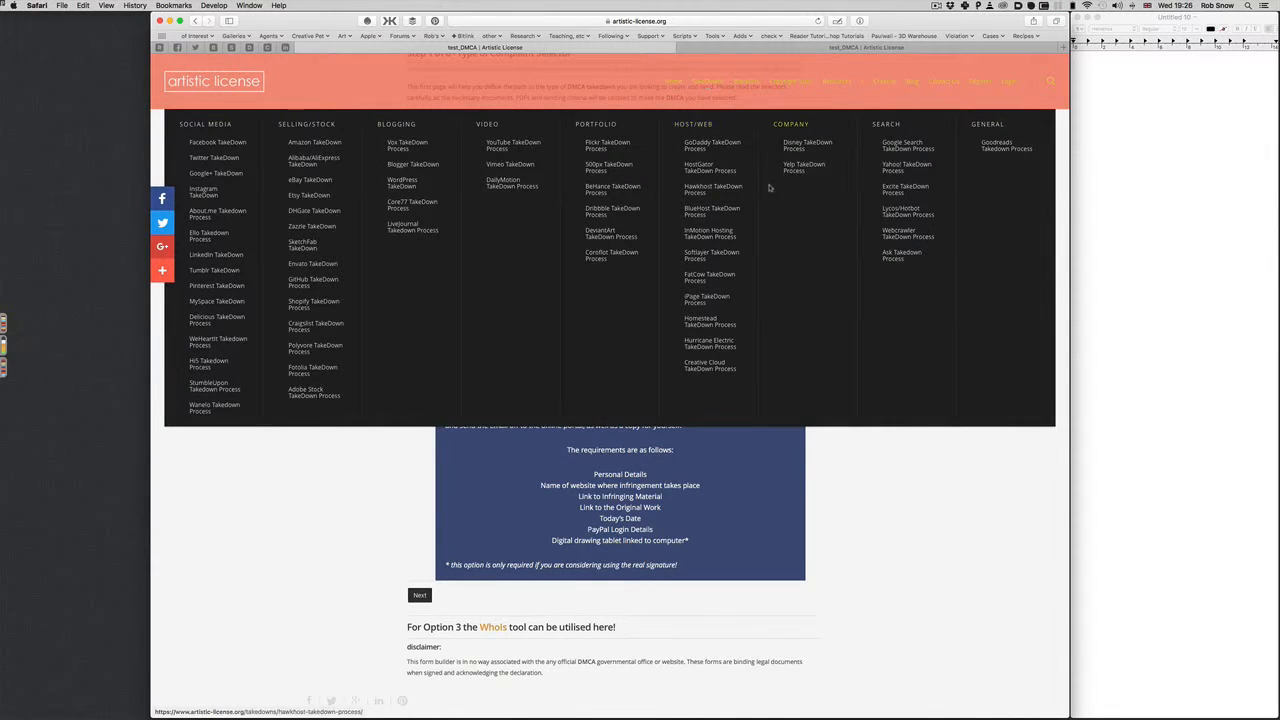
mouse_move(350, 62)
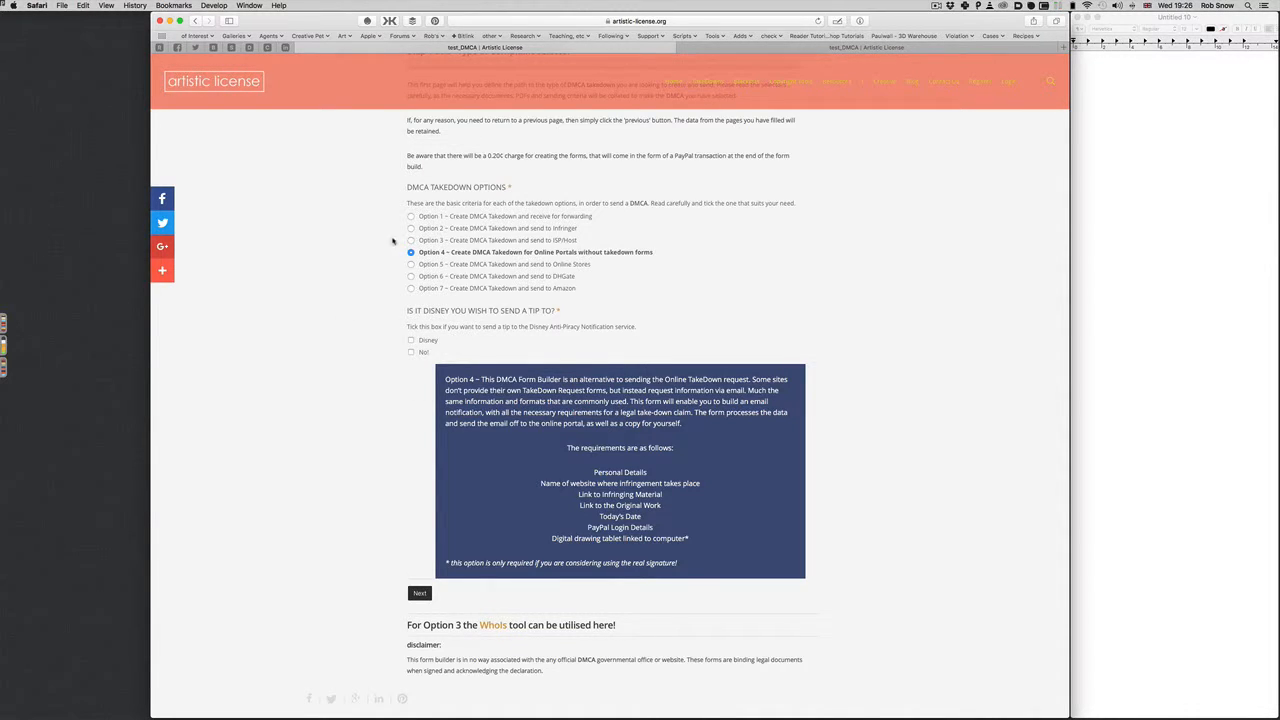
mouse_move(470, 278)
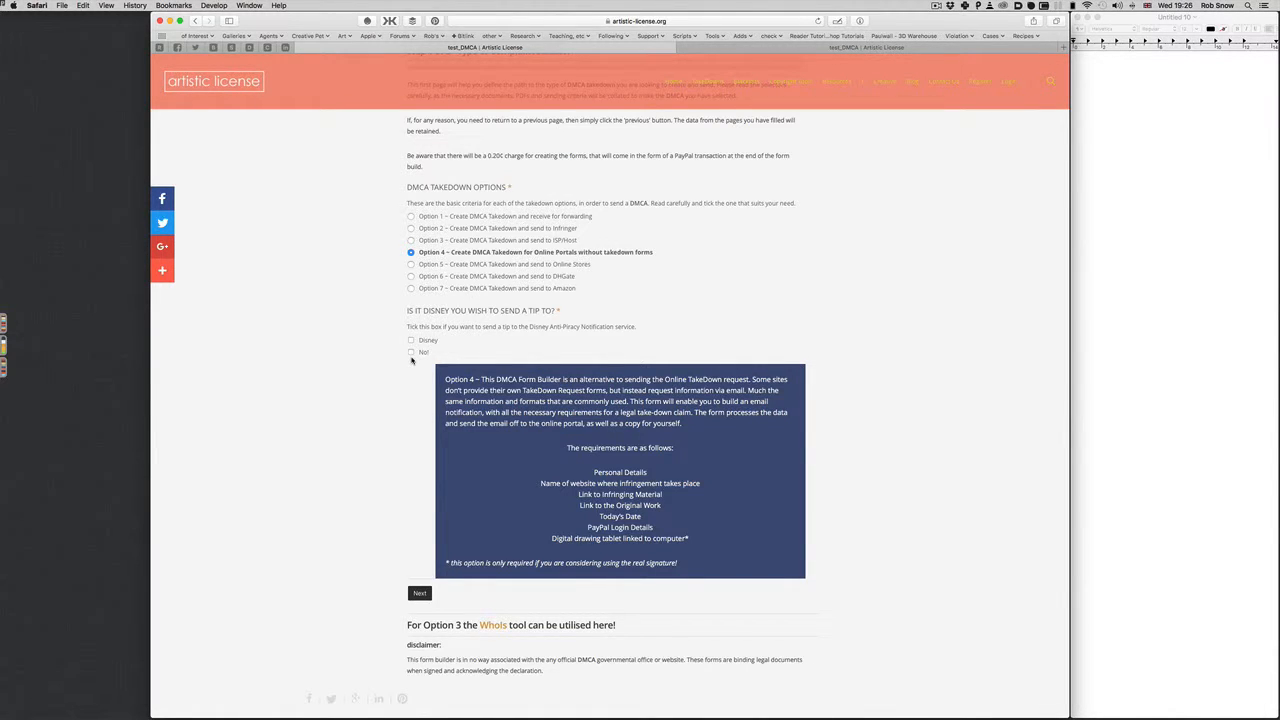
mouse_move(450, 341)
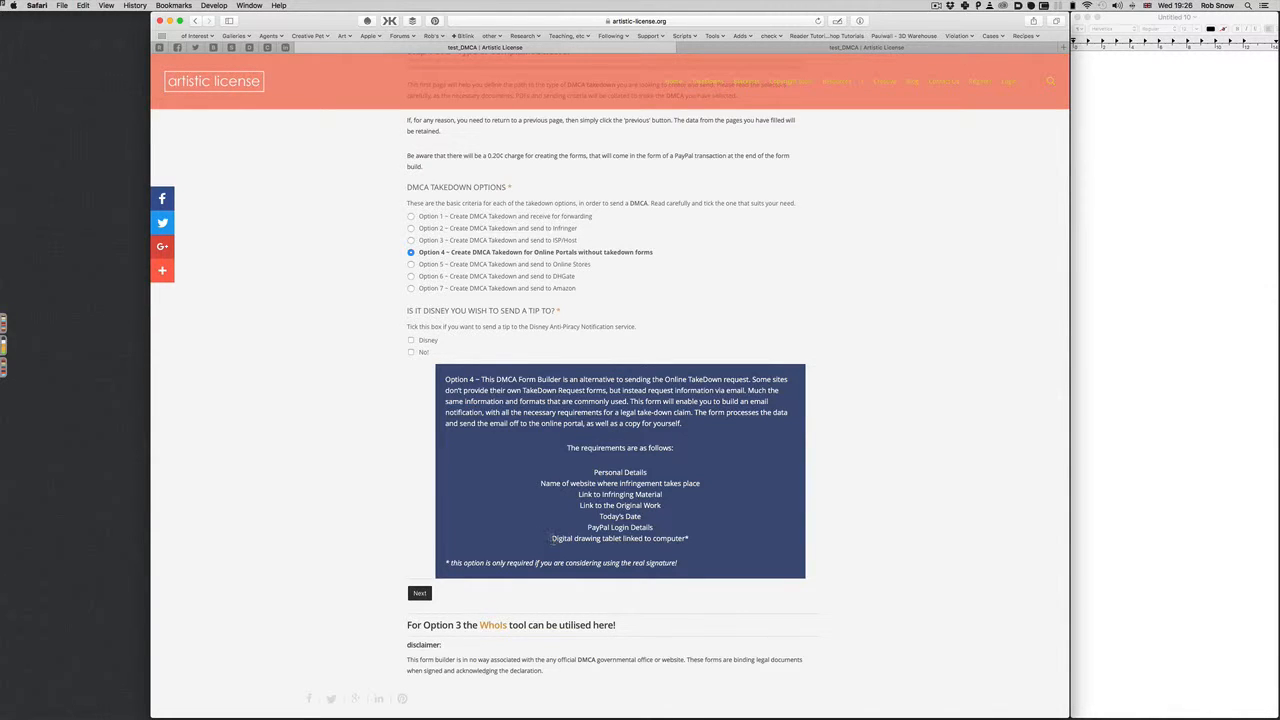
double_click(575, 538)
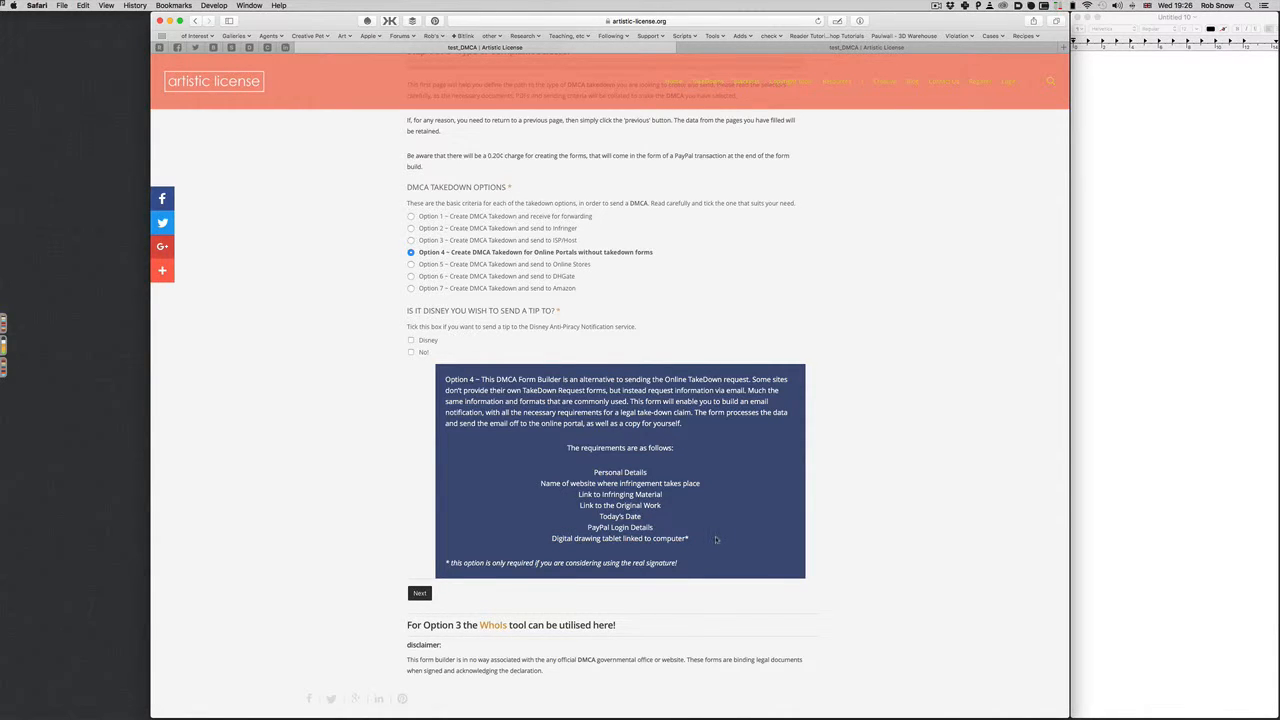
mouse_move(375, 524)
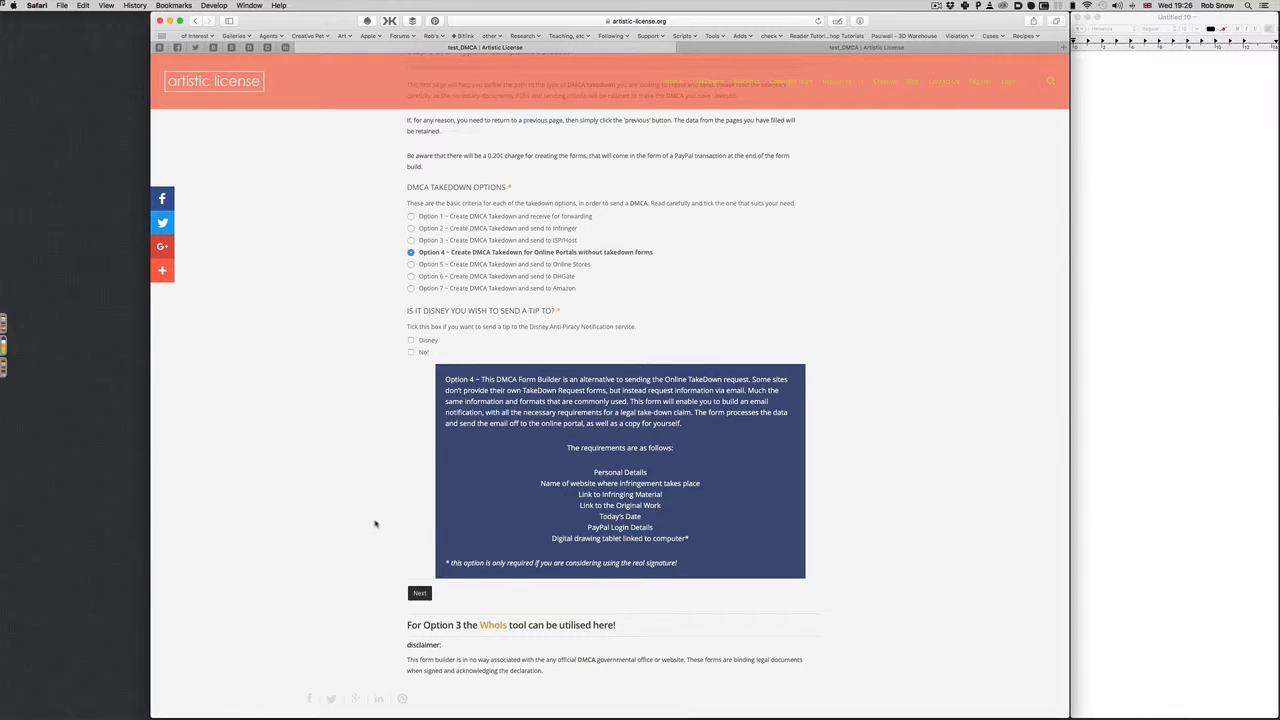
mouse_move(627, 547)
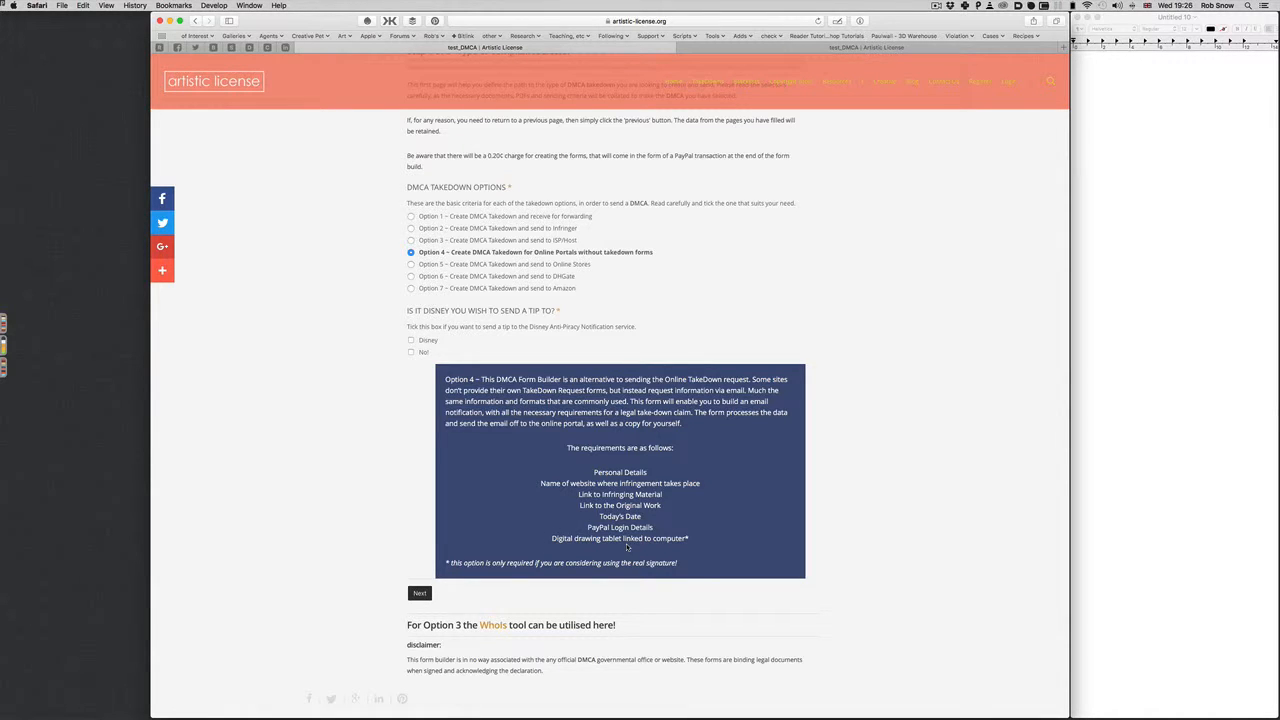
mouse_move(698, 547)
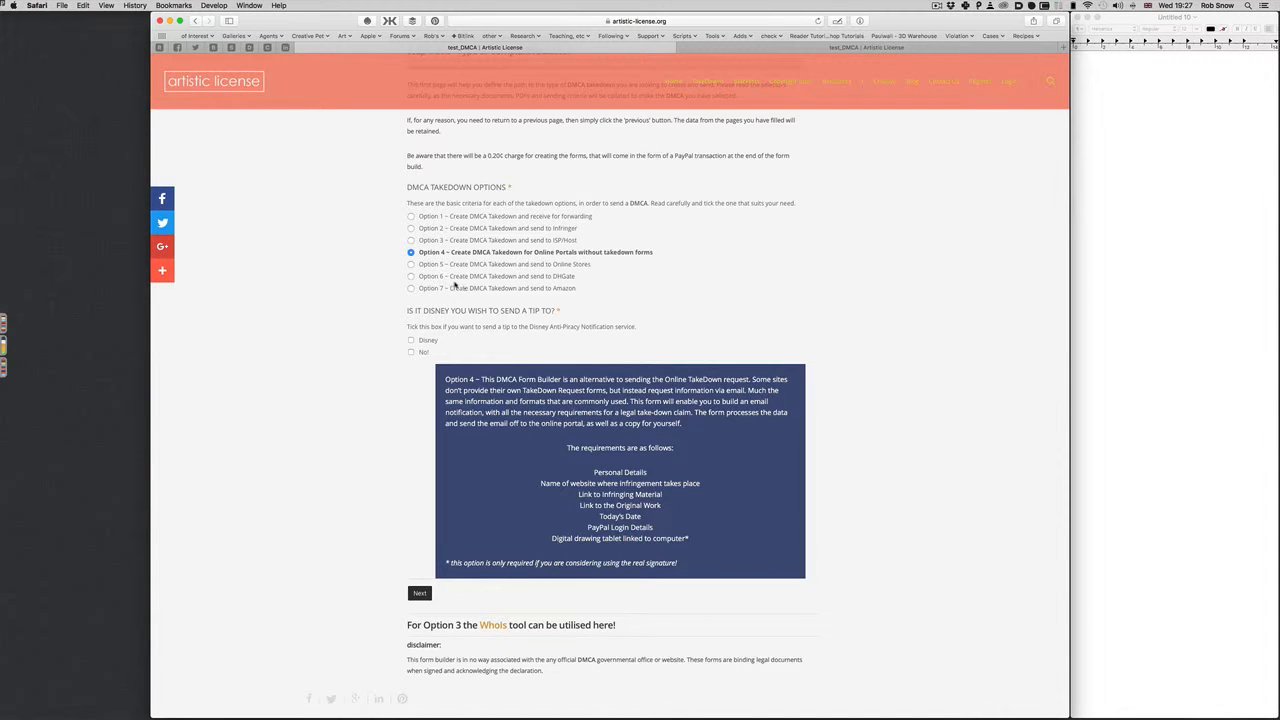
Step: Select Option 5 for online stores, then Option 6 for DHGate
left_click(411, 264)
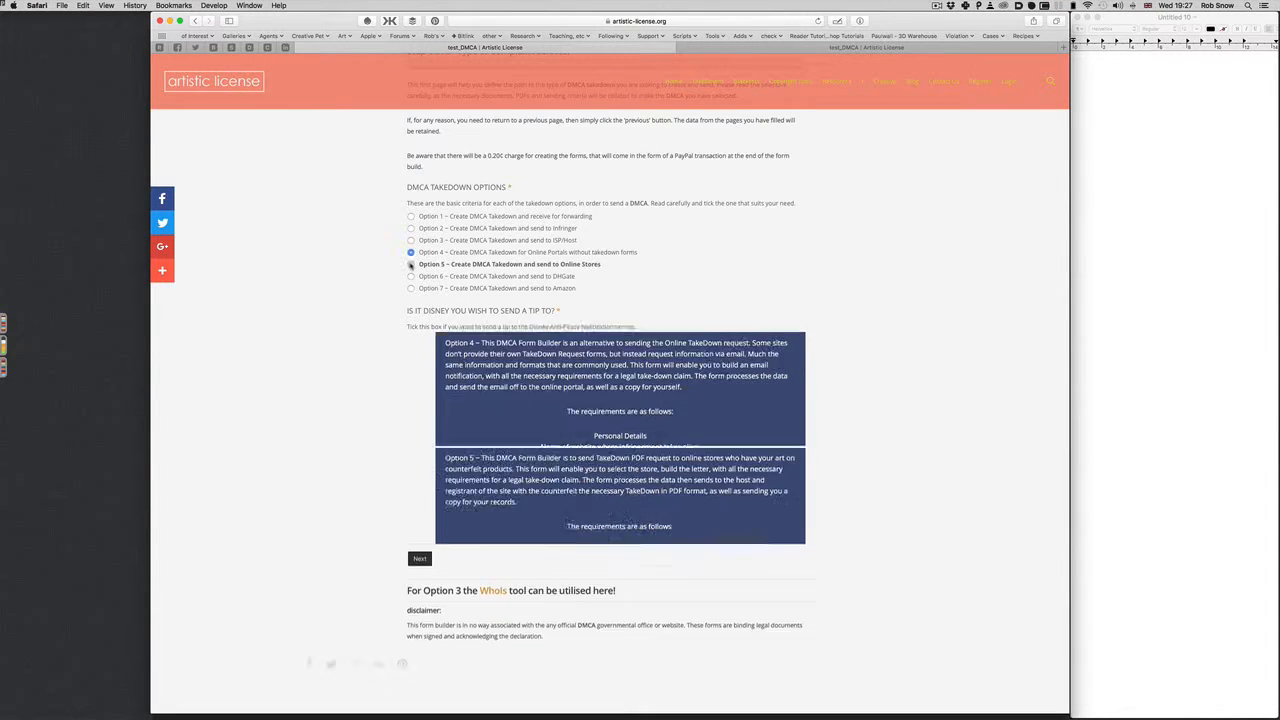
left_click(411, 264)
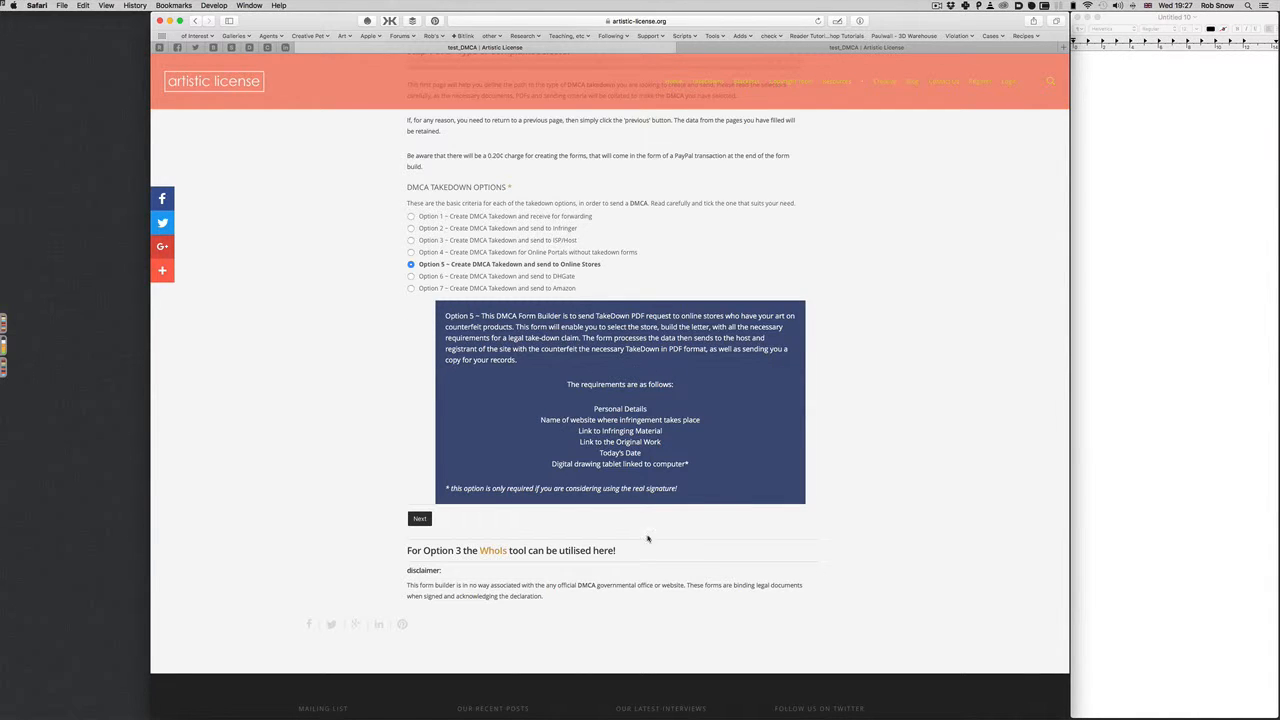
left_click(410, 276)
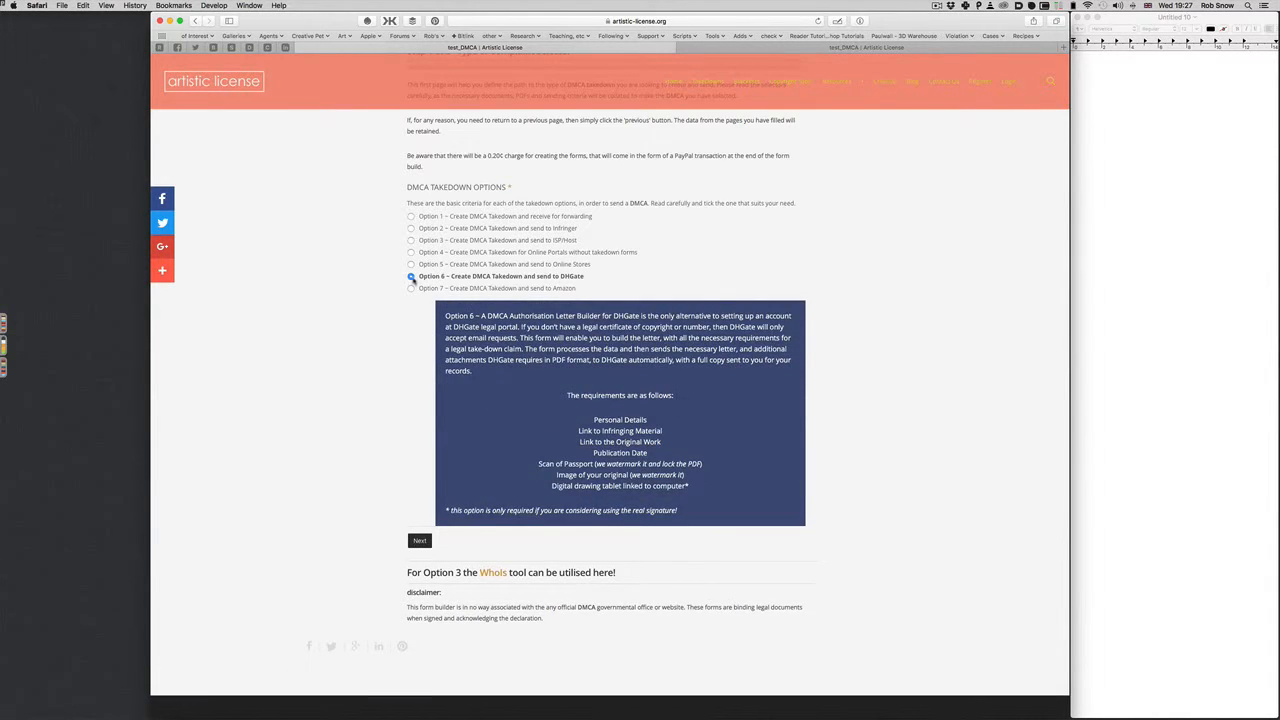
left_click(410, 276)
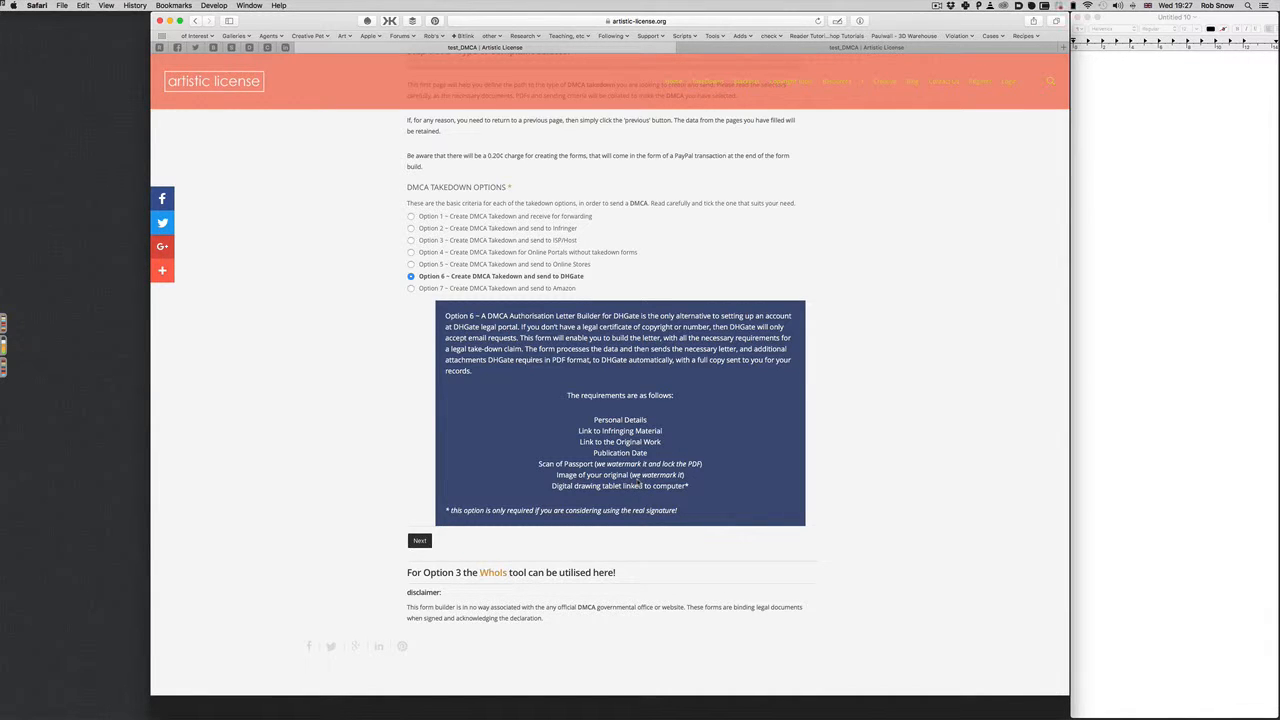
mouse_move(748, 466)
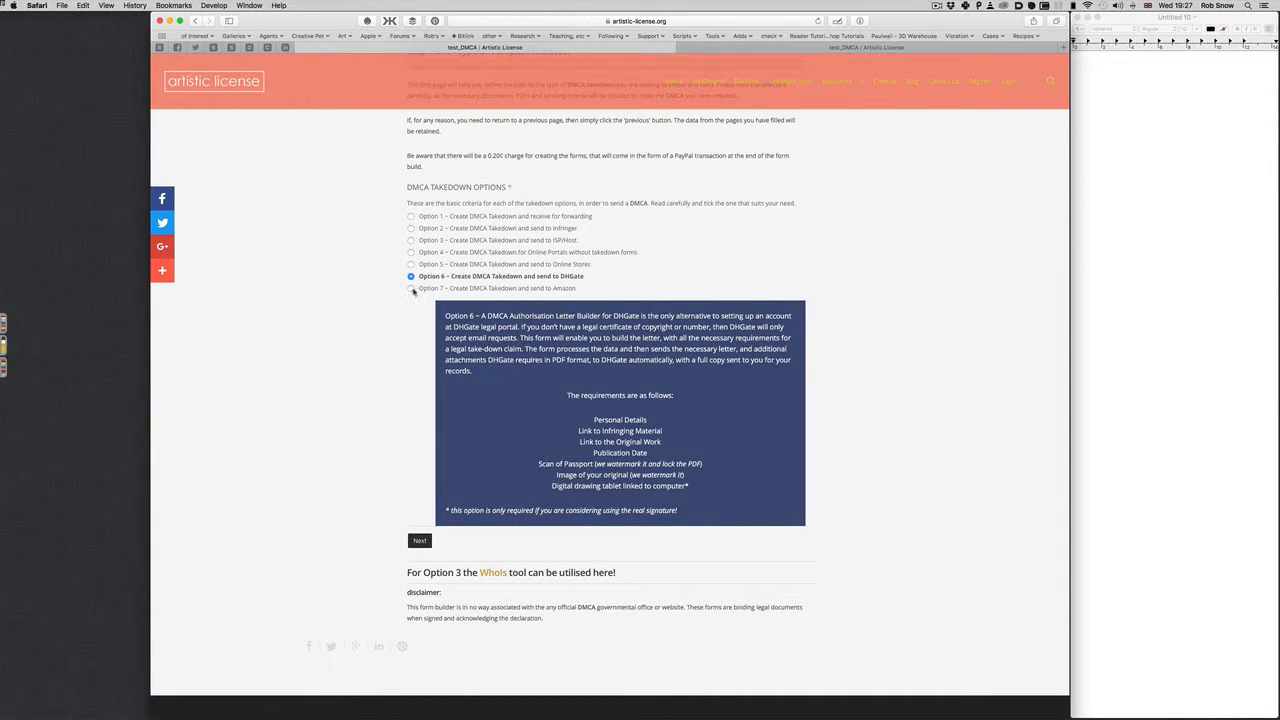
Step: Select Option 7 for Amazon and highlight the 'Sellers Name' requirement
left_click(411, 288)
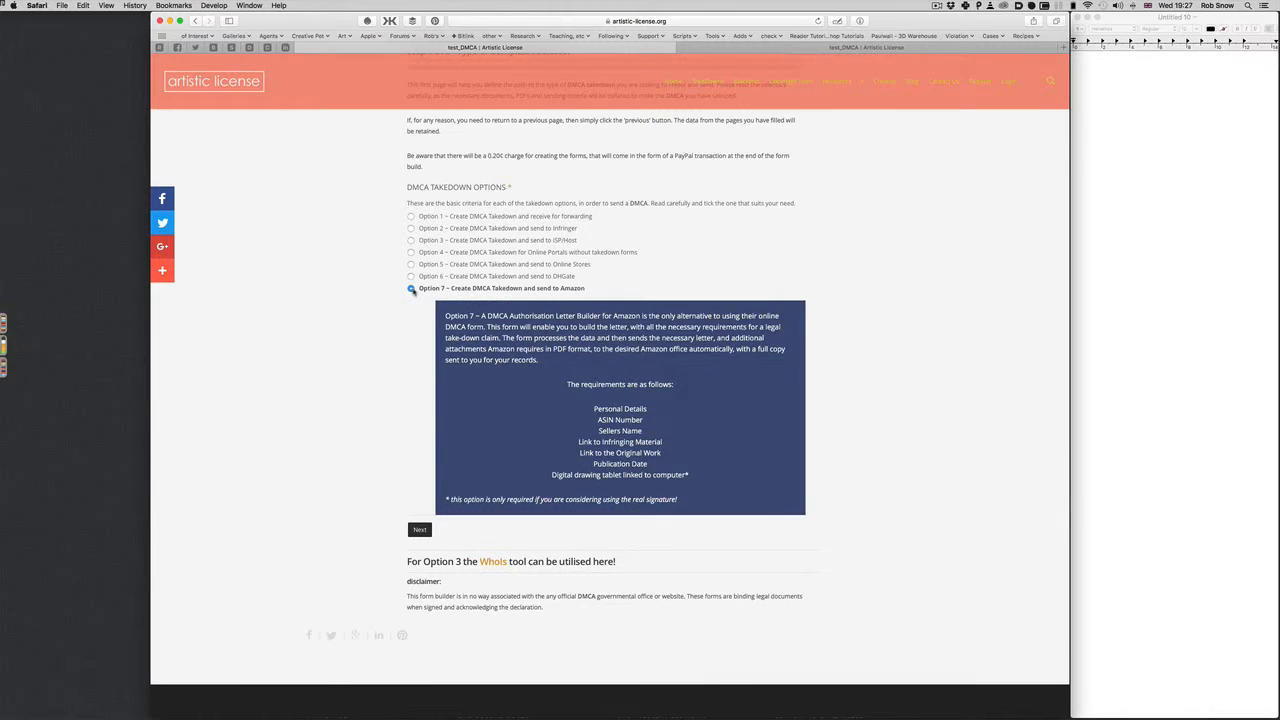
left_click(410, 288)
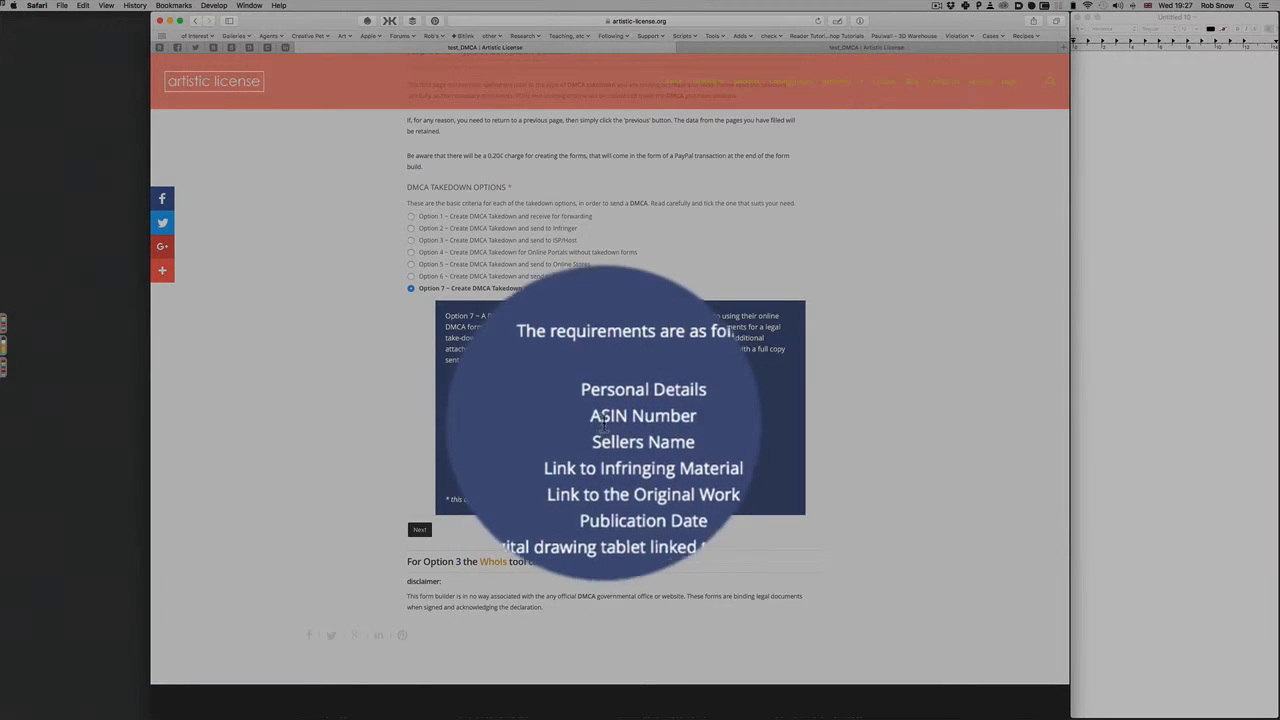
double_click(588, 414)
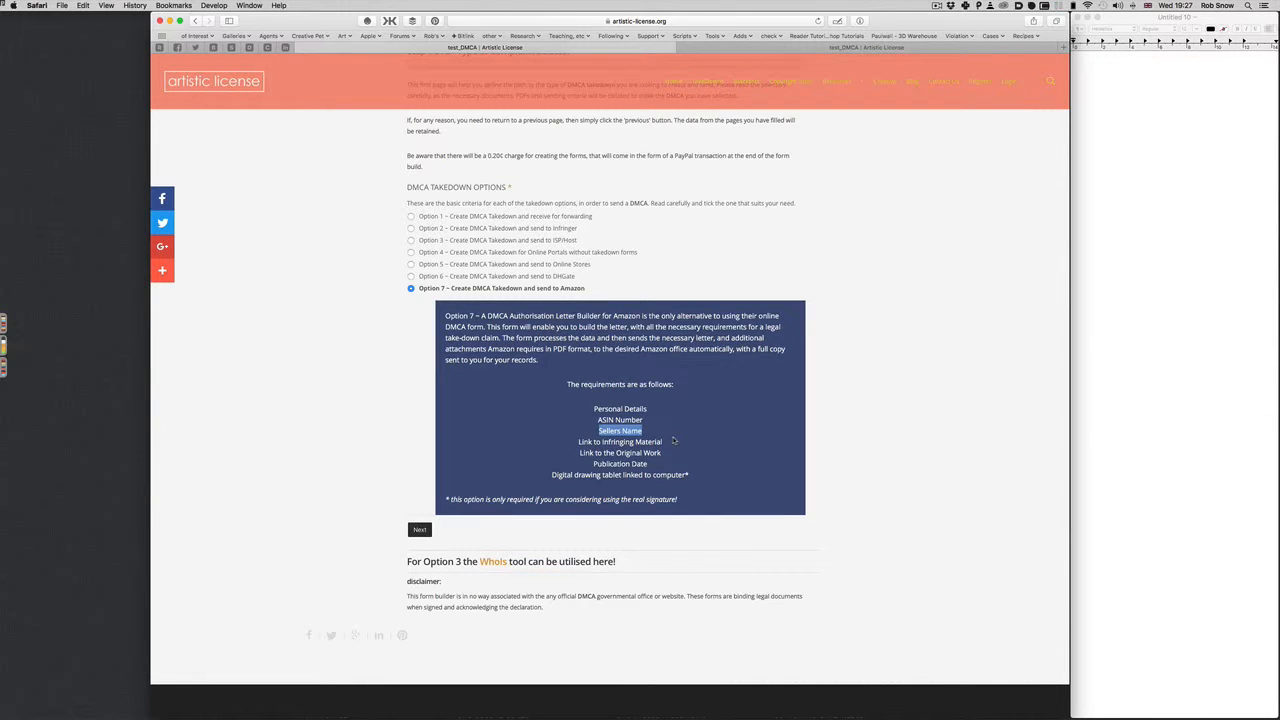
mouse_move(820, 444)
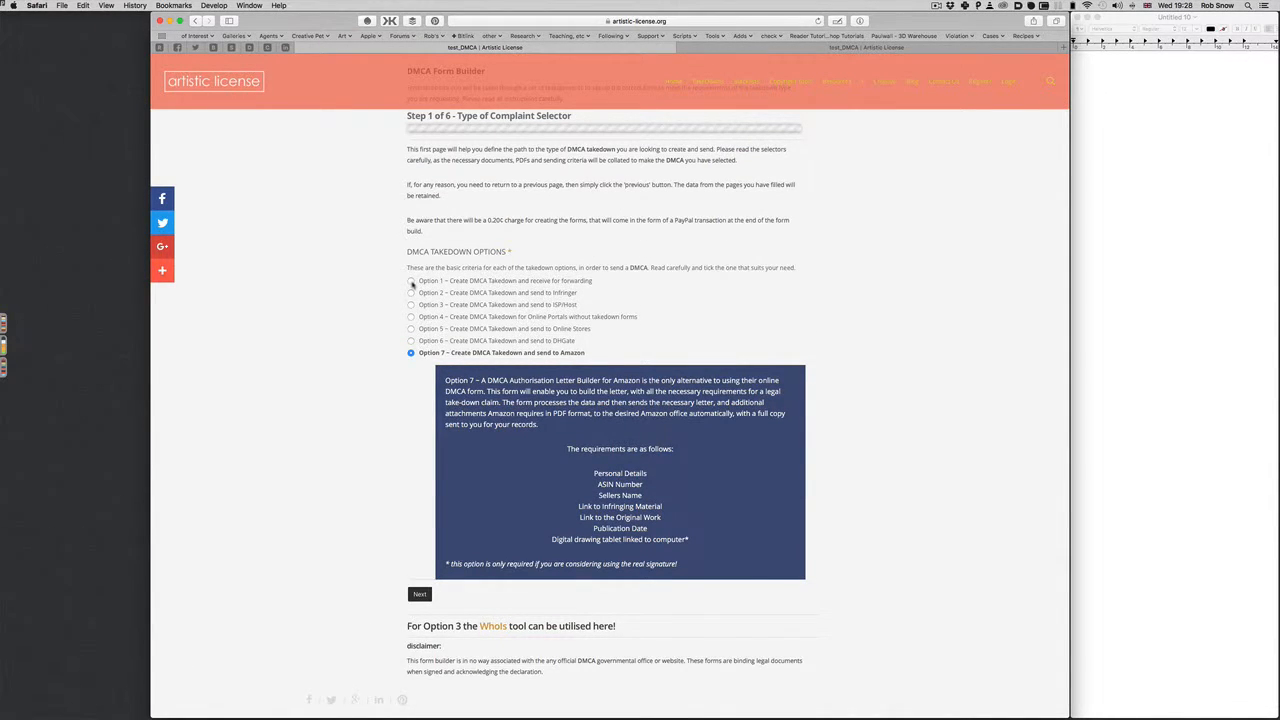
Step: Reselect Option 1, the takedown for forwarding, and scroll back up
left_click(411, 281)
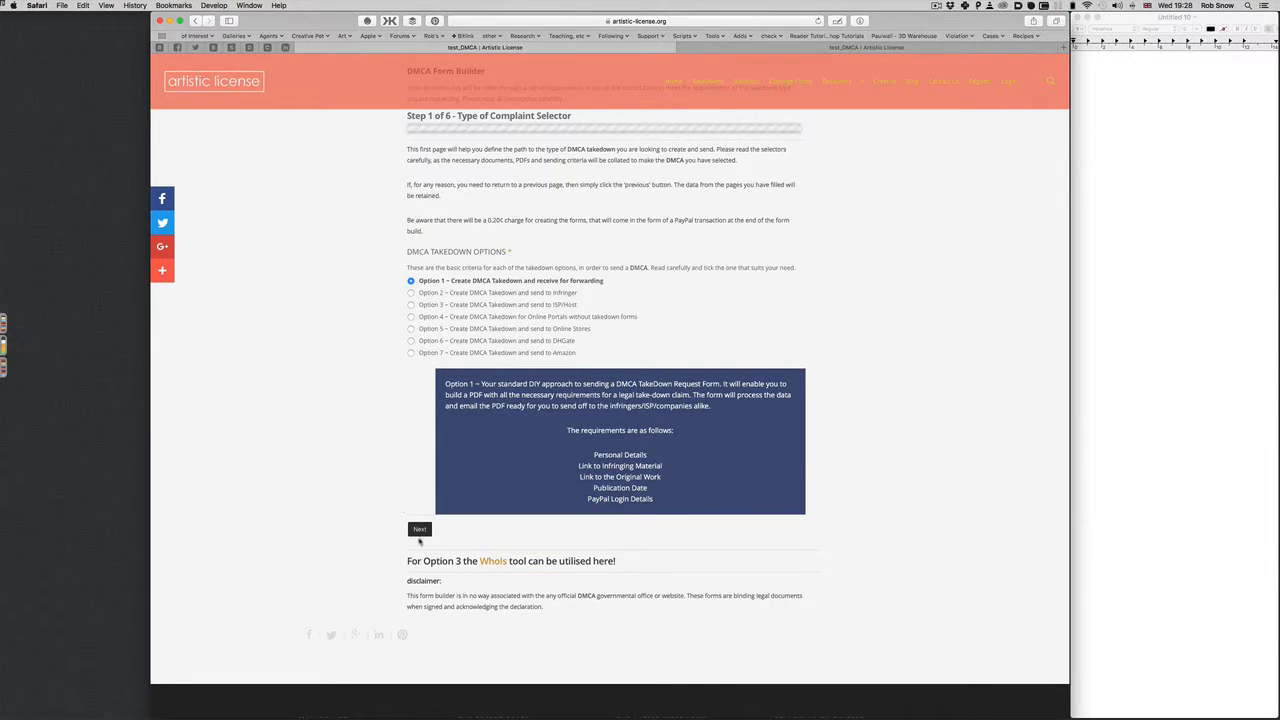
mouse_move(419, 528)
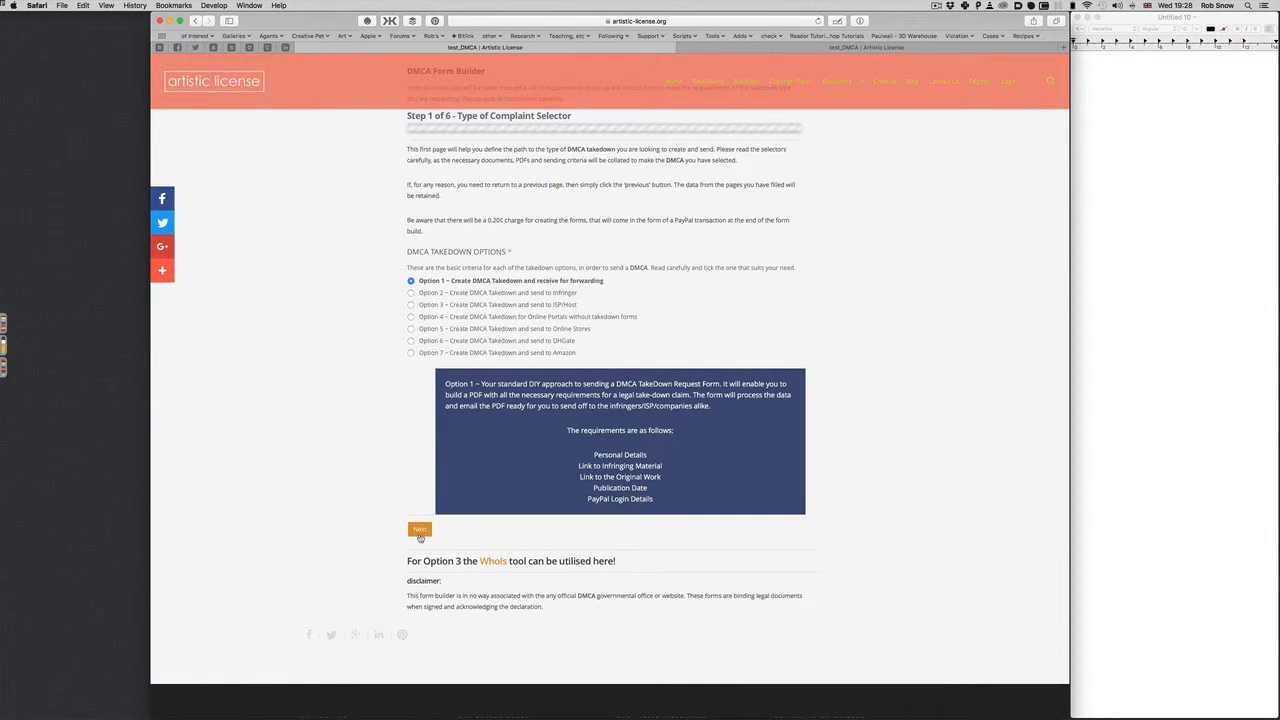
mouse_move(475, 538)
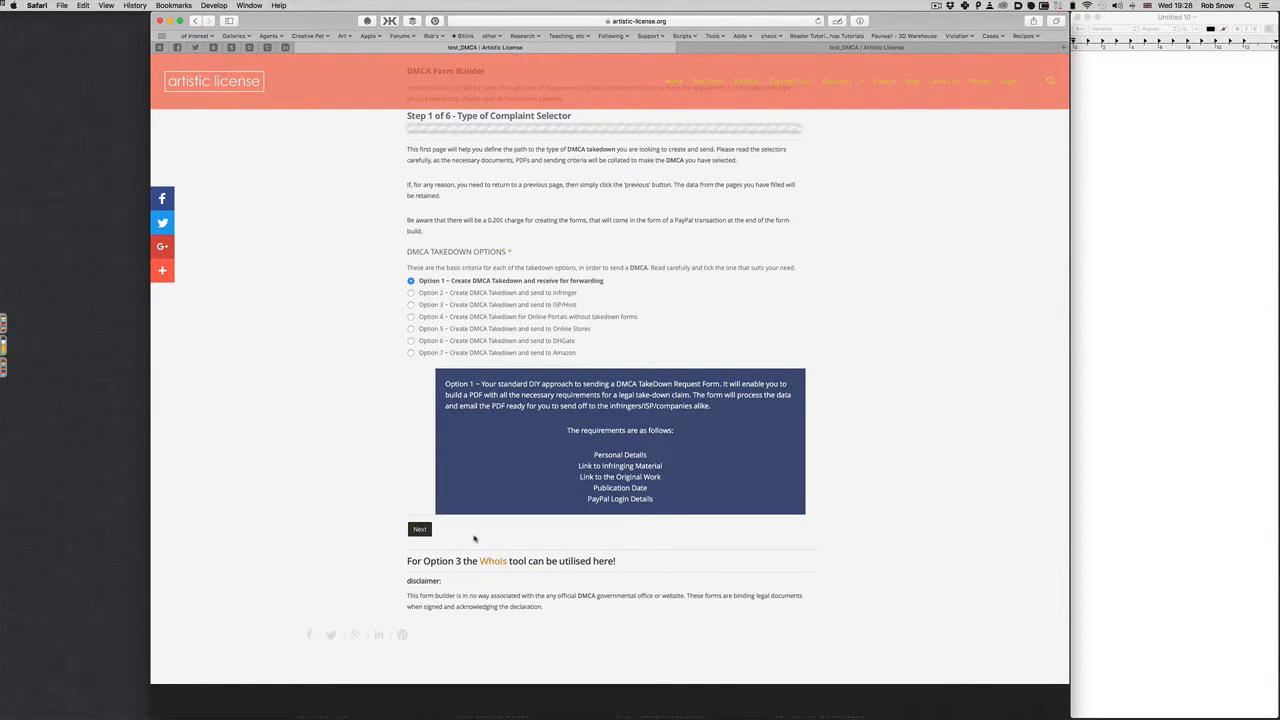
mouse_move(423, 370)
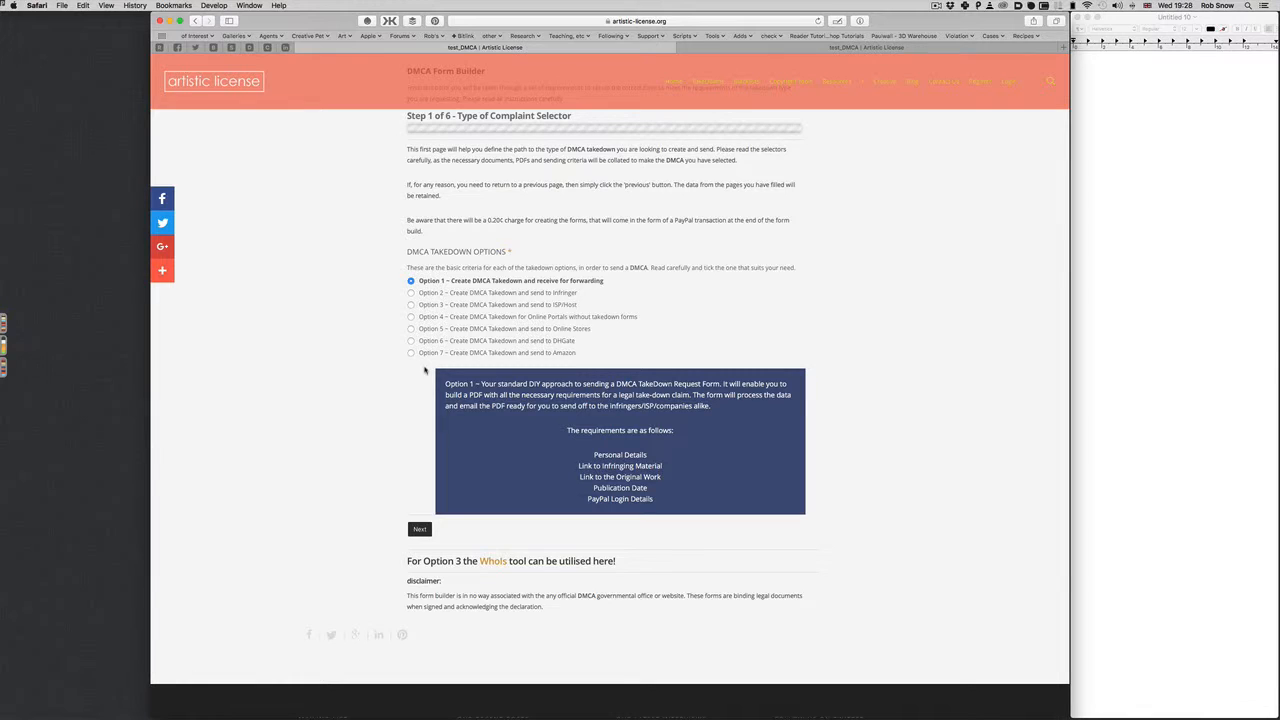
mouse_move(423, 397)
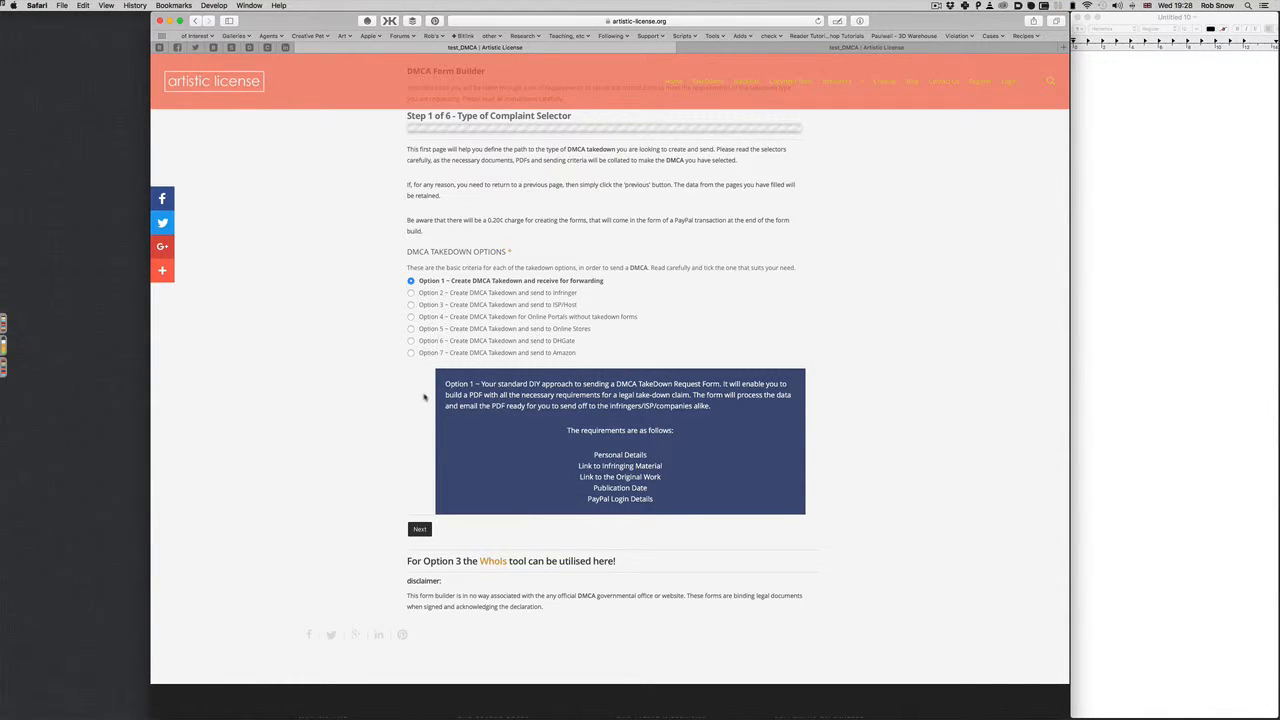
scroll("up", 3)
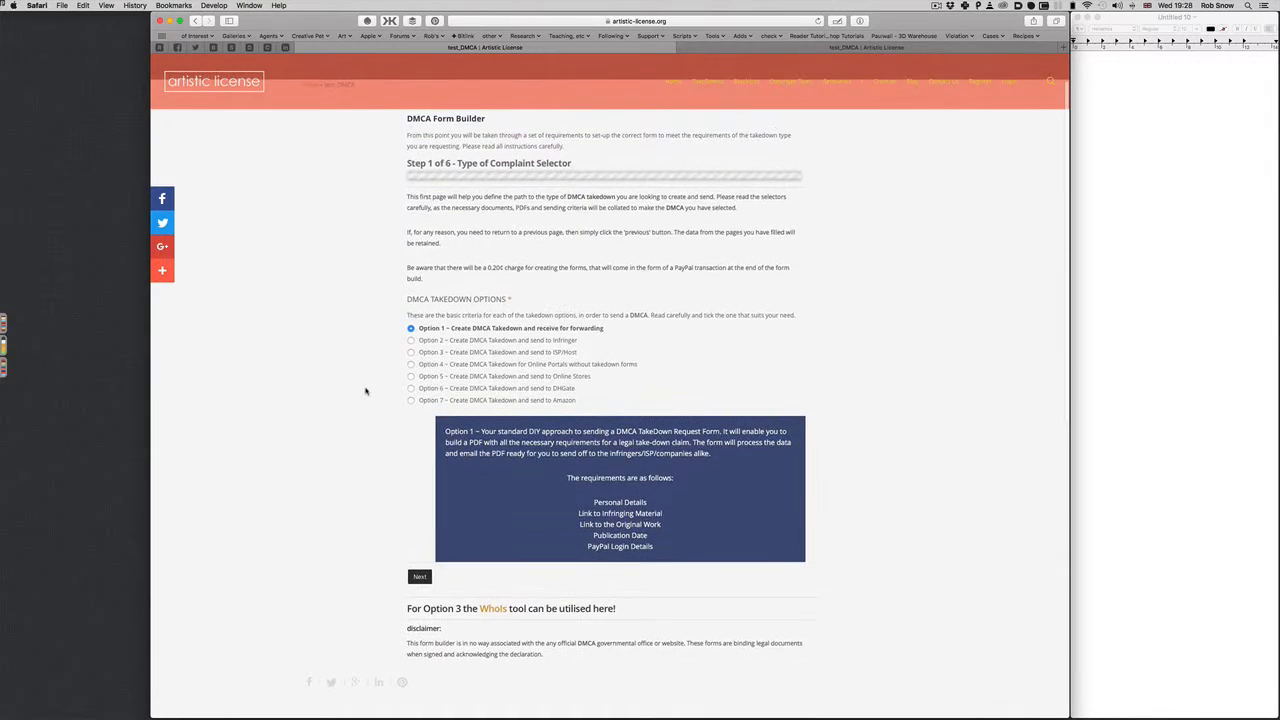